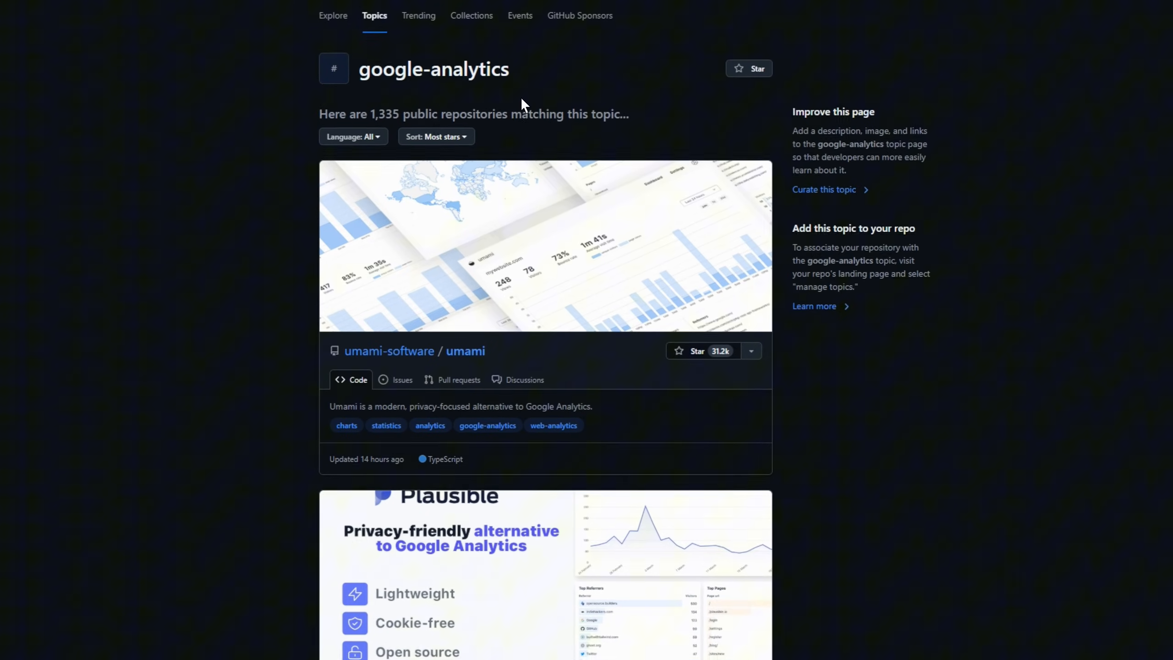
- Scroll the google-analytics topic, then browse the web-analytics topic's most-starred repositories down to umami
scroll(down, 3)
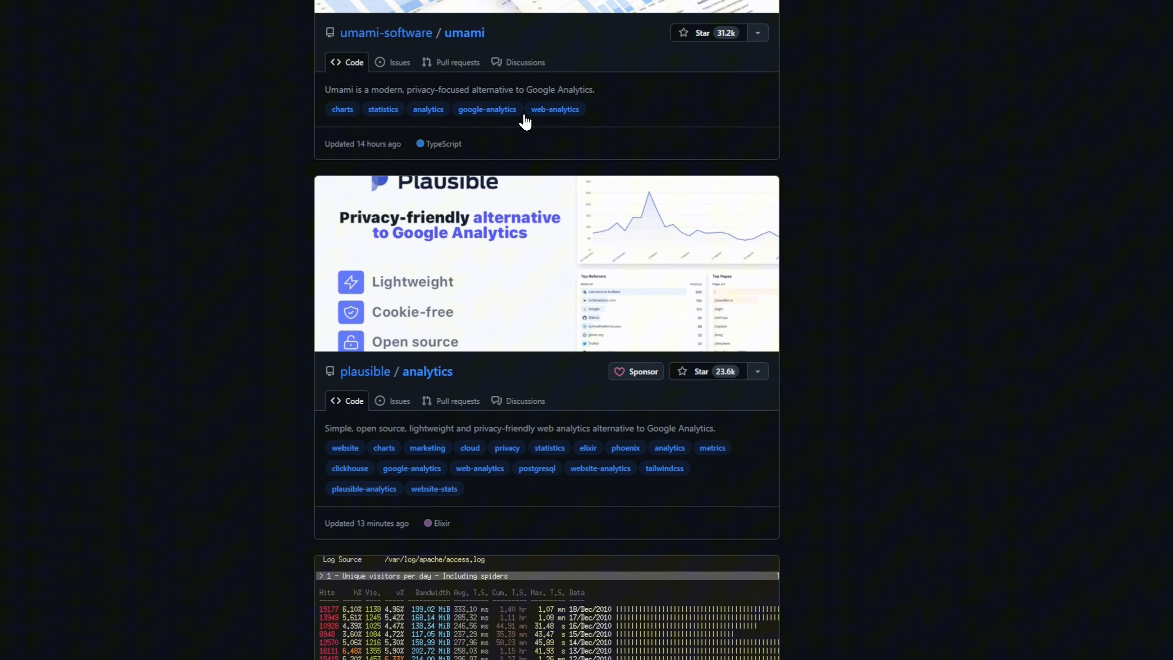
scroll(down, 3)
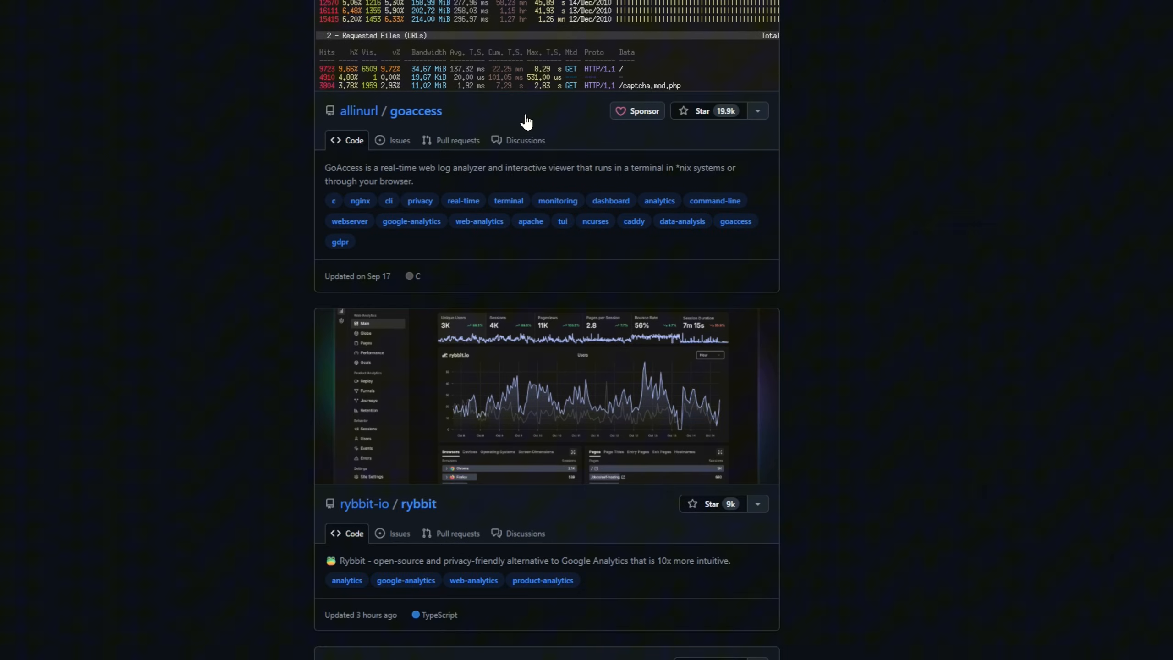
scroll(down, 3)
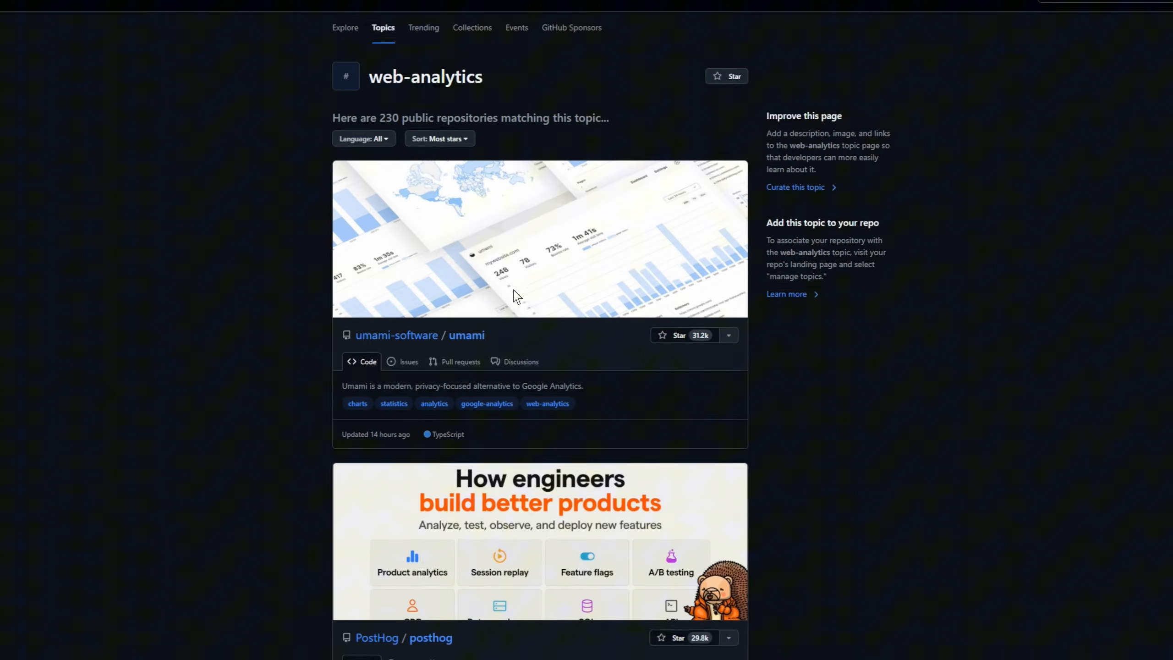
scroll(down, 3)
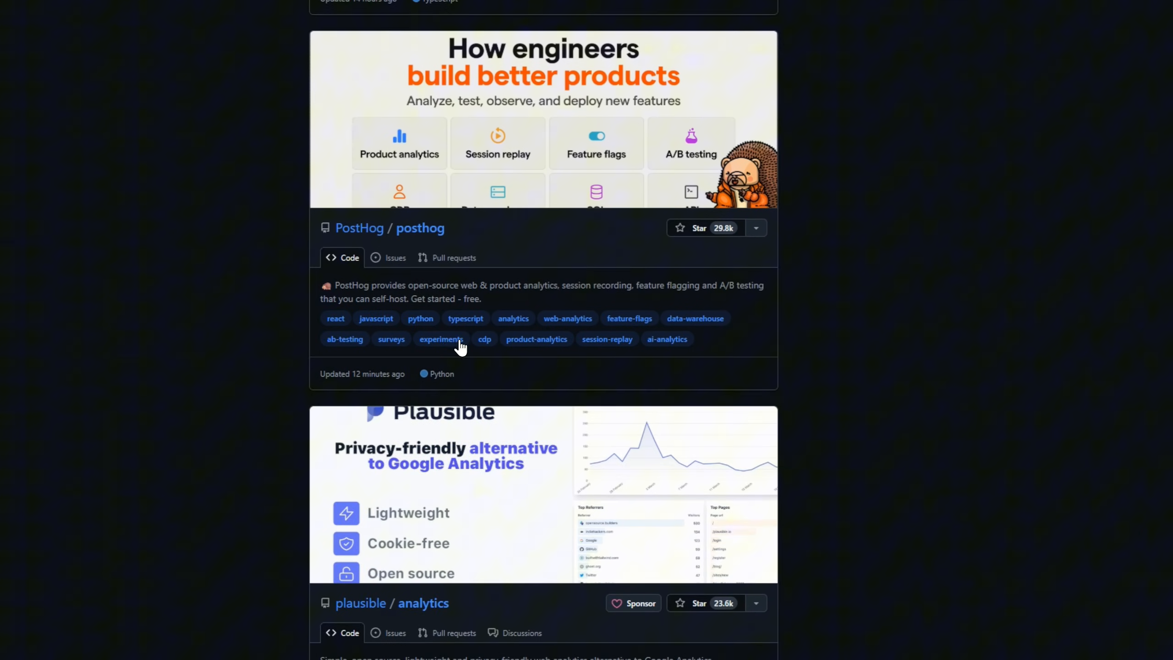
scroll(down, 3)
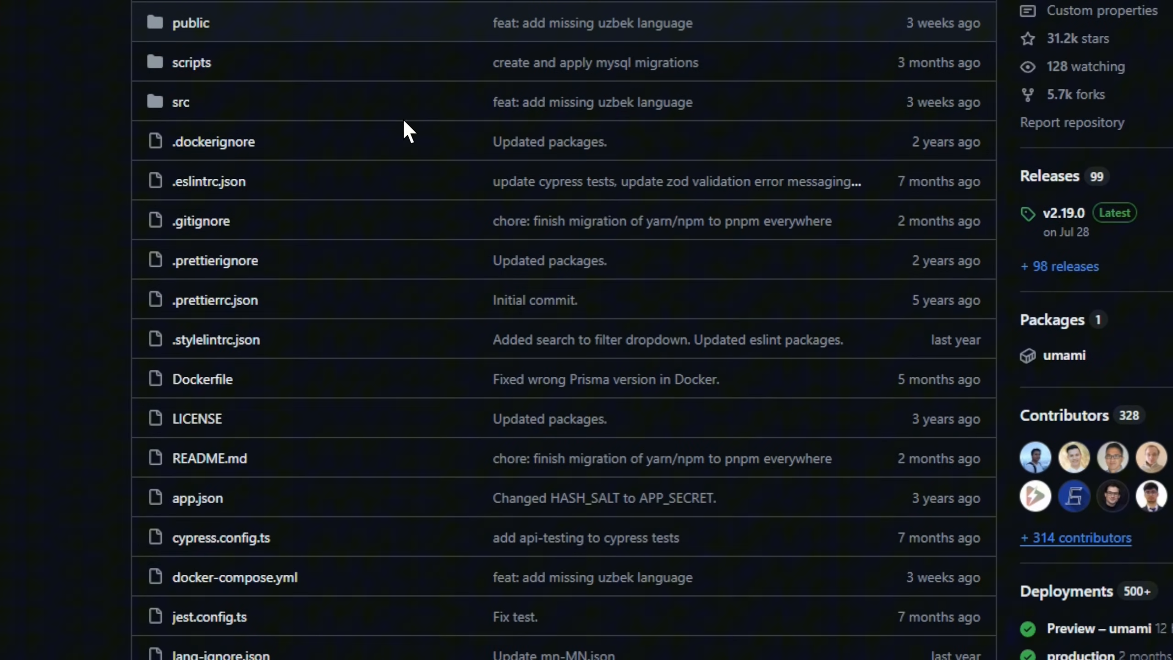
- Read down the umami file list into the README's requirements, install and Docker sections
scroll(down, 3)
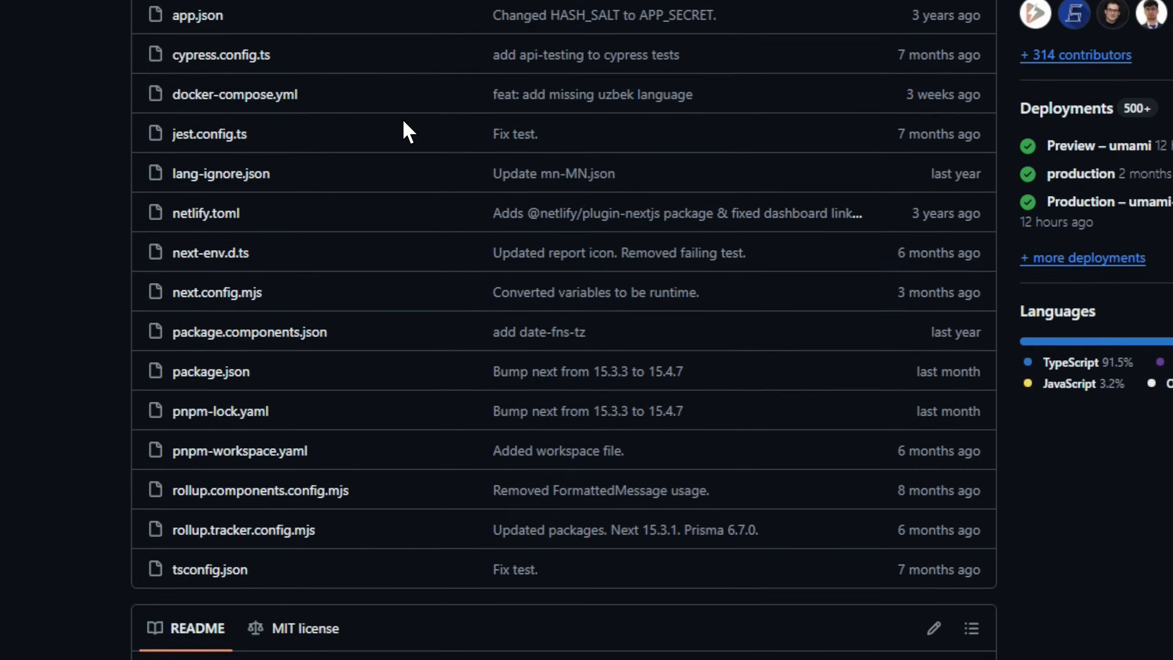
scroll(down, 3)
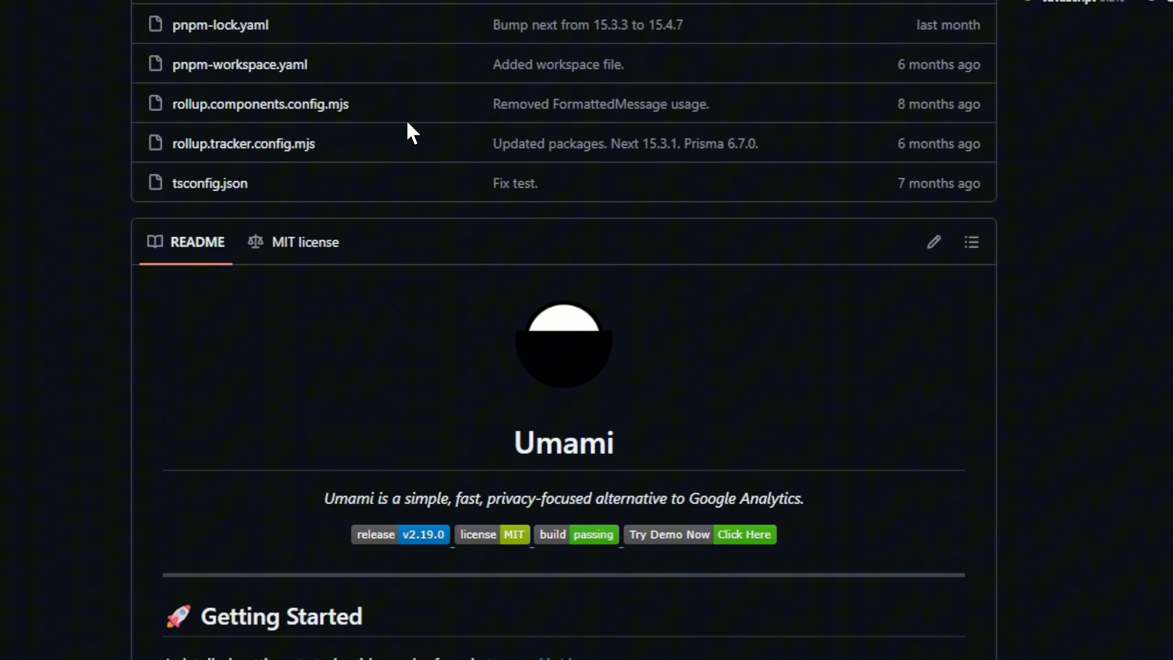
scroll(down, 3)
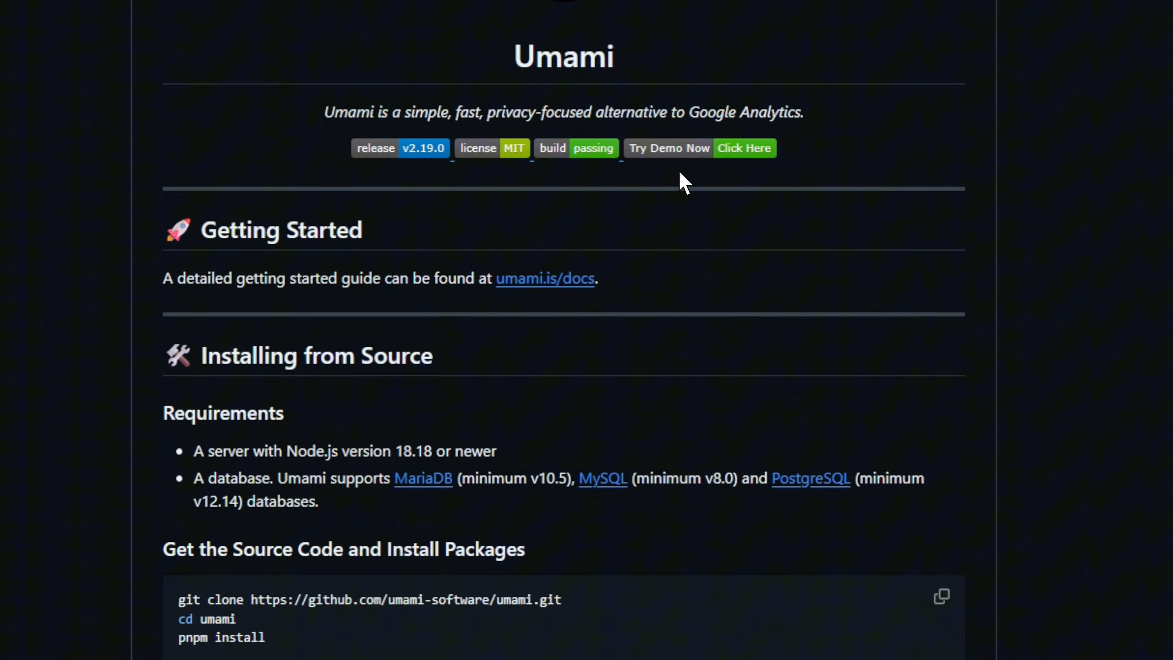
scroll(down, 3)
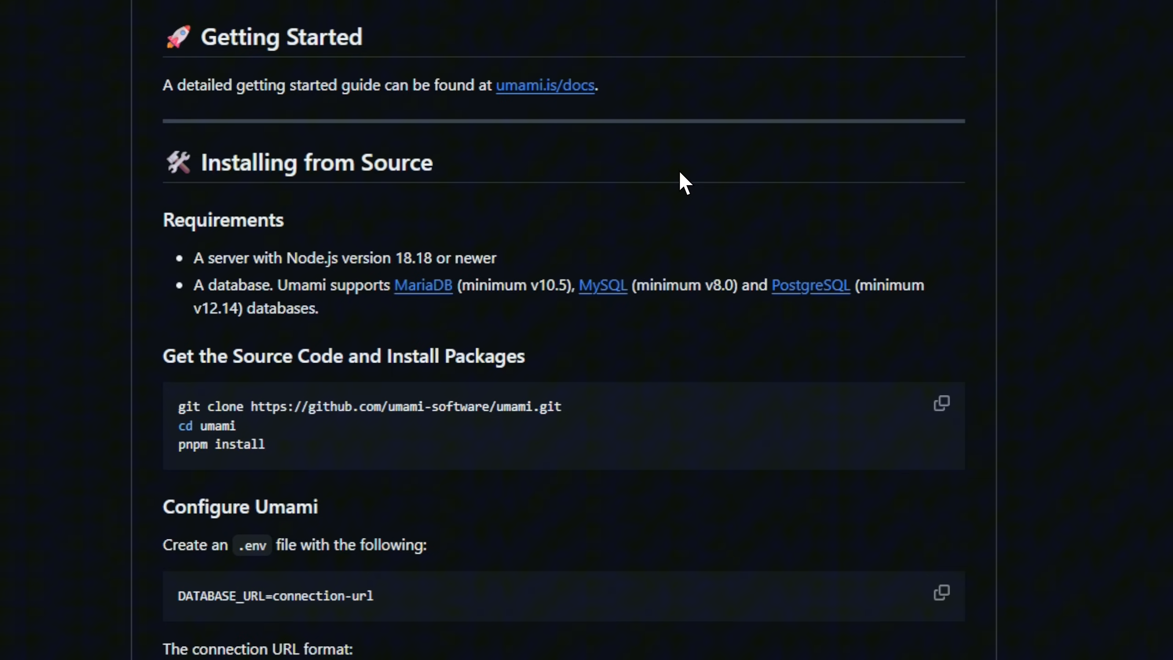
scroll(down, 3)
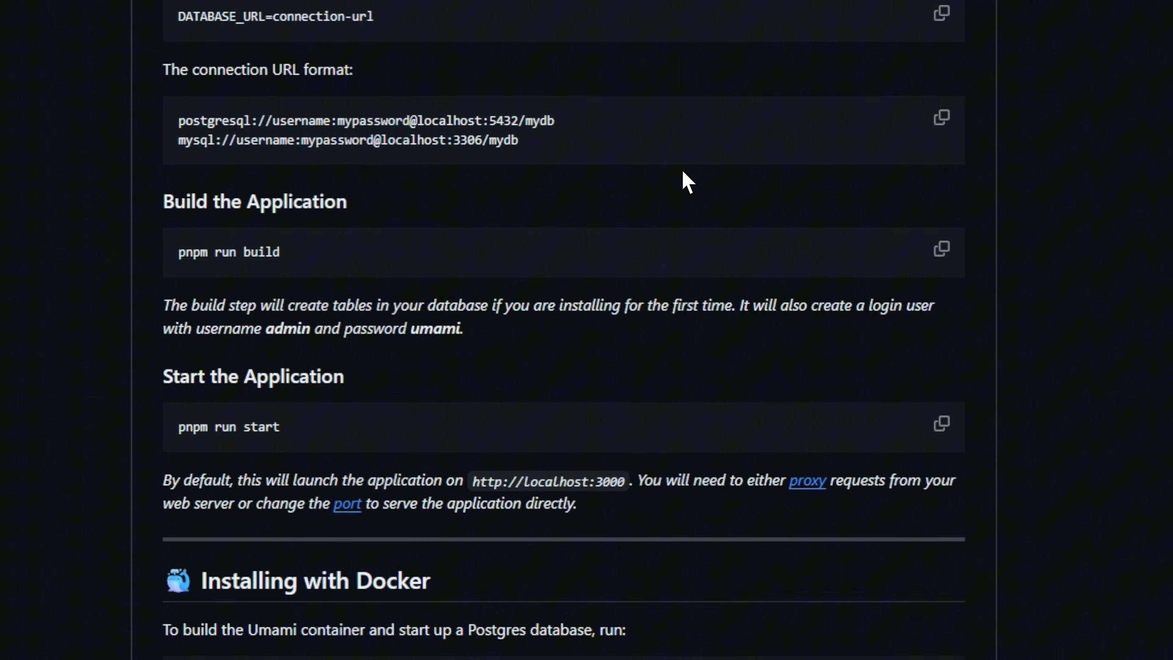
scroll(down, 3)
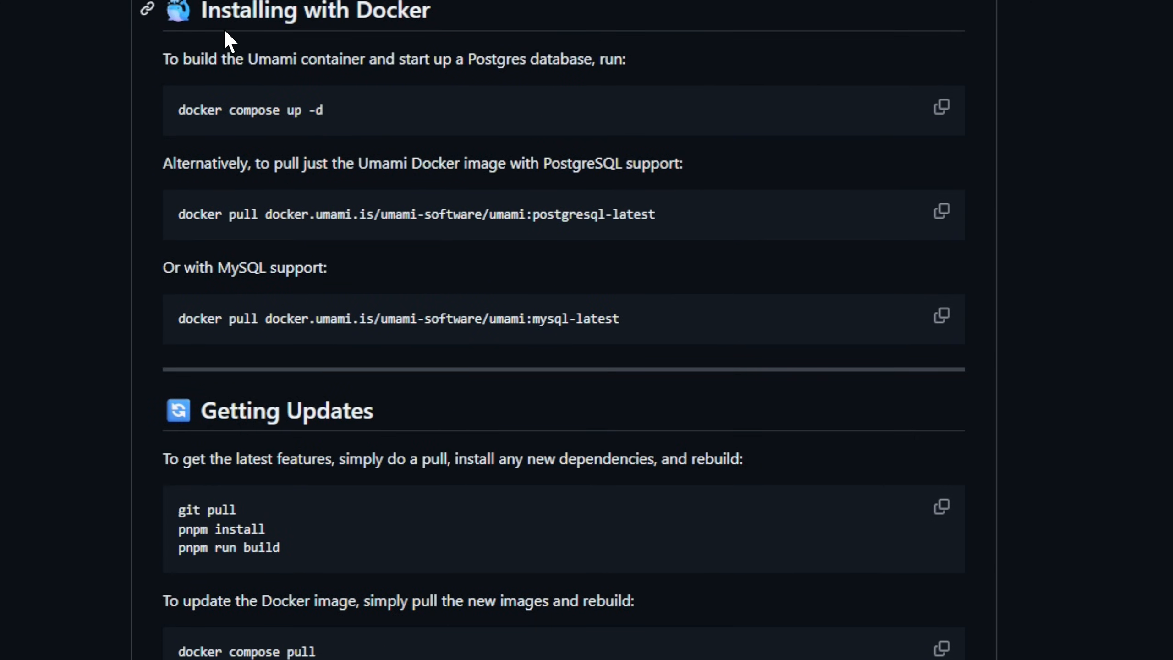
mouse_move(372, 231)
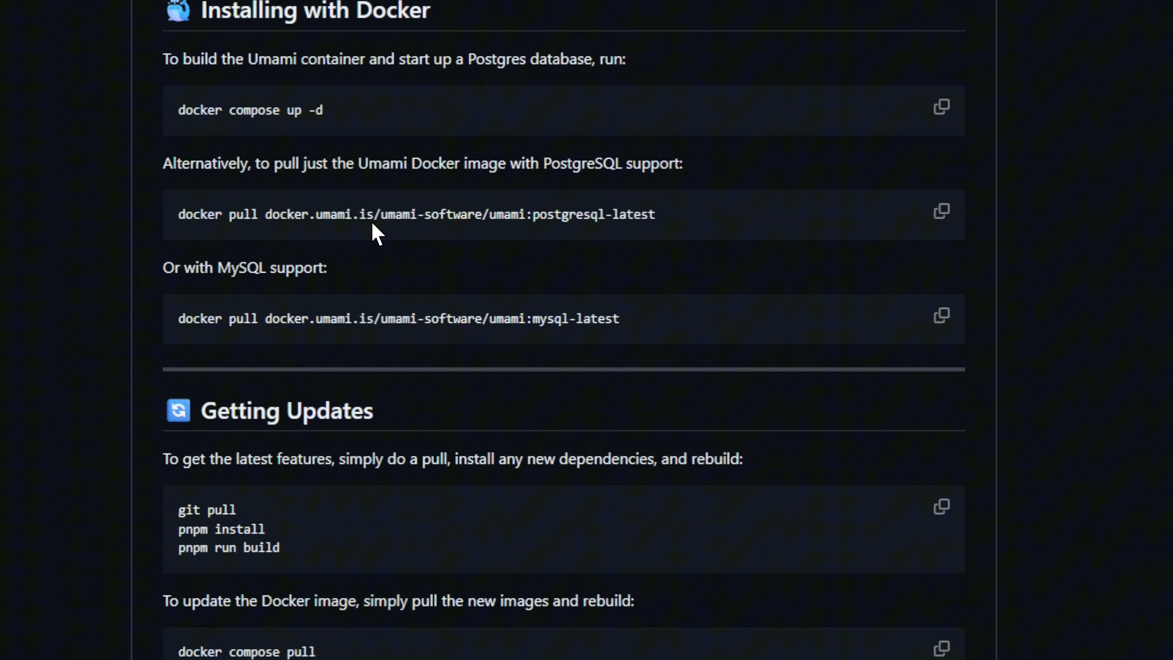
scroll(down, 3)
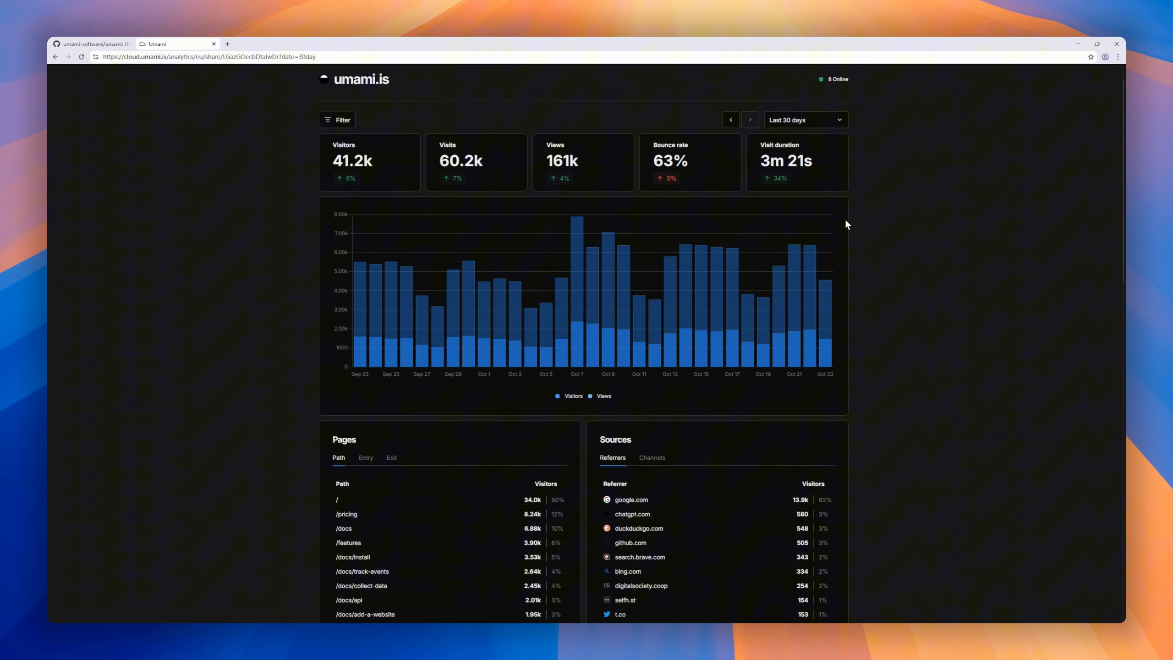
- Browse the Umami demo dashboard's environment, location, traffic and events panels
scroll(down, 3)
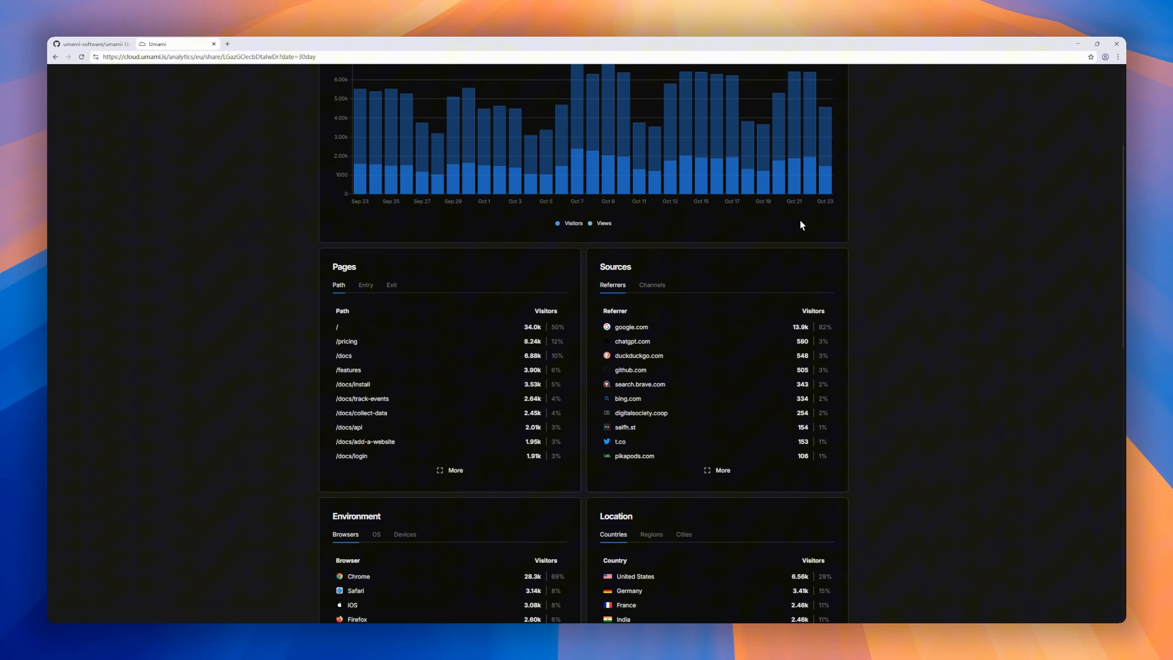
scroll(down, 3)
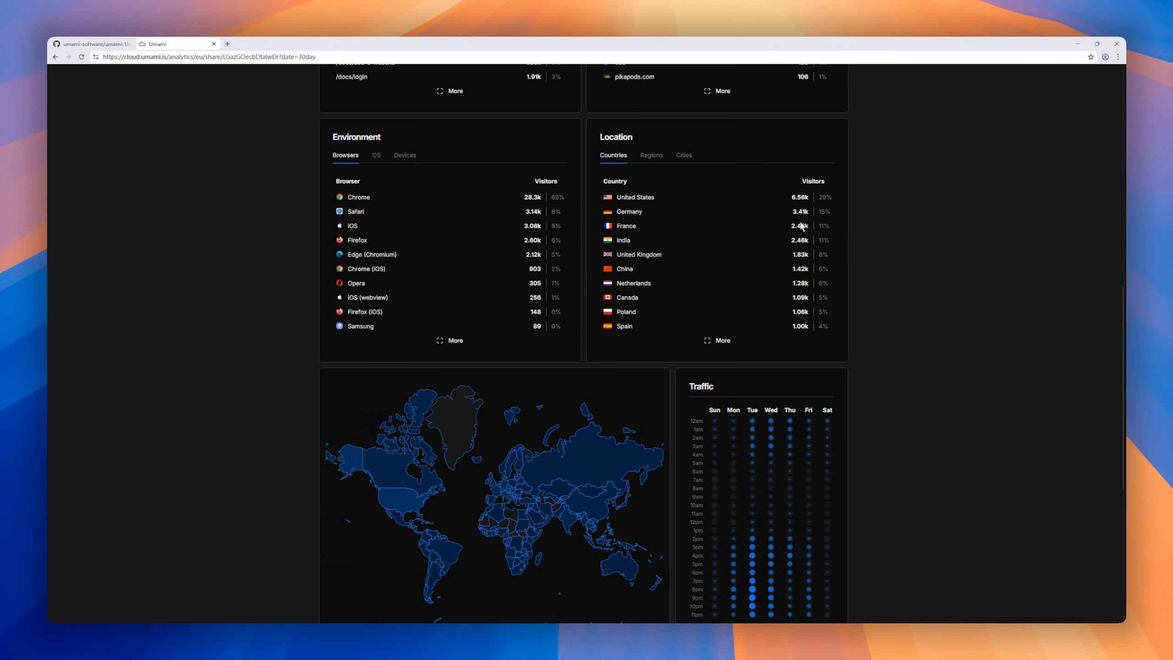
scroll(down, 3)
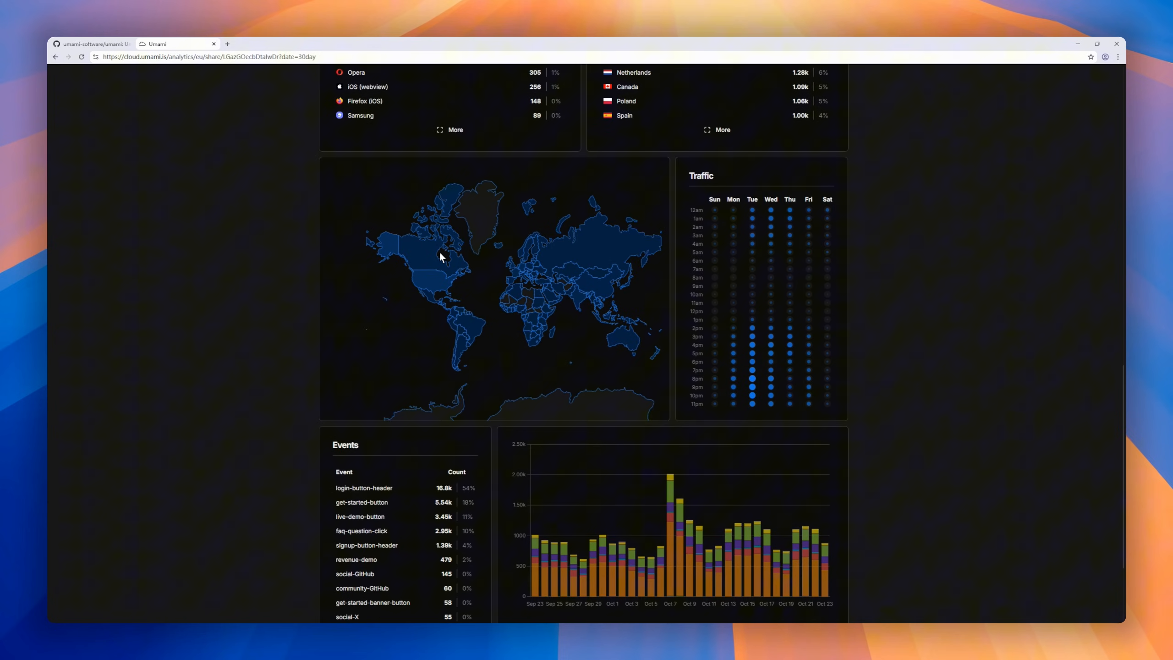
scroll(down, 3)
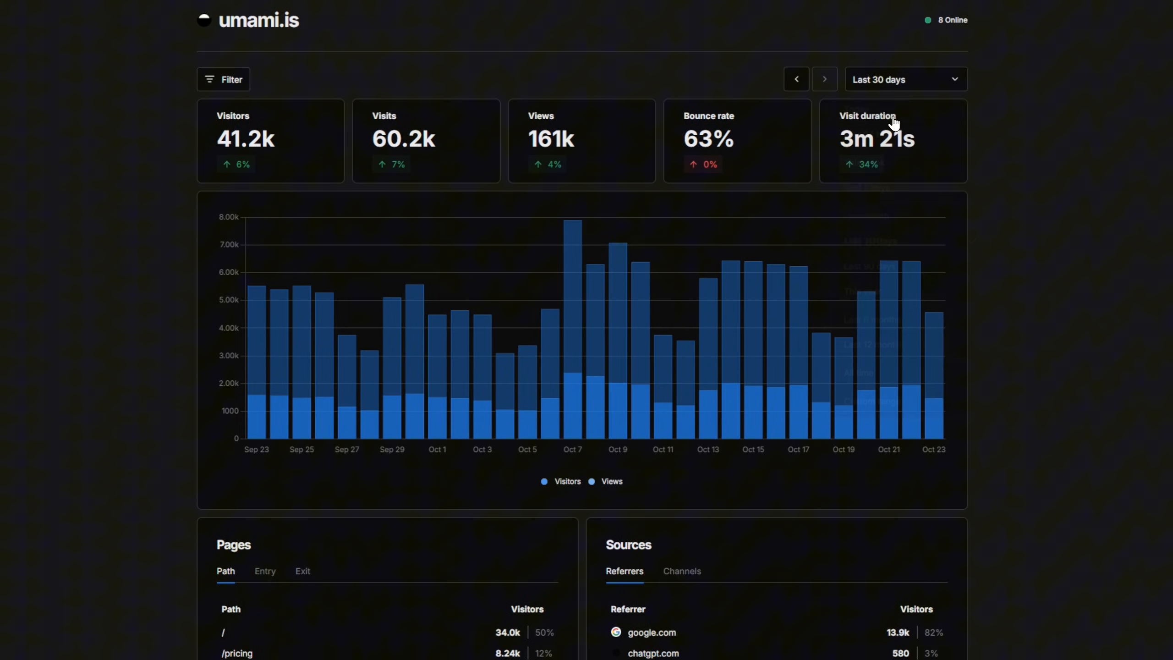
- Switch the dashboard's date range to Today, then to Last 7 days
click(906, 79)
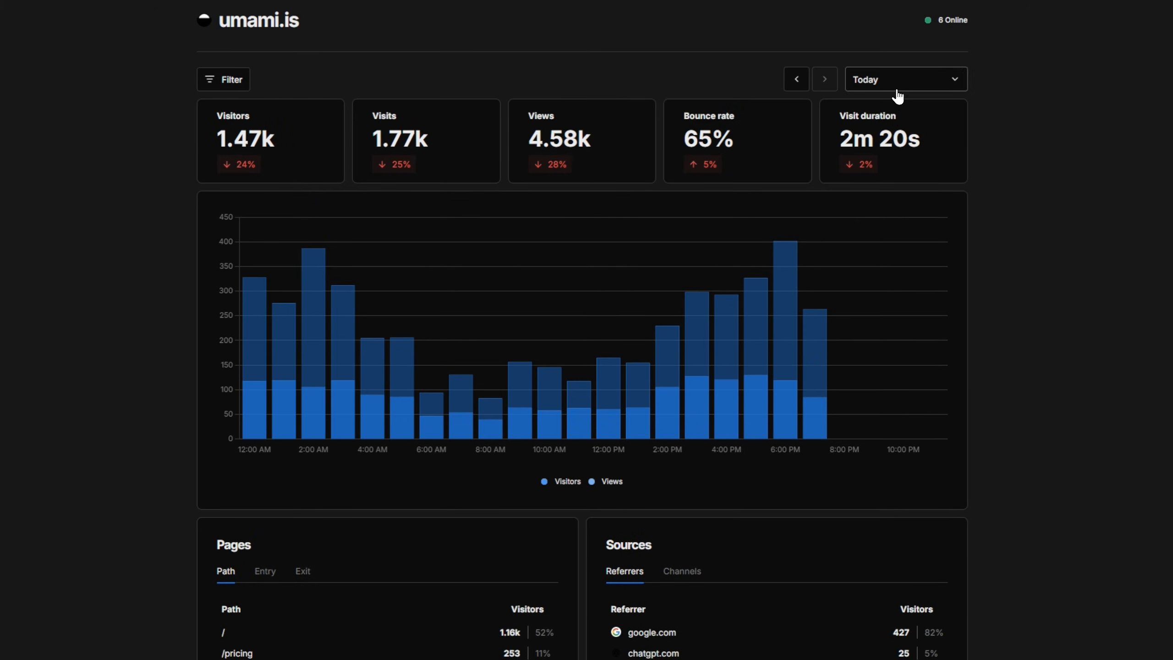
click(907, 79)
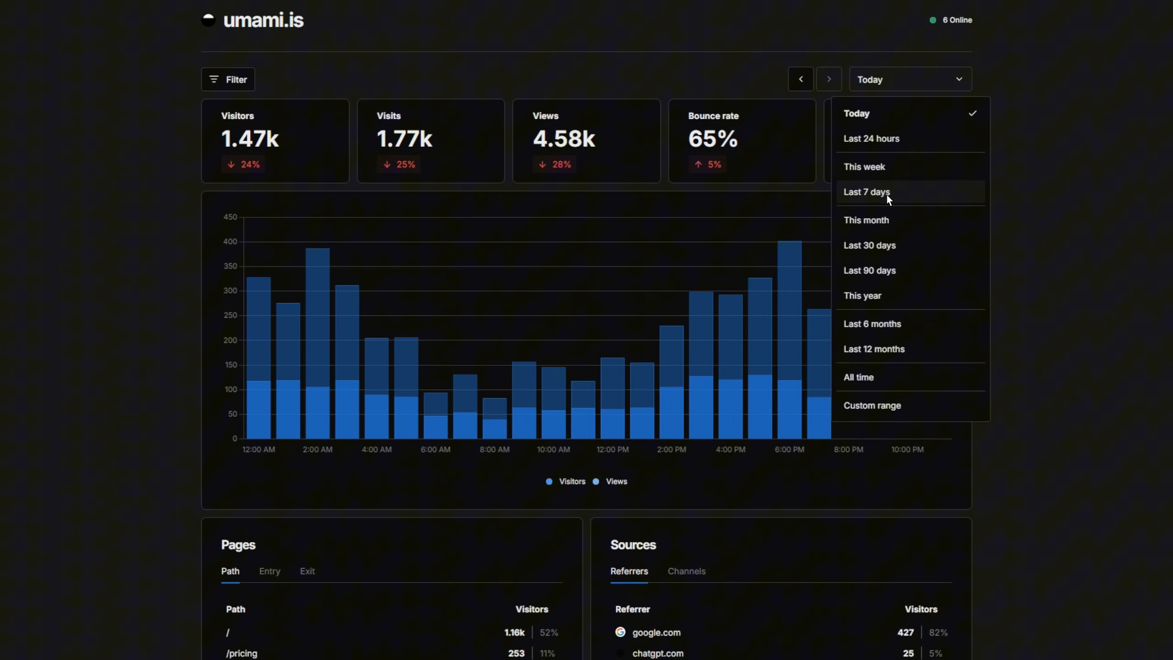
click(867, 191)
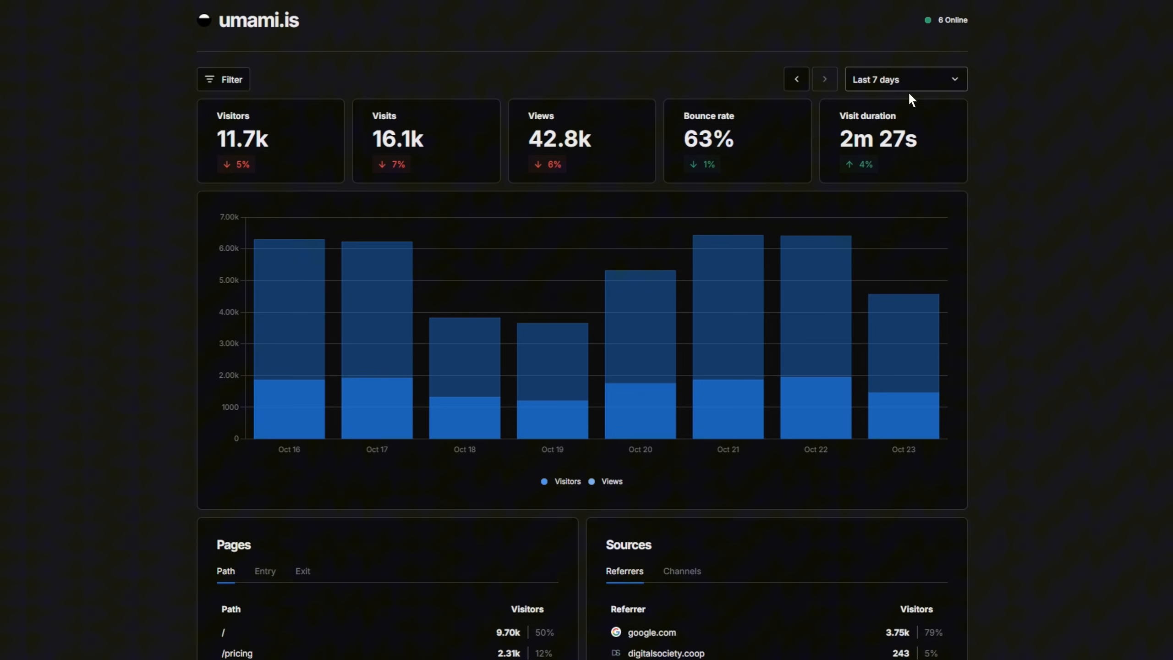
click(906, 79)
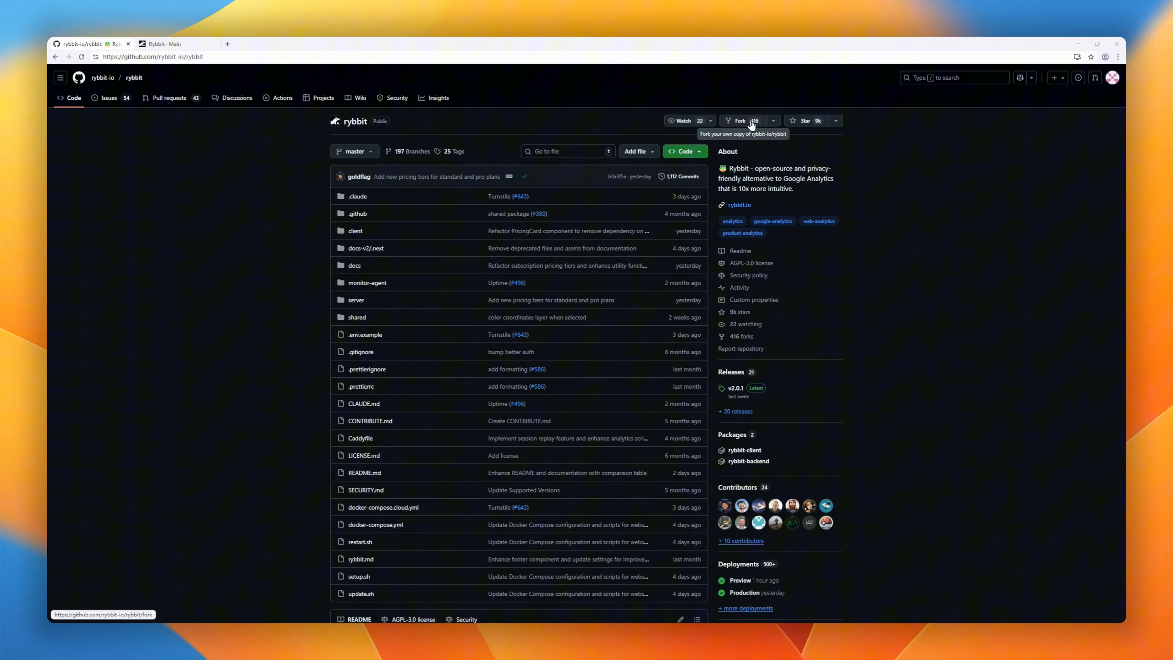
- Read the rybbit README down through its comparison table and Dashboard Preview images
scroll(down, 3)
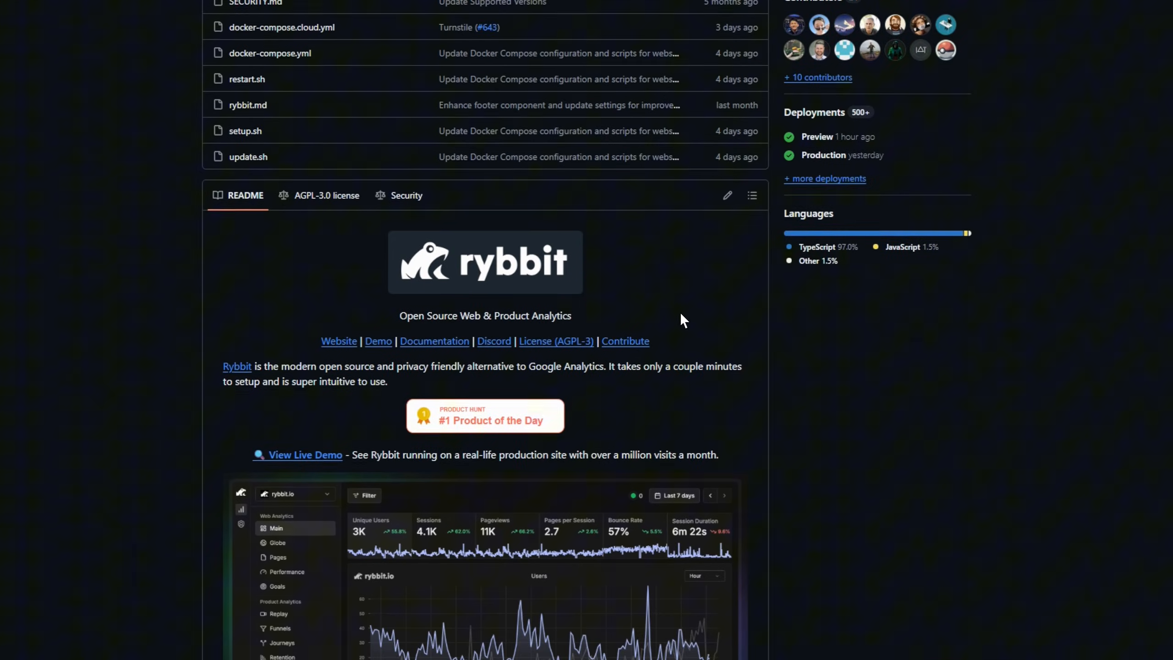
scroll(down, 3)
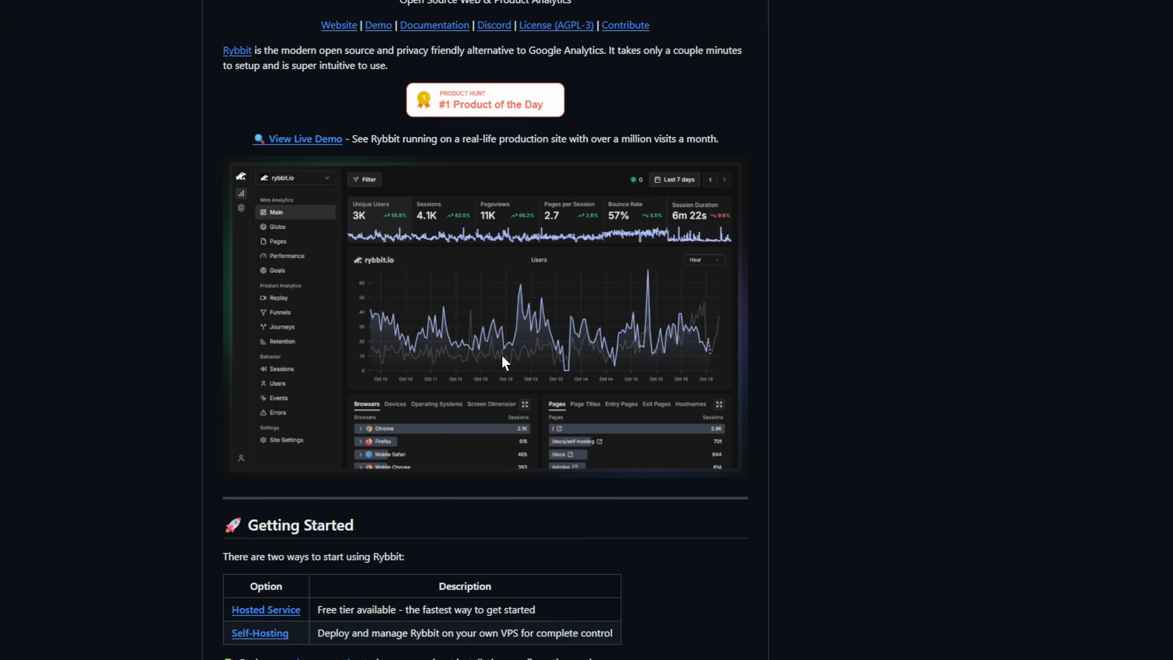
scroll(down, 3)
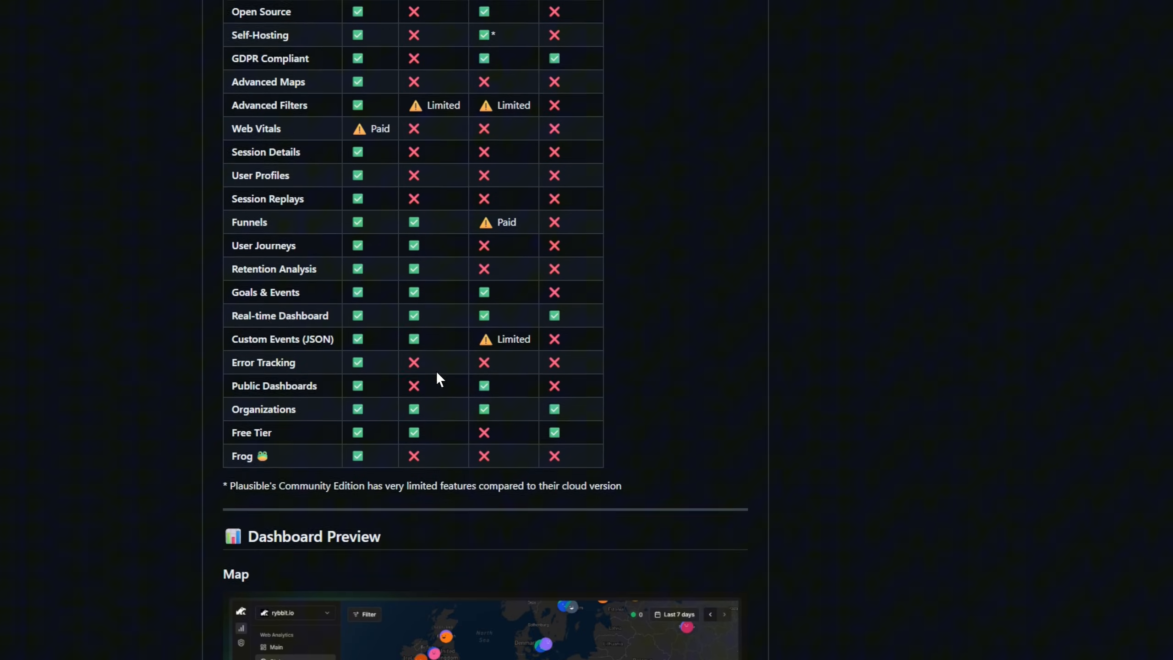
scroll(down, 3)
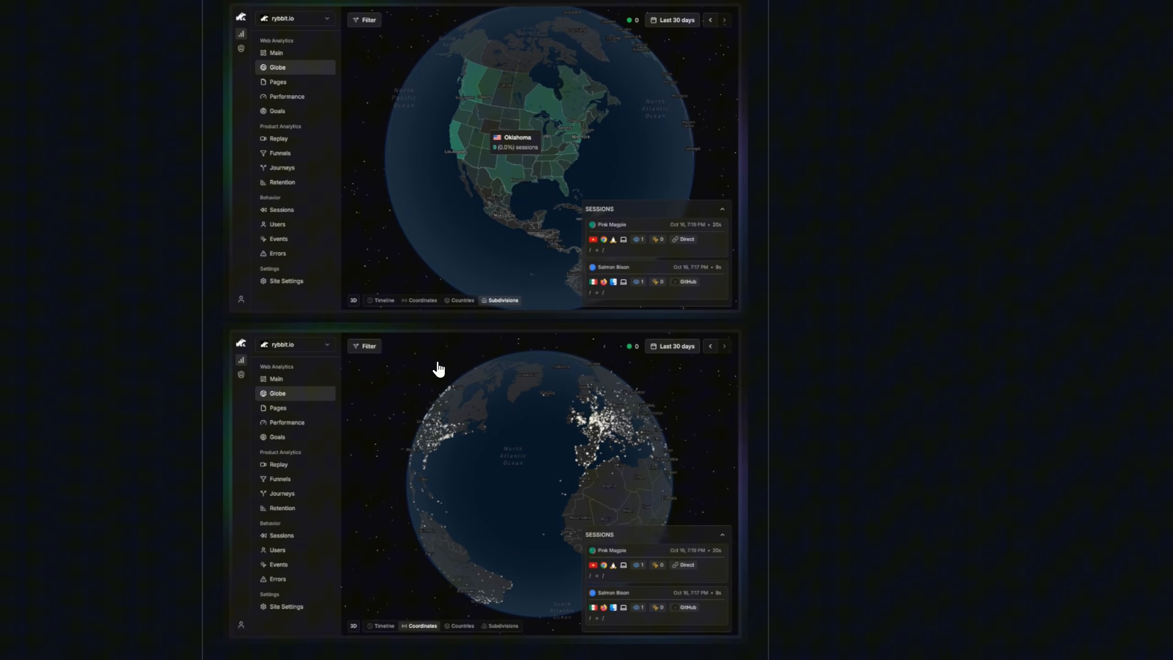
scroll(down, 3)
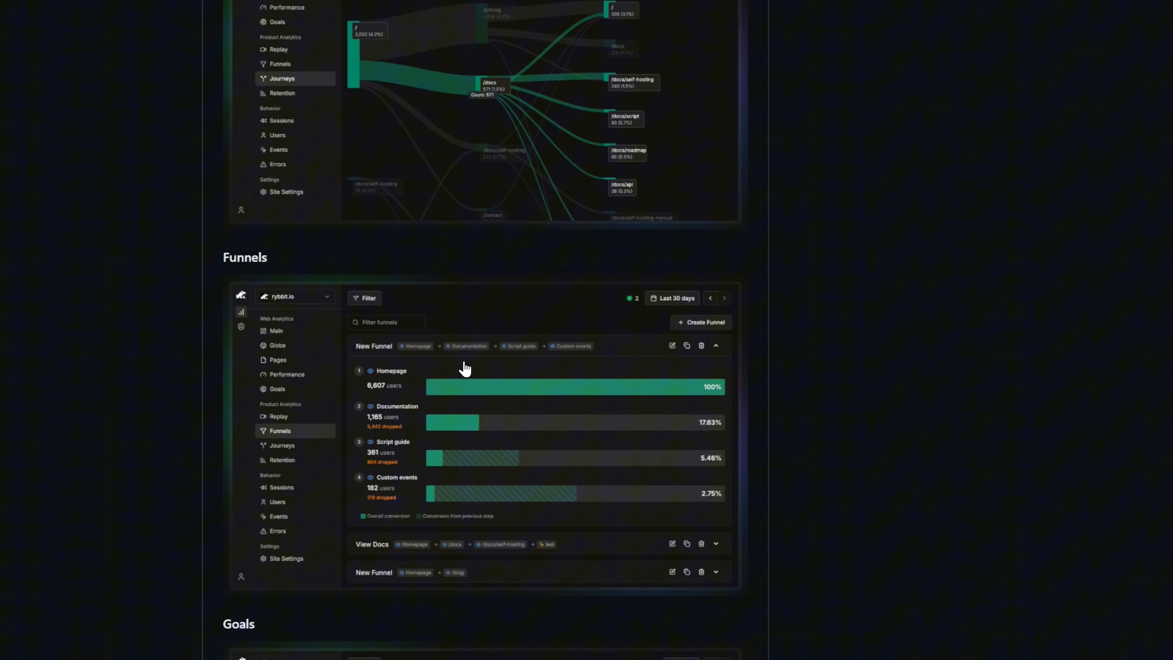
scroll(down, 3)
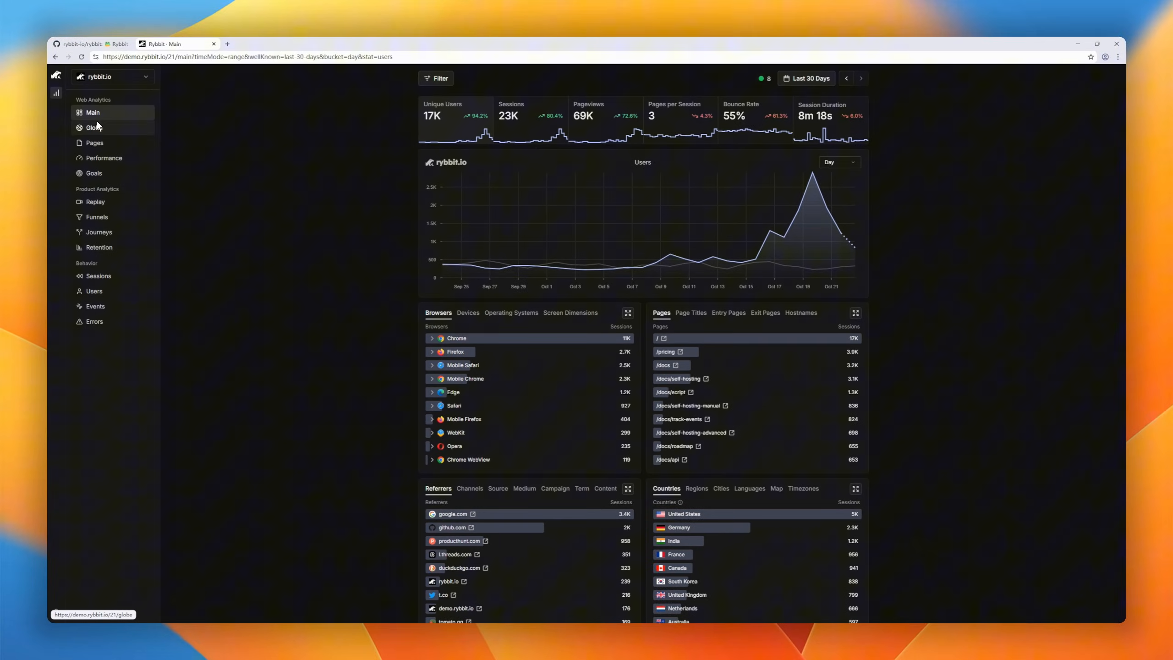
- Show the Rybbit demo's last 7 days of traffic, then return to the last 30 days
click(806, 78)
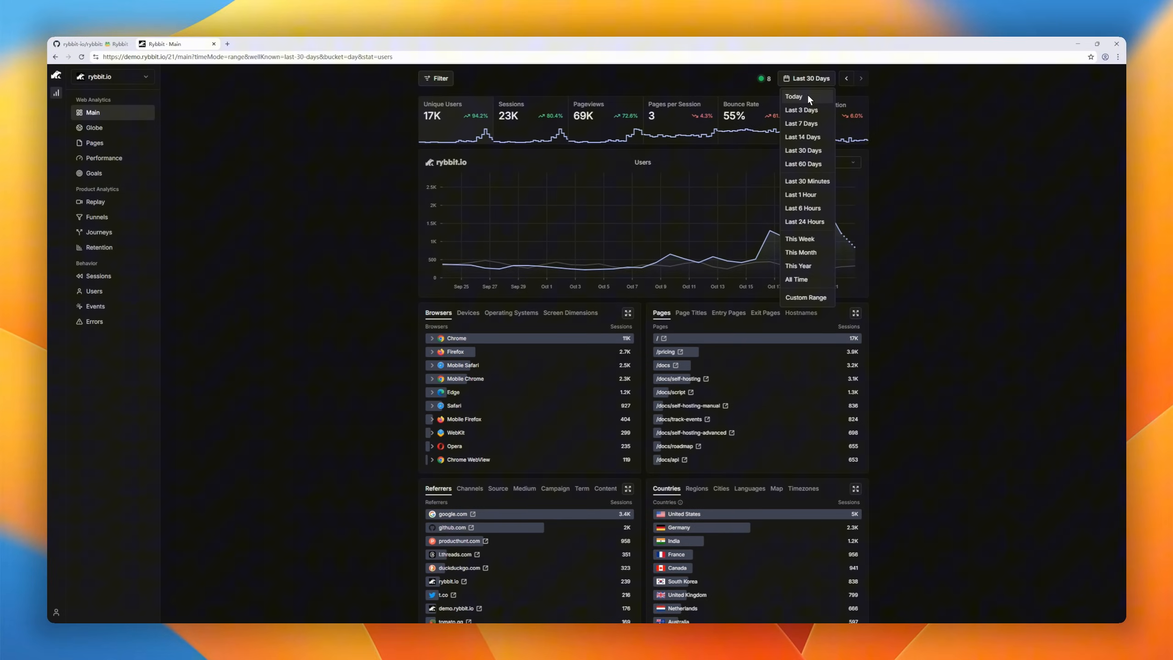
click(801, 123)
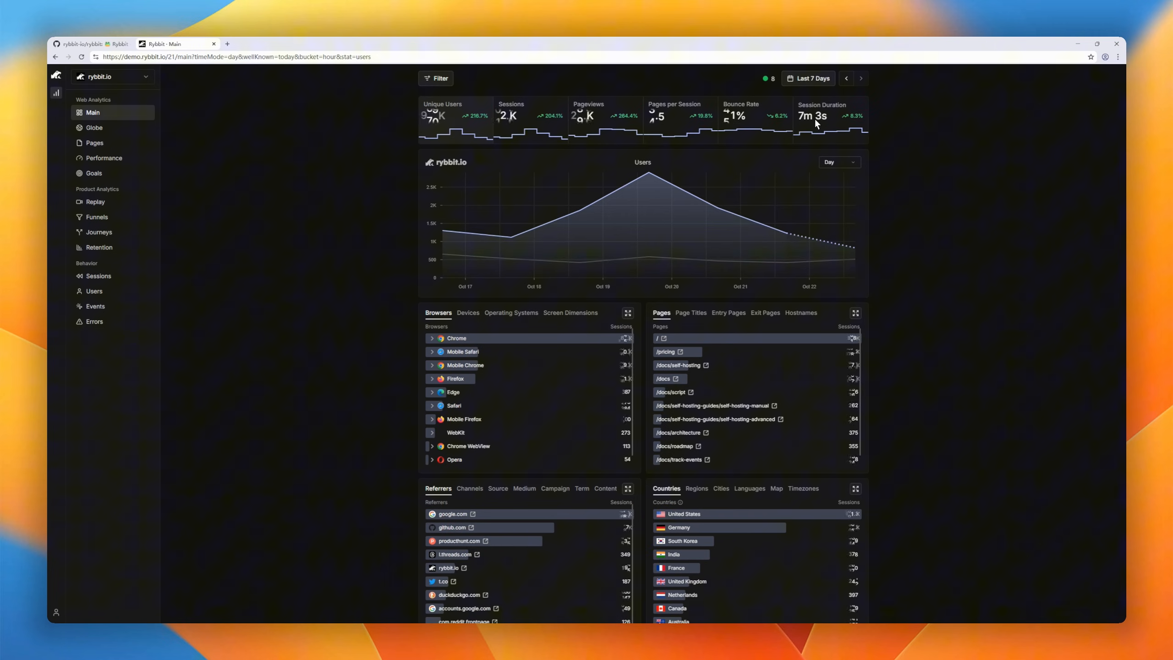
click(809, 78)
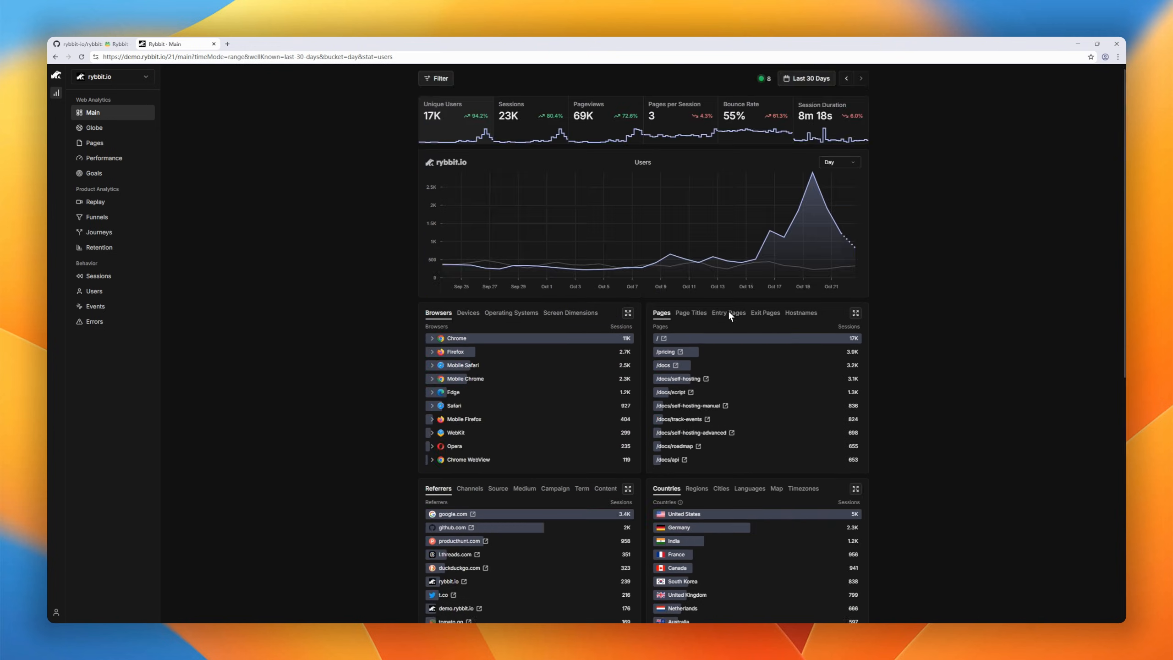
- View the Globe of sessions, top Pages, web-vitals Performance and Funnels reports
click(93, 128)
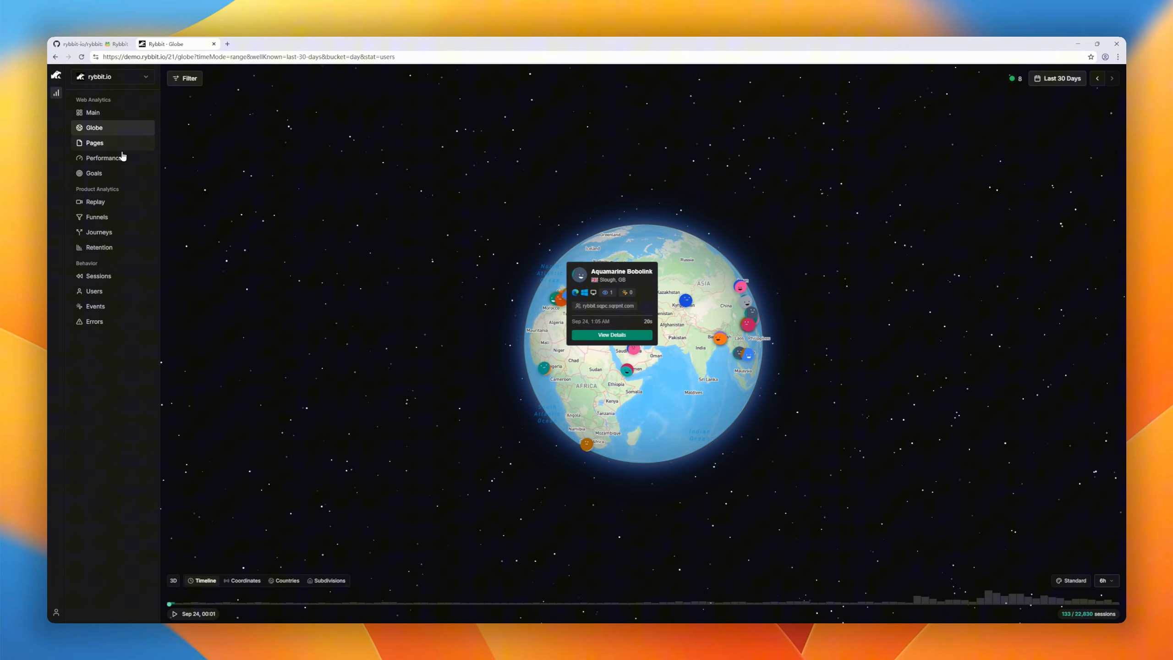
click(95, 143)
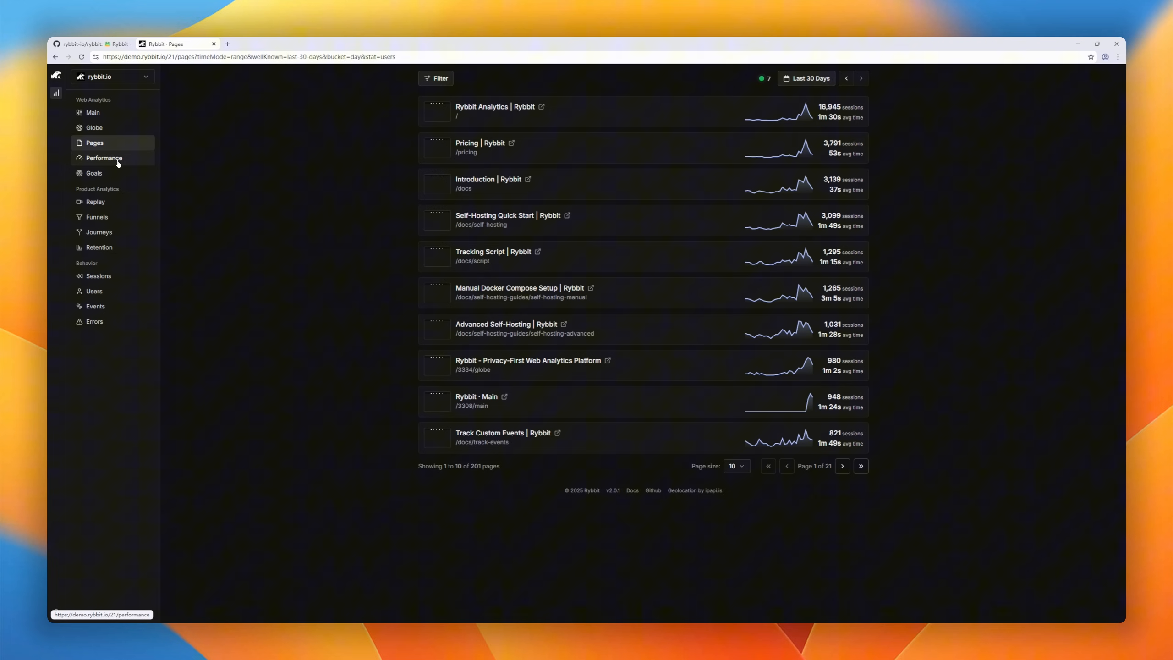
click(105, 157)
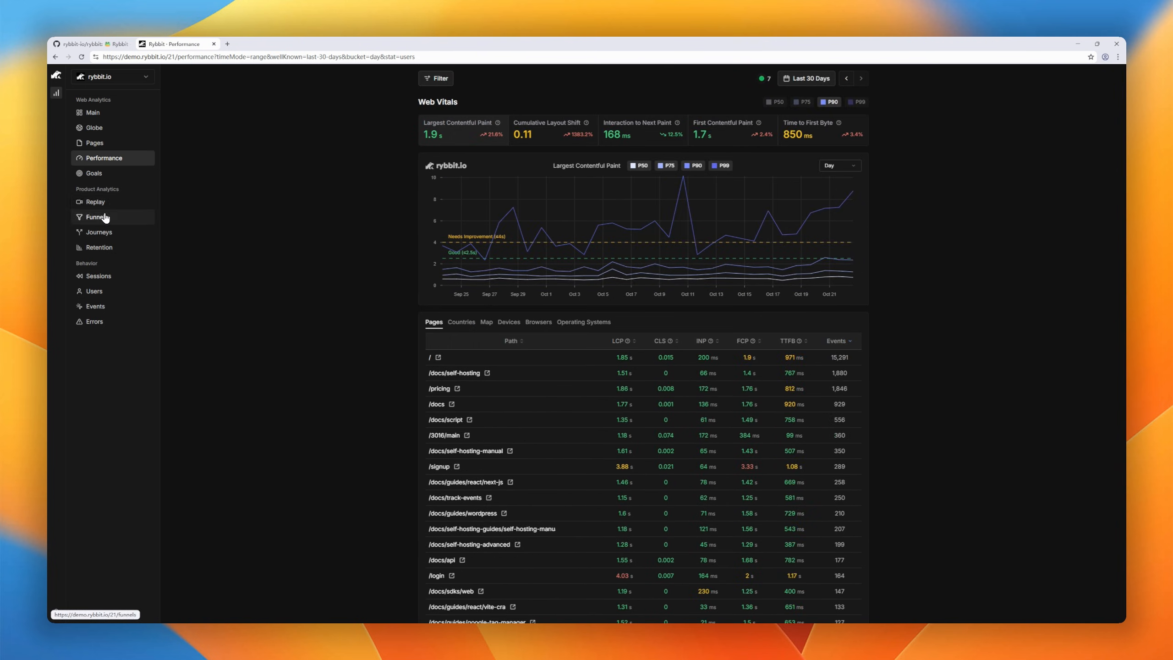
click(95, 201)
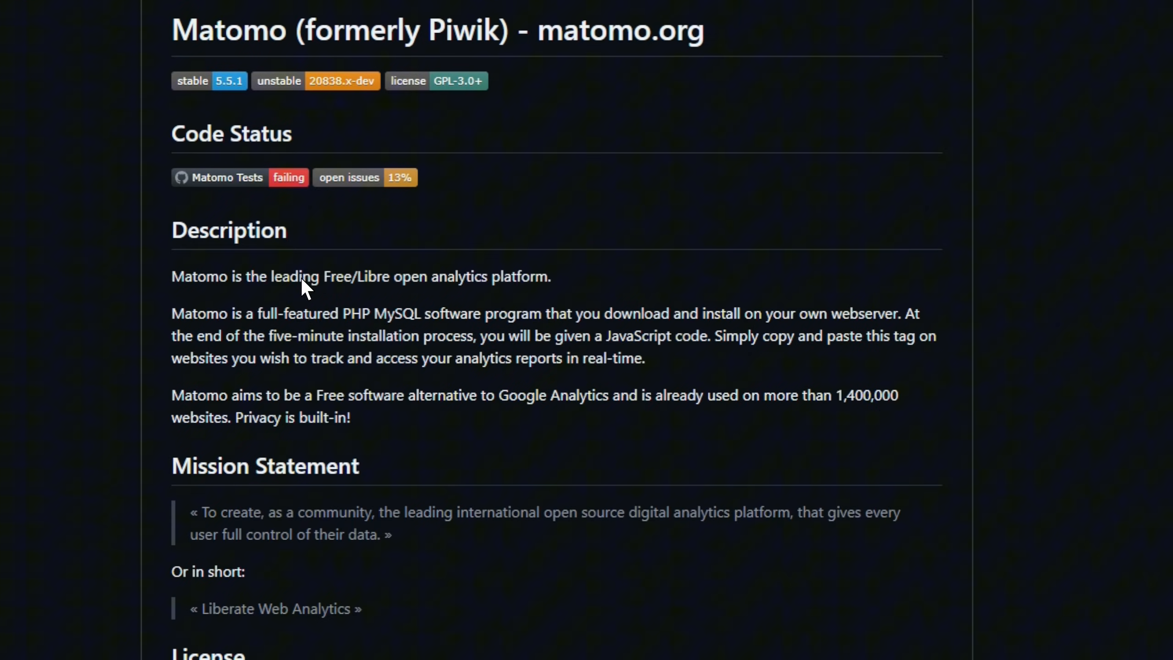
- Scroll the Matomo README down to its security, support and More information sections
scroll(down, 3)
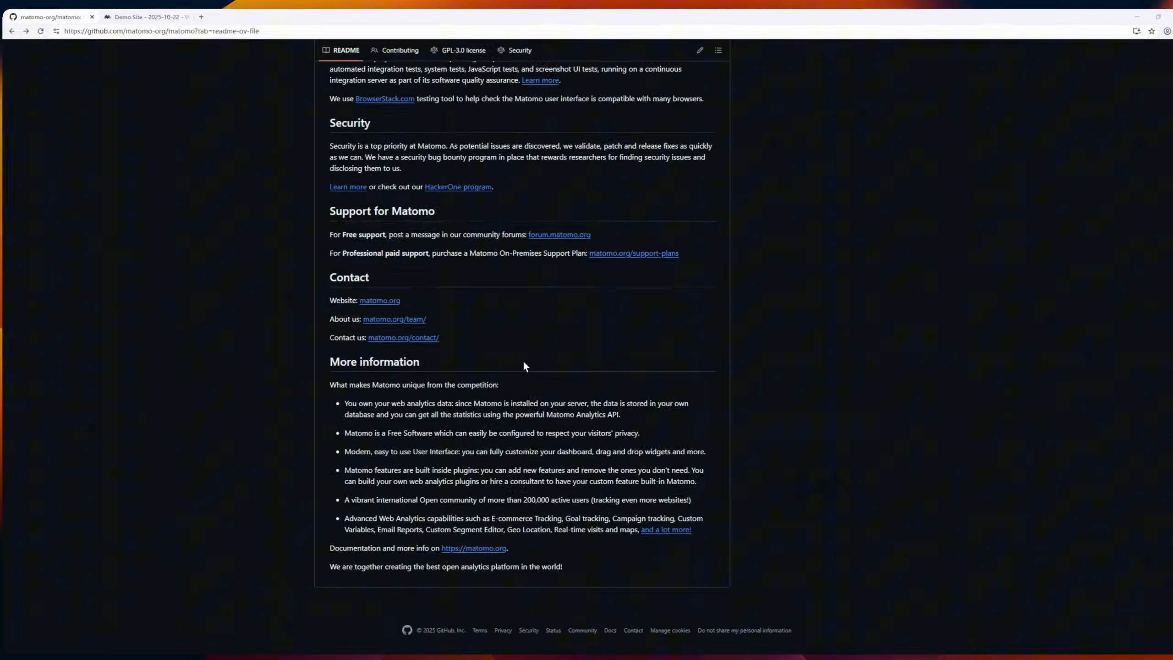
- In the Matomo demo, set the report period to the whole month and view the Visitors overview
click(146, 16)
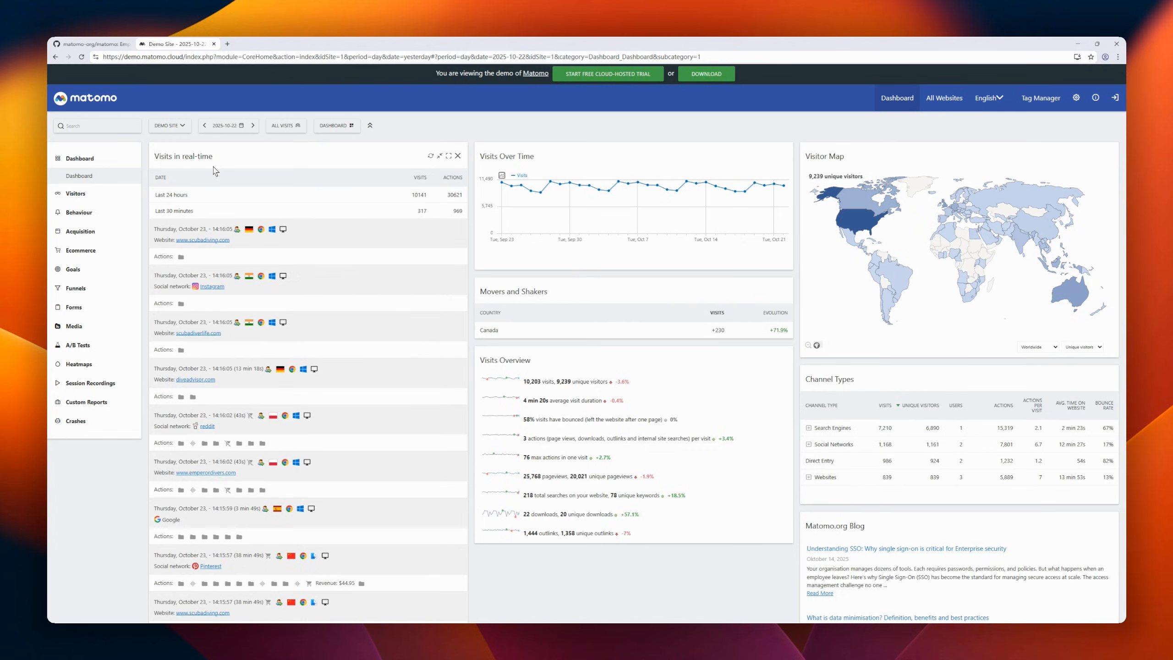
click(227, 125)
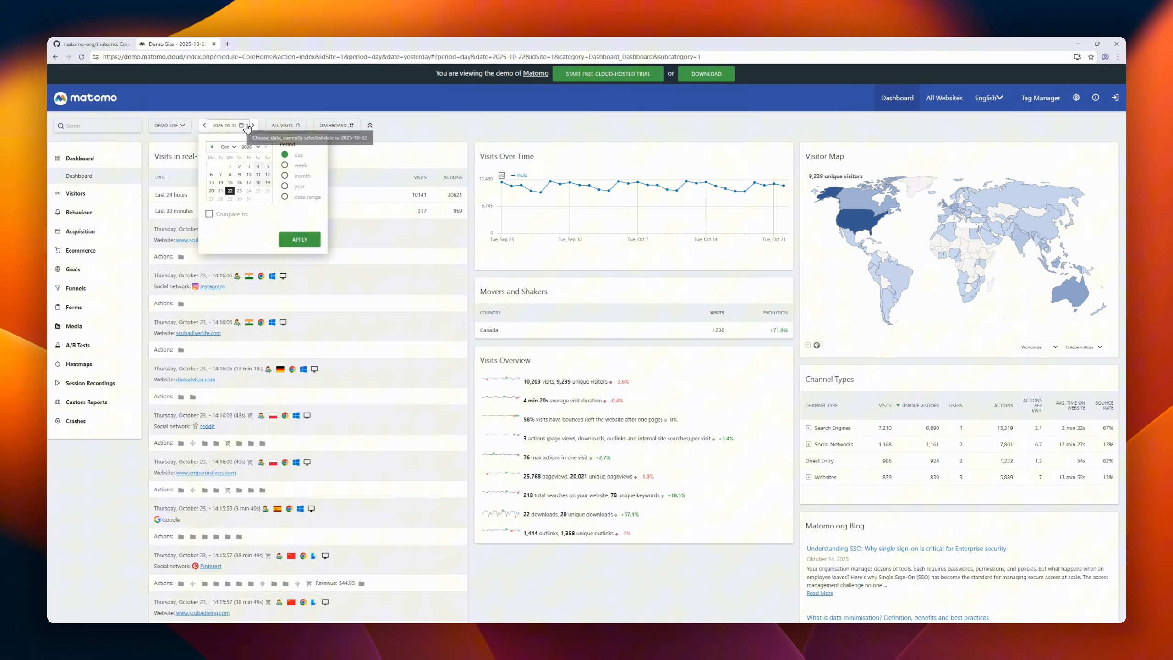
click(284, 176)
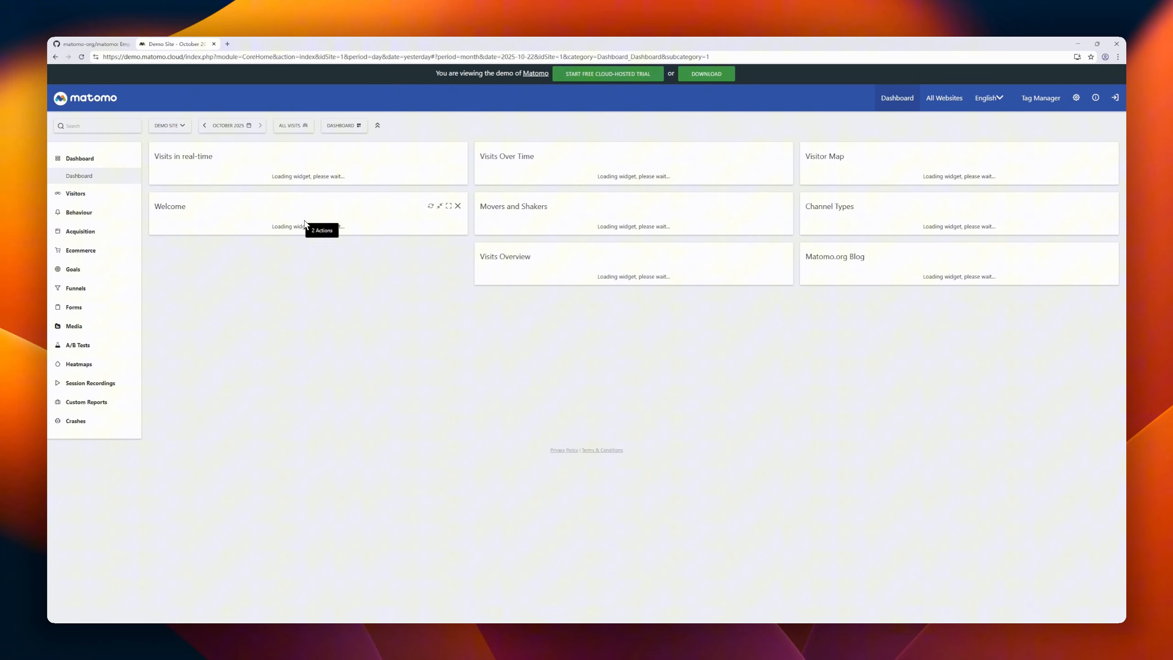
click(293, 126)
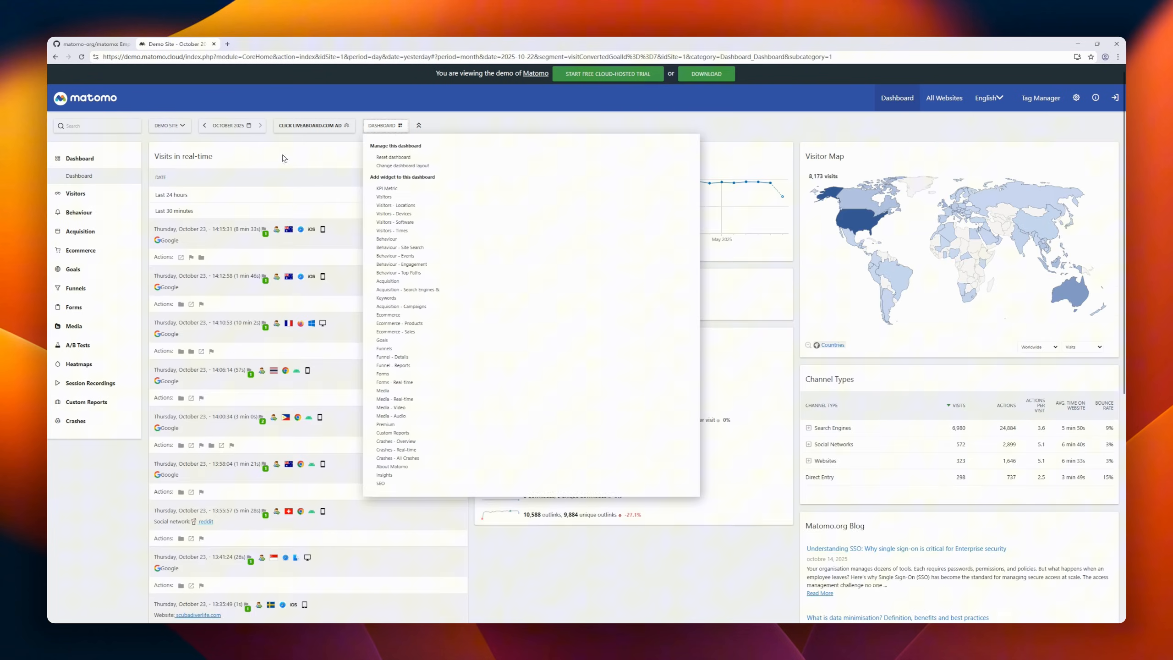
click(75, 193)
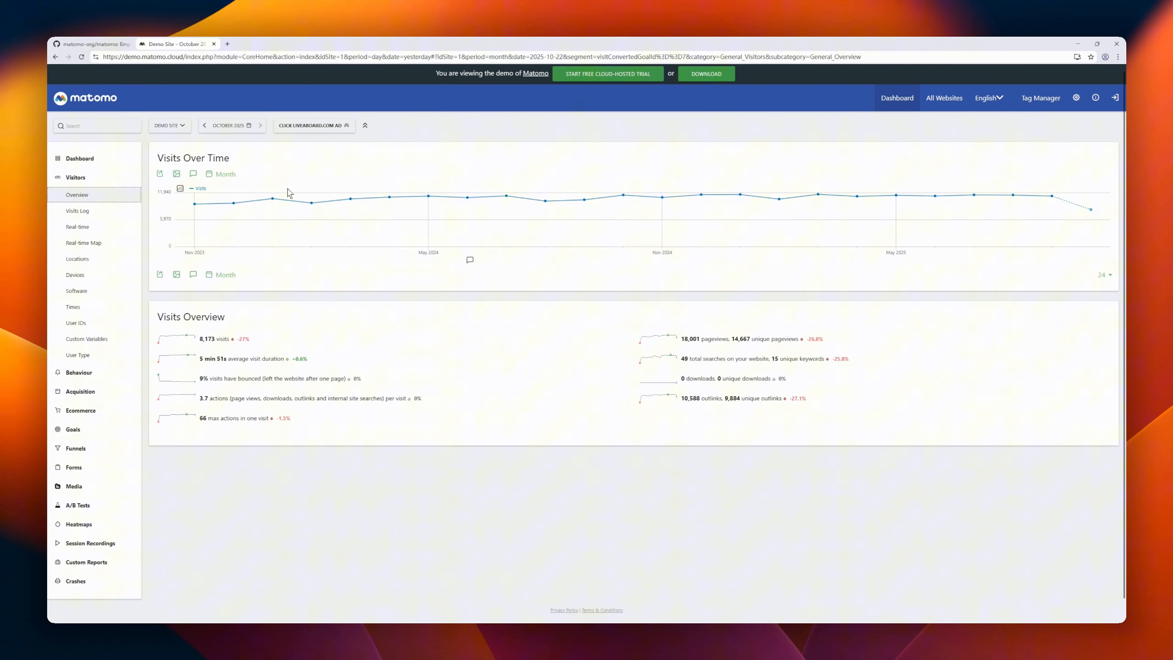
- Check the language list, Tag Manager containers and All Websites summary, then return to the Dashboard
click(988, 97)
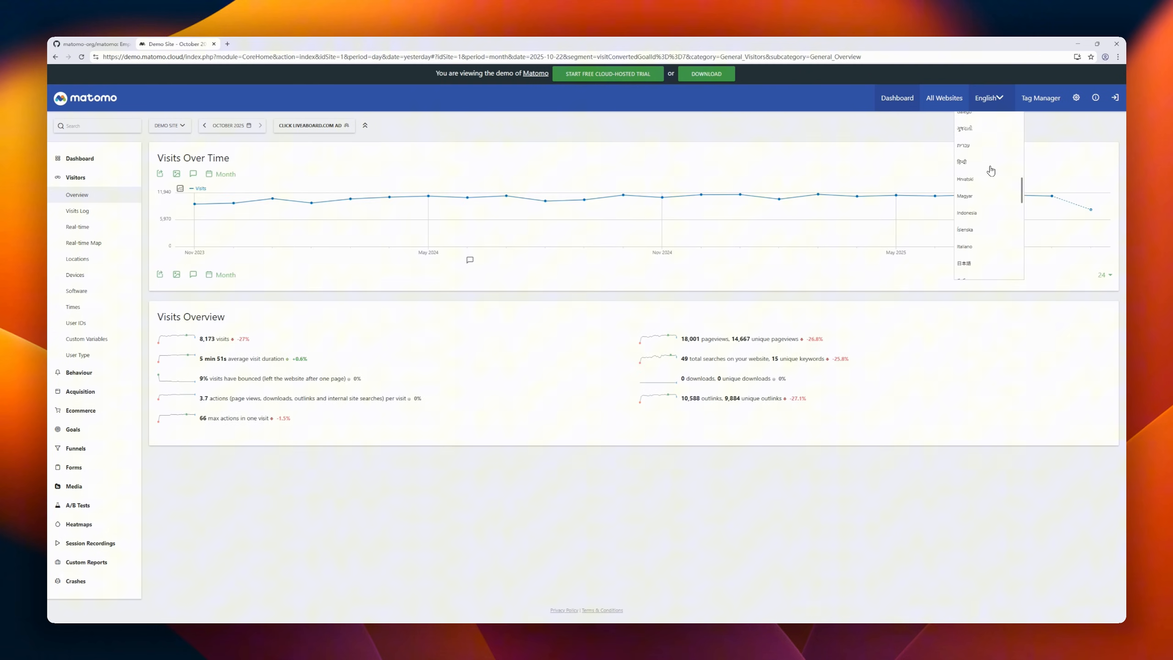
click(1041, 97)
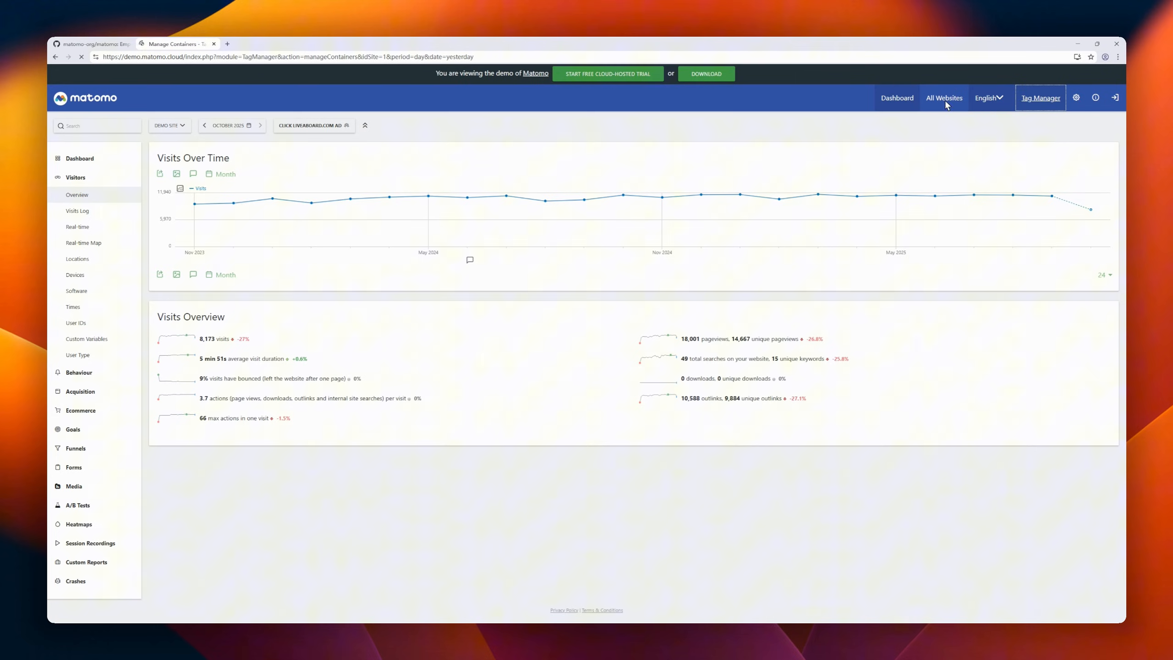
click(944, 97)
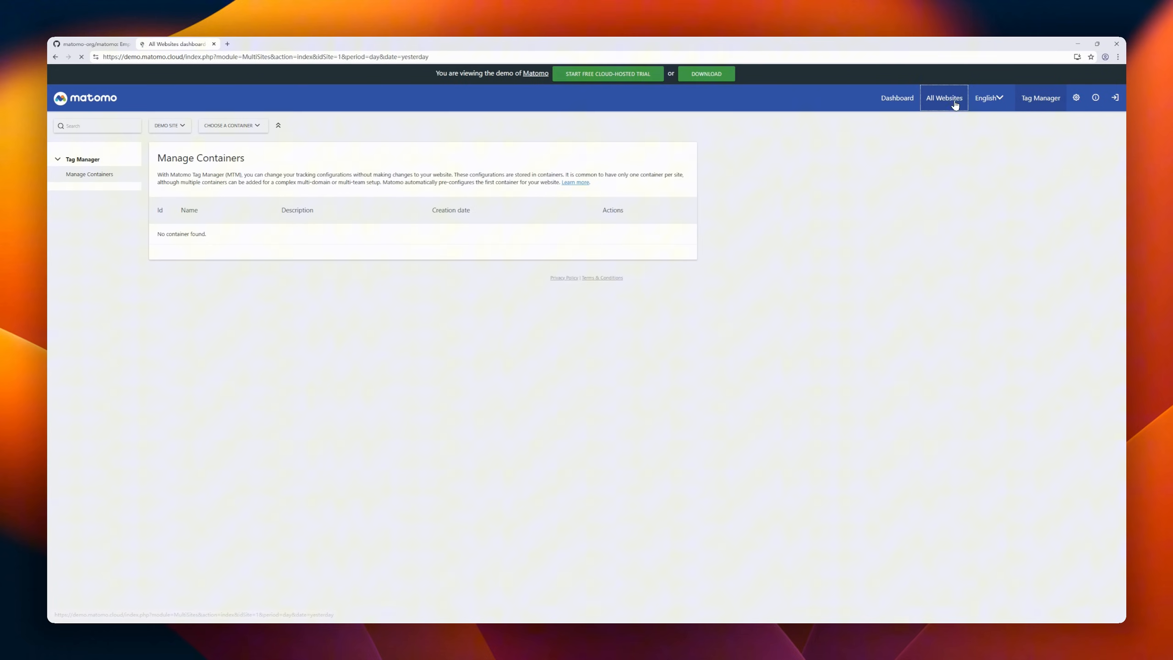
click(944, 97)
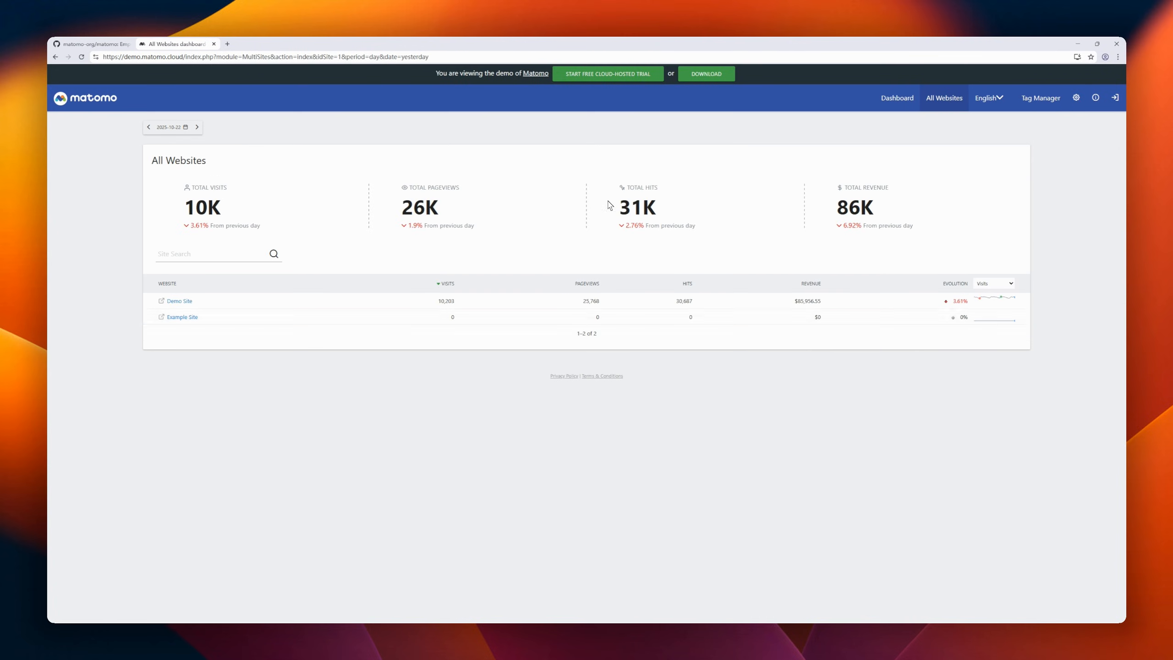
click(897, 97)
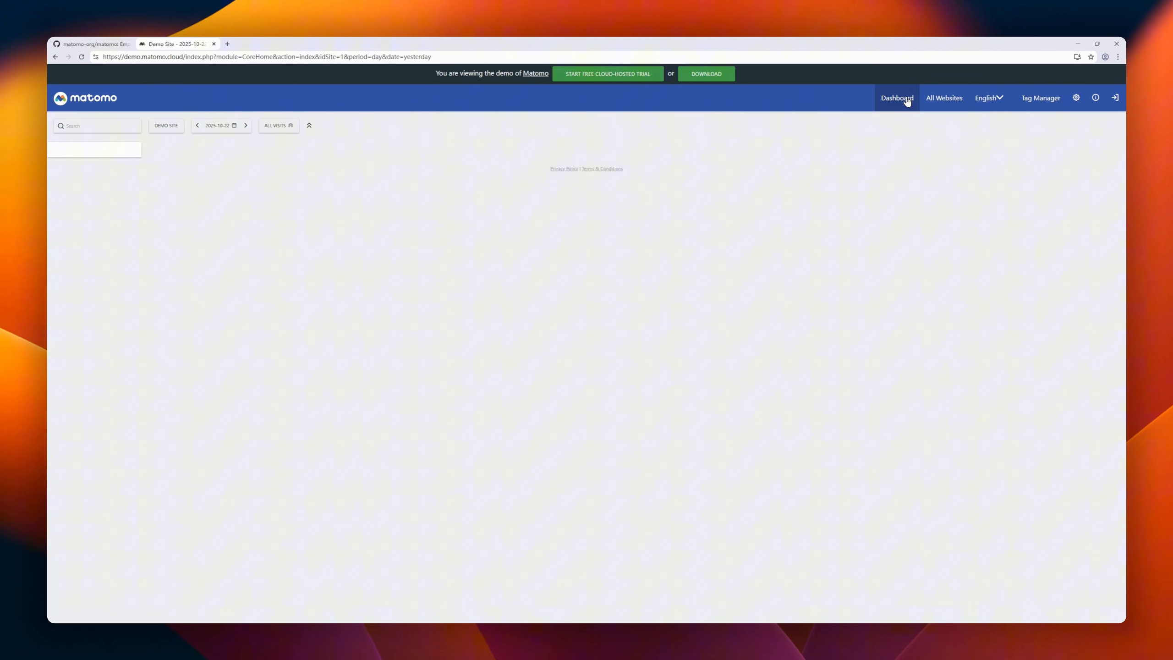
- View the Goals multi-channel attribution report and the Behaviour entry pages report
click(897, 98)
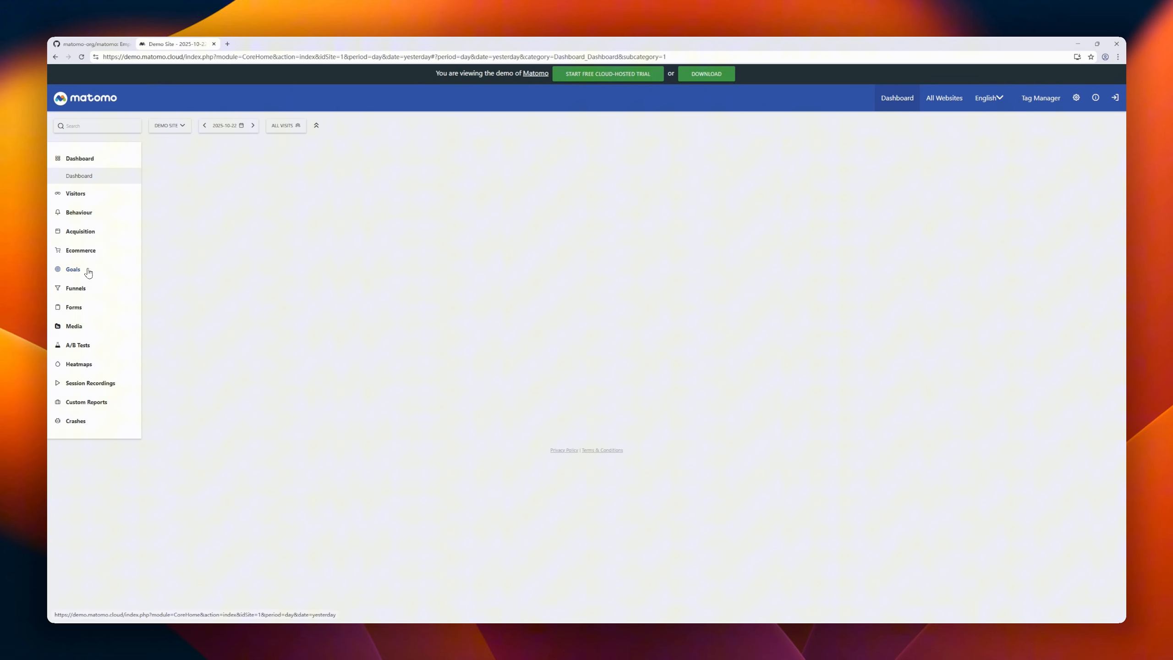
click(74, 269)
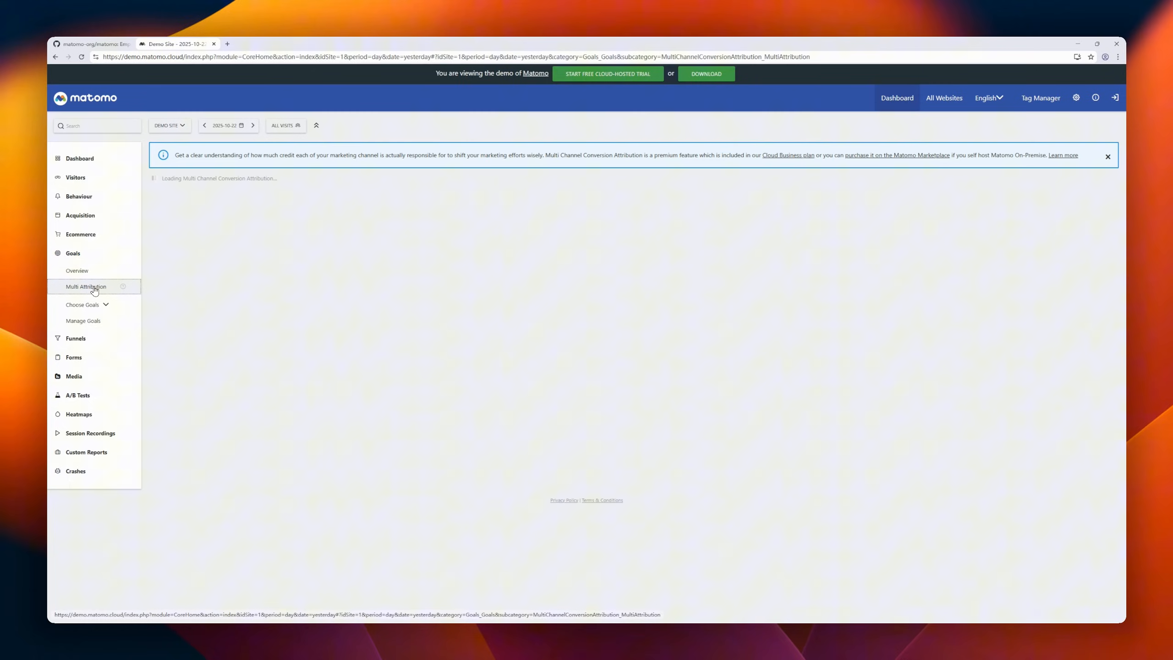
click(80, 216)
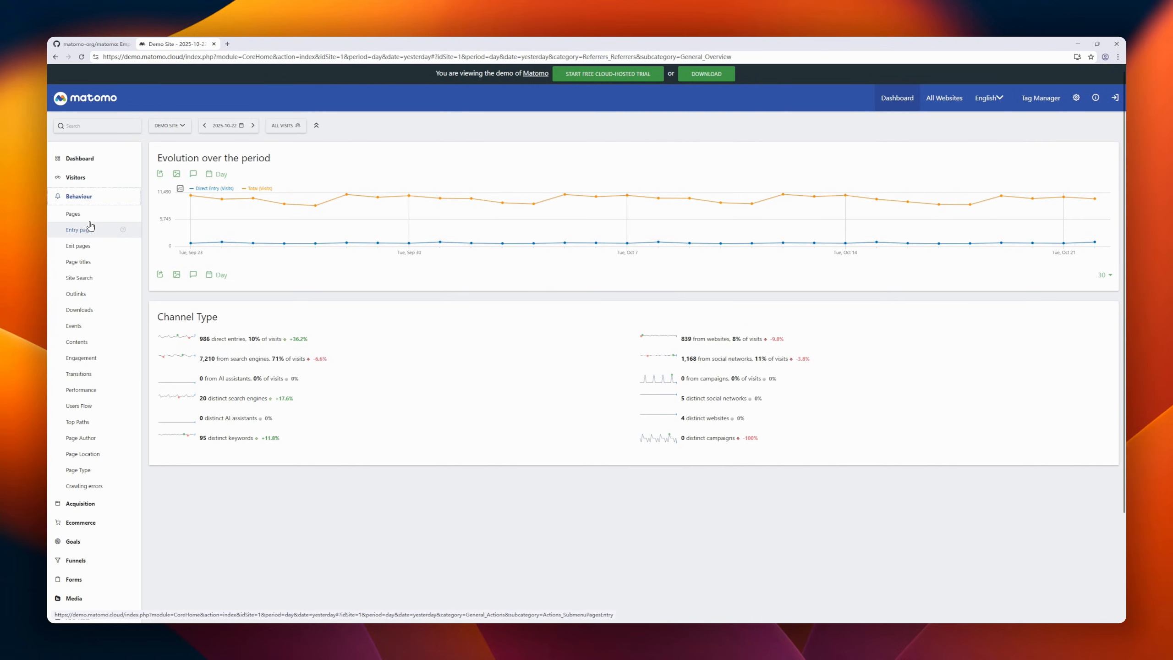
click(73, 214)
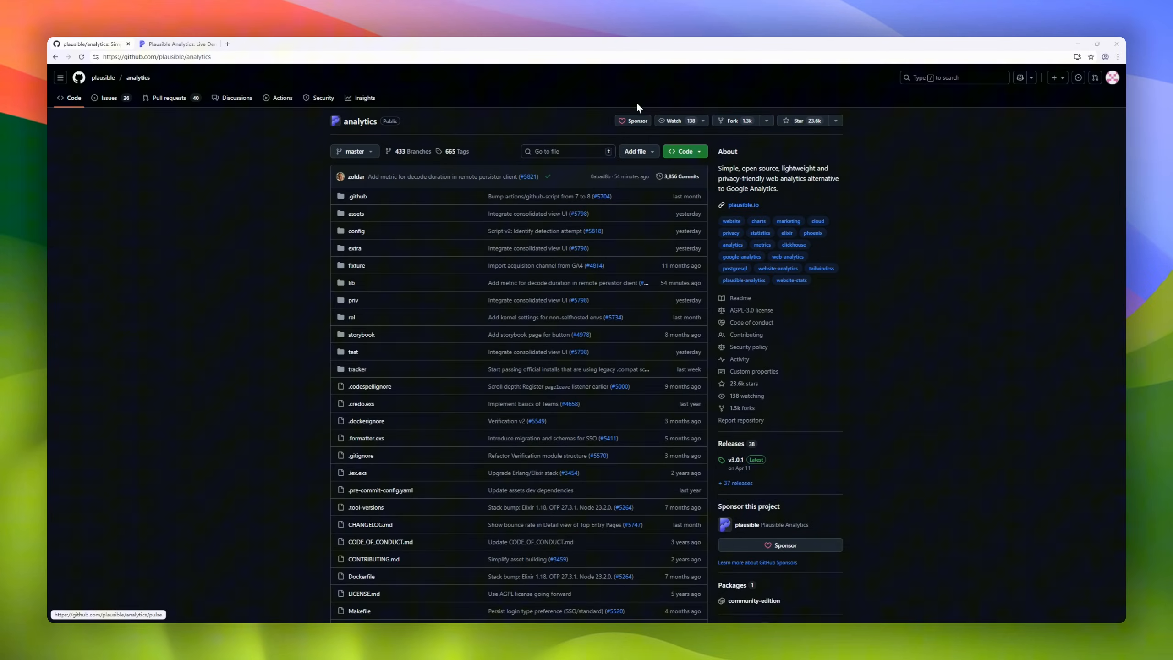
mouse_move(756, 122)
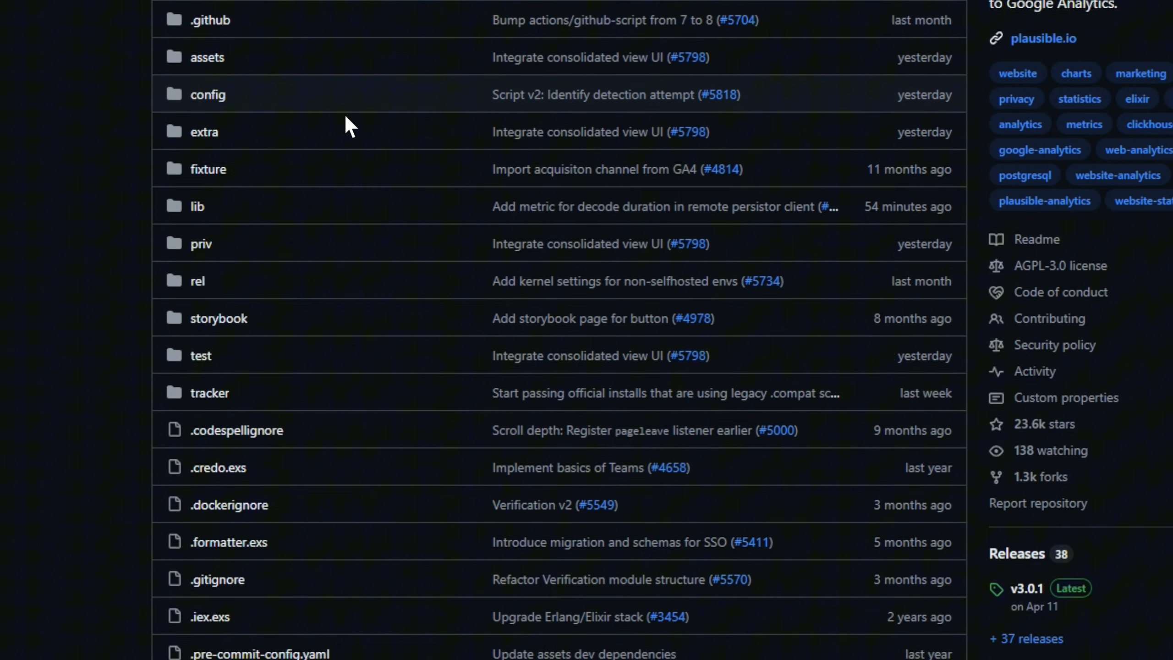
- Read the Plausible README down to its license section, then bring up the live demo dashboard
scroll(down, 3)
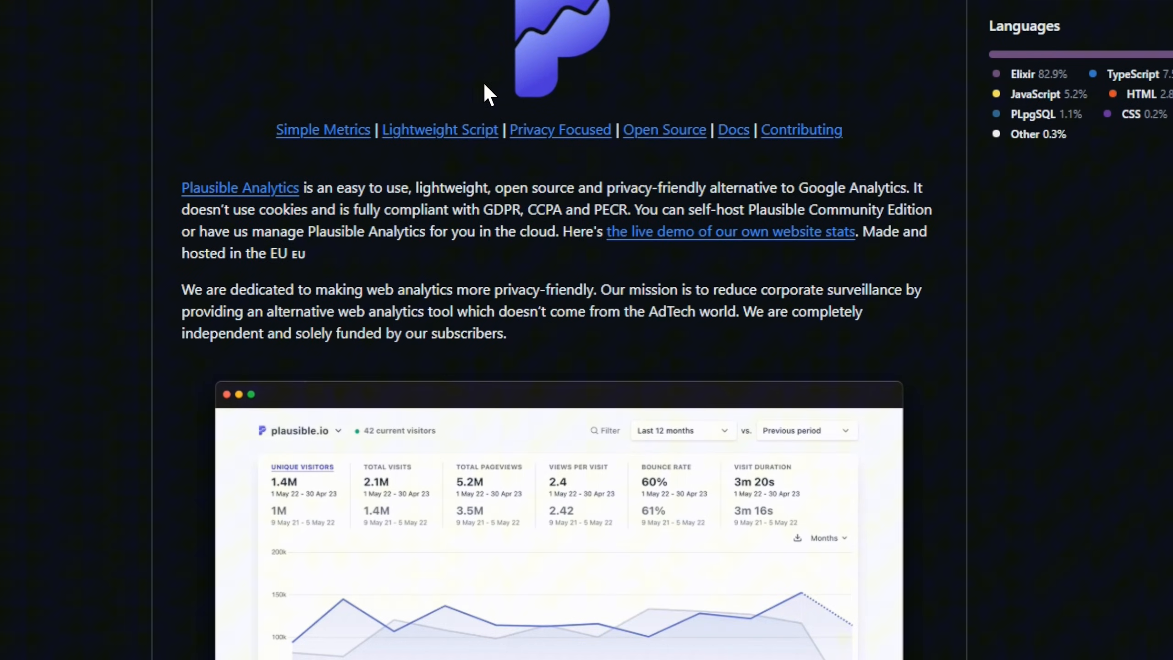
scroll(down, 3)
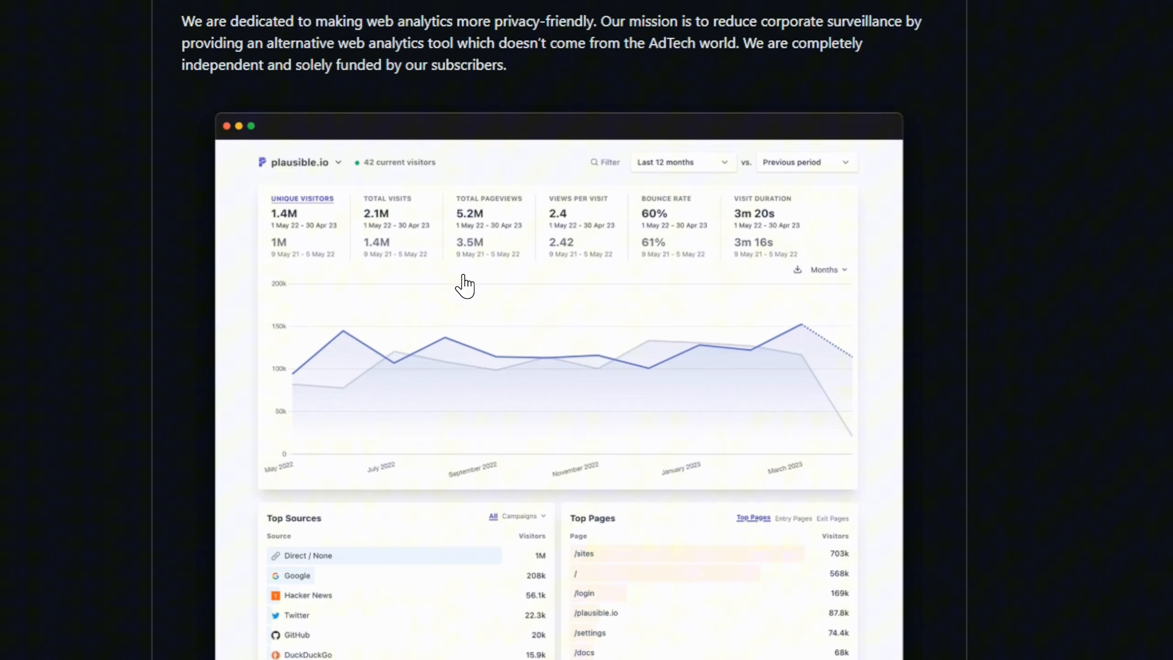
scroll(down, 3)
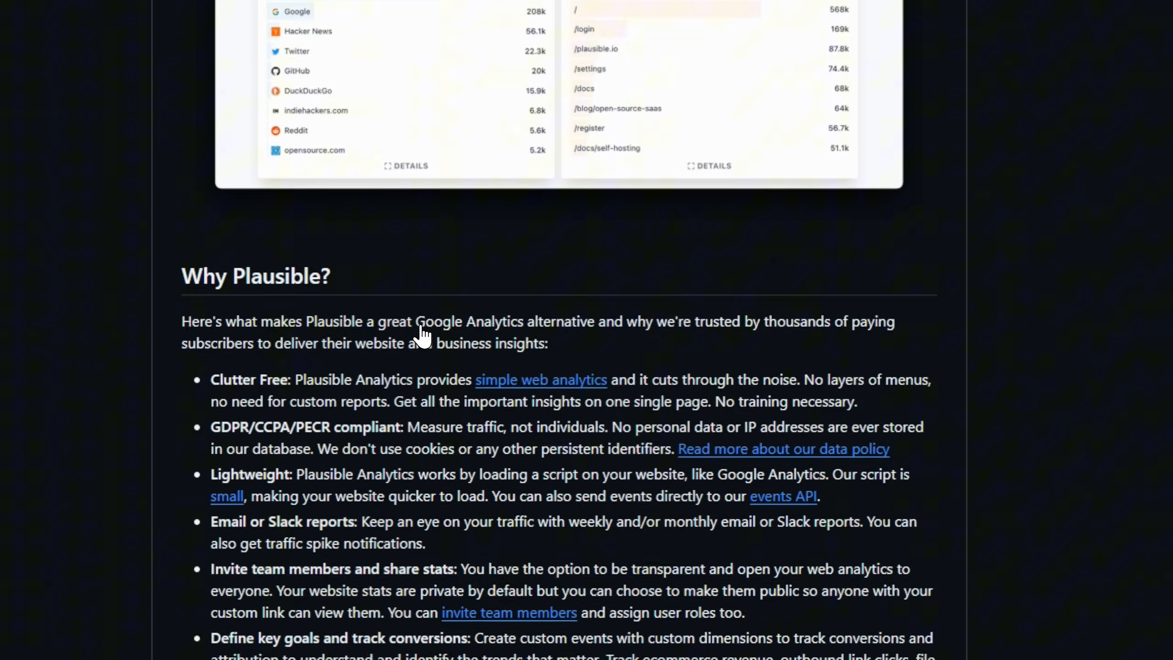
scroll(down, 3)
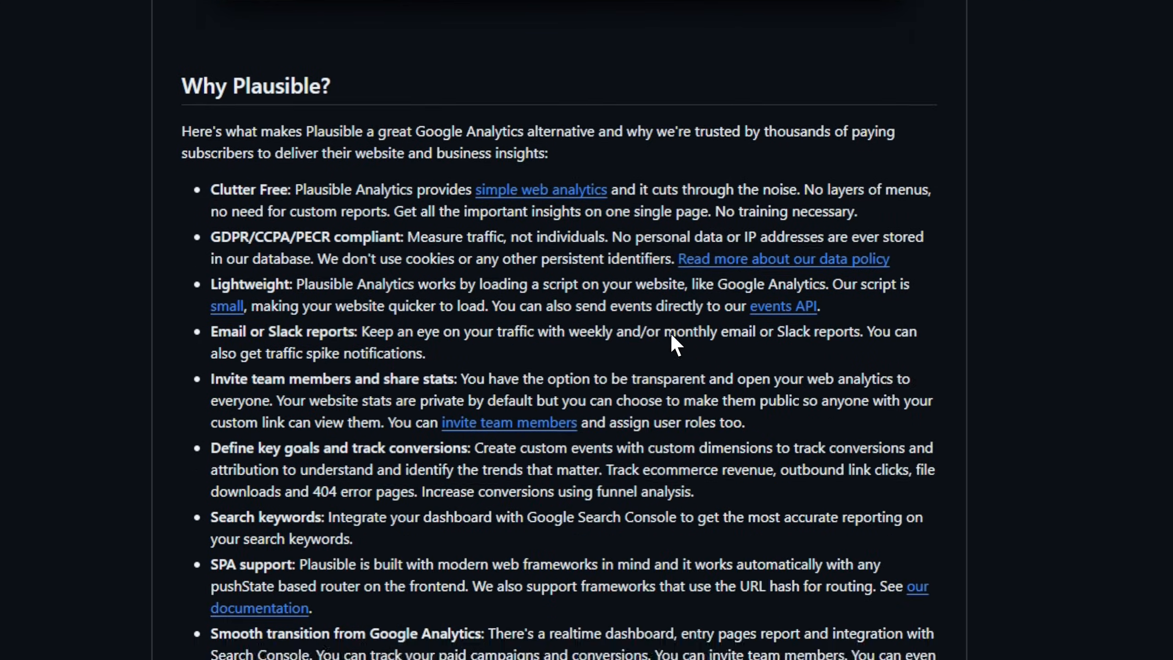
scroll(down, 3)
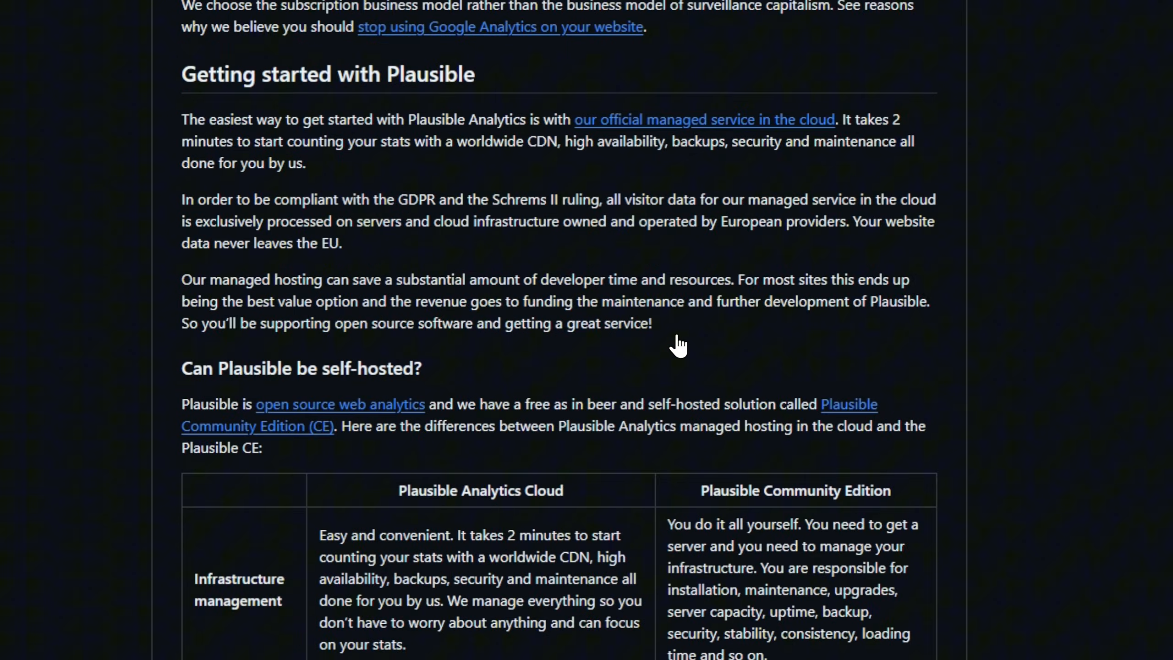
scroll(down, 3)
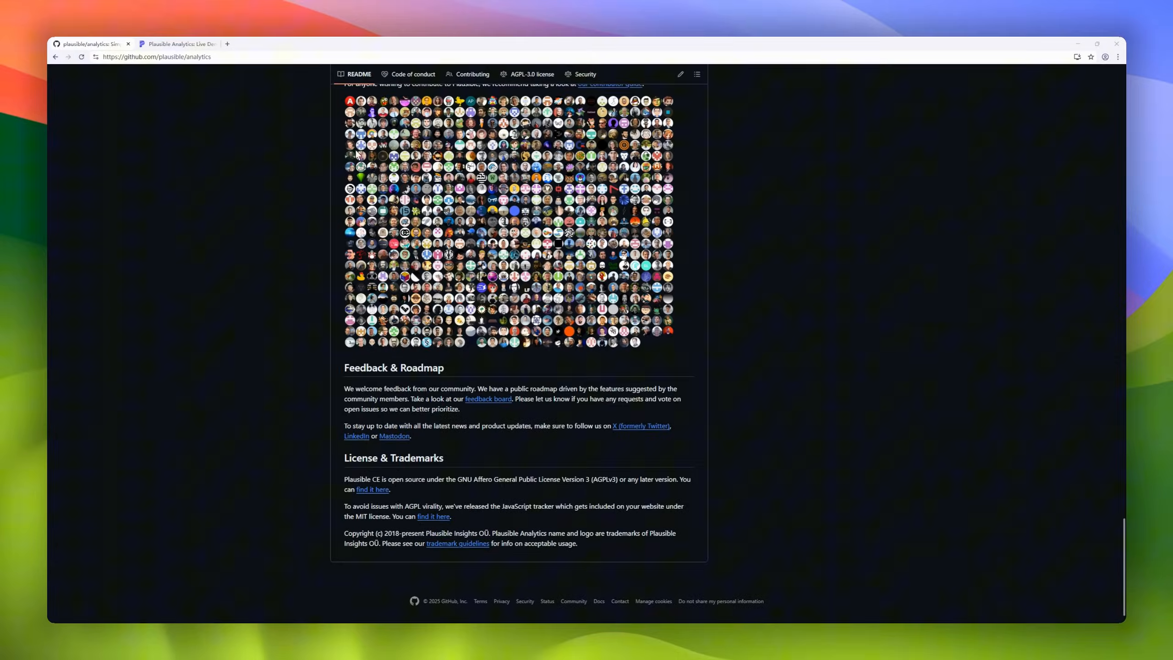
click(177, 44)
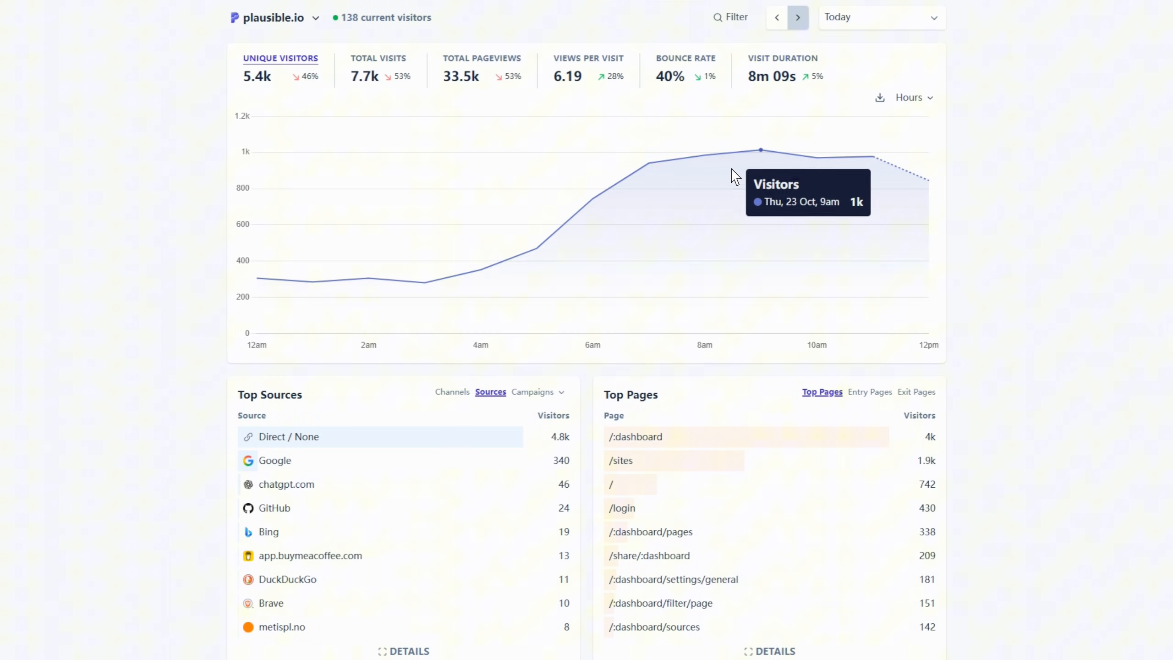
- Switch the Plausible demo dashboard to Last 28 Days and scroll its stats
click(883, 16)
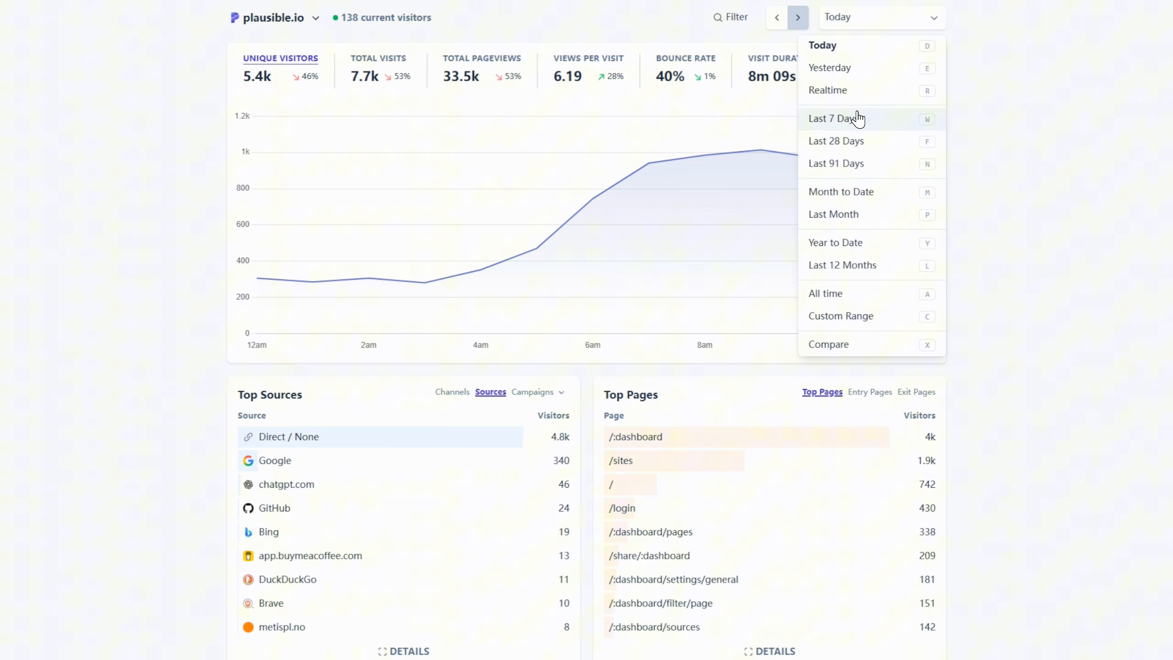
click(836, 142)
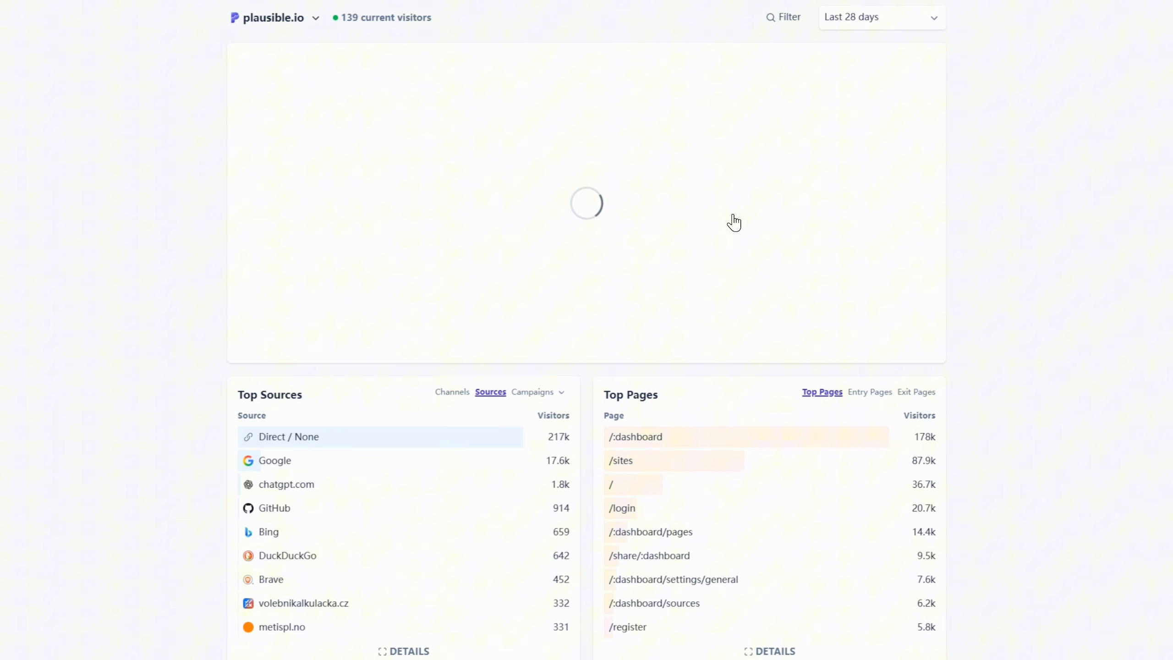
scroll(down, 3)
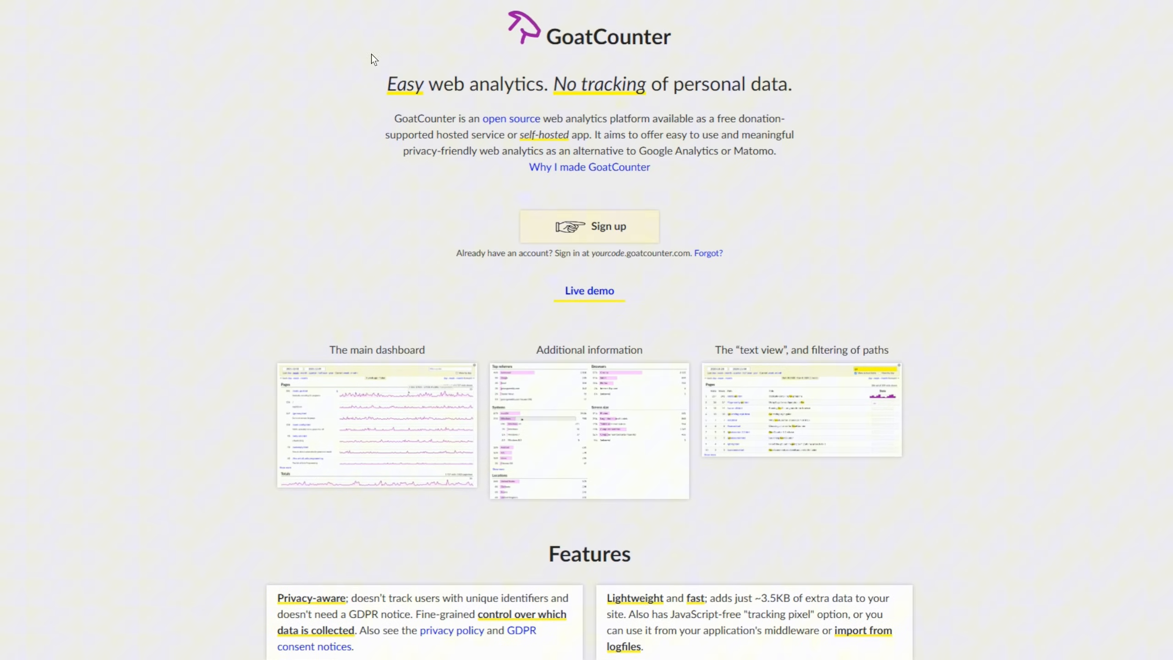
- Scroll the GoatCounter repository README down to its Features list
scroll(down, 3)
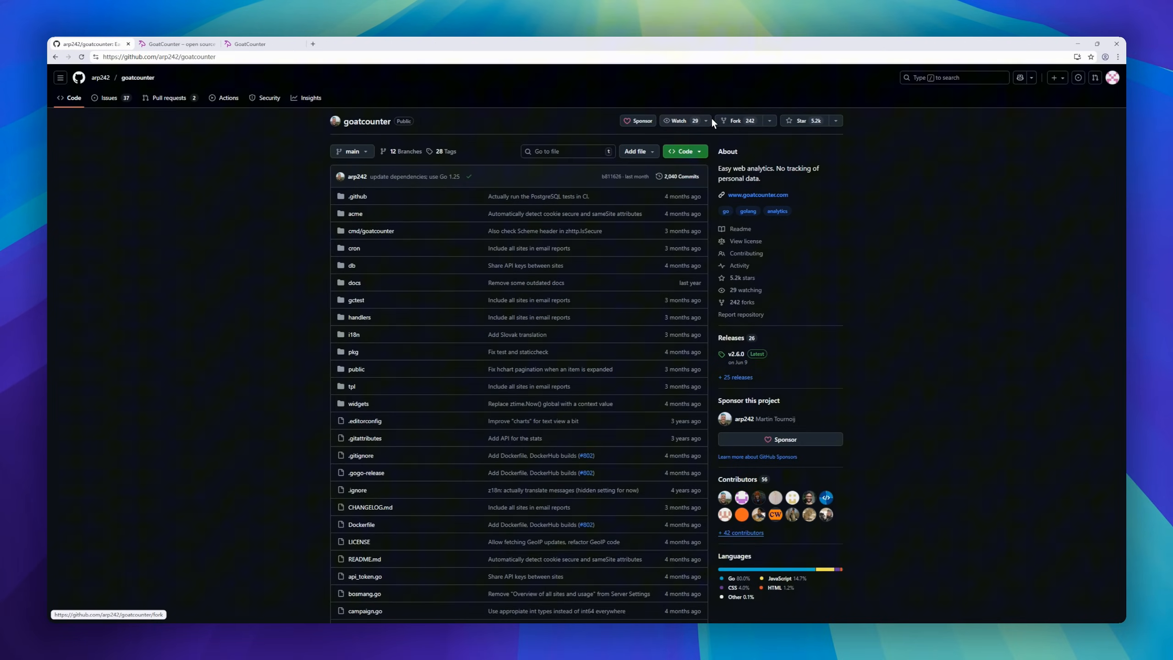
scroll(down, 3)
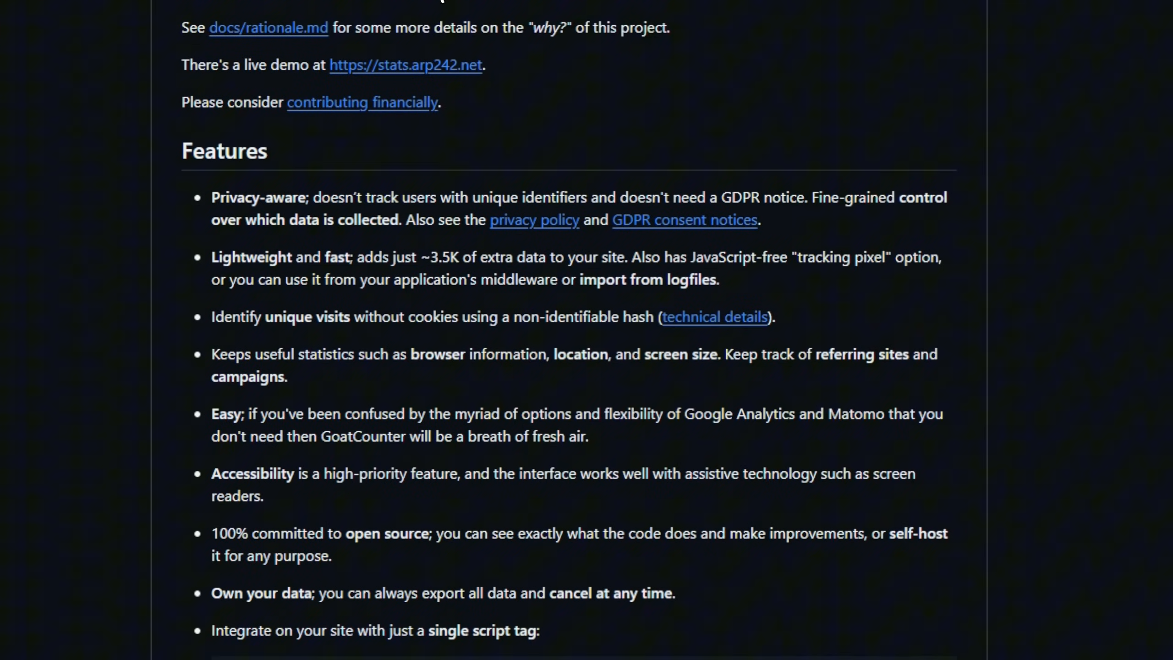
scroll(down, 3)
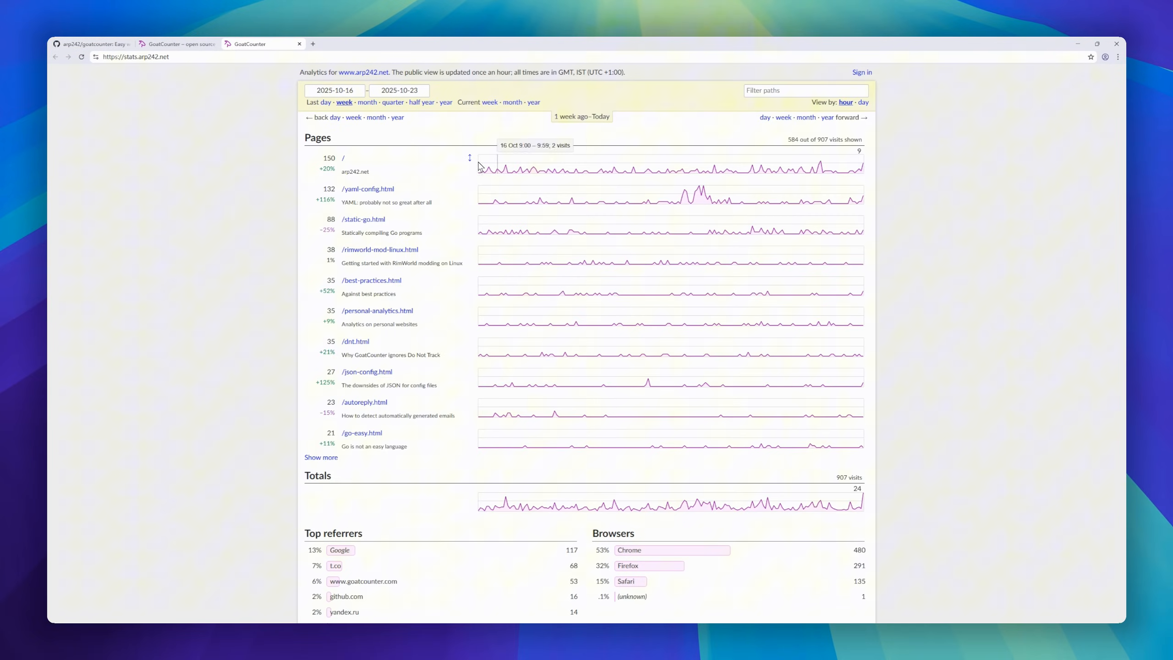
- View the GoatCounter demo's page visits for the last month
click(326, 102)
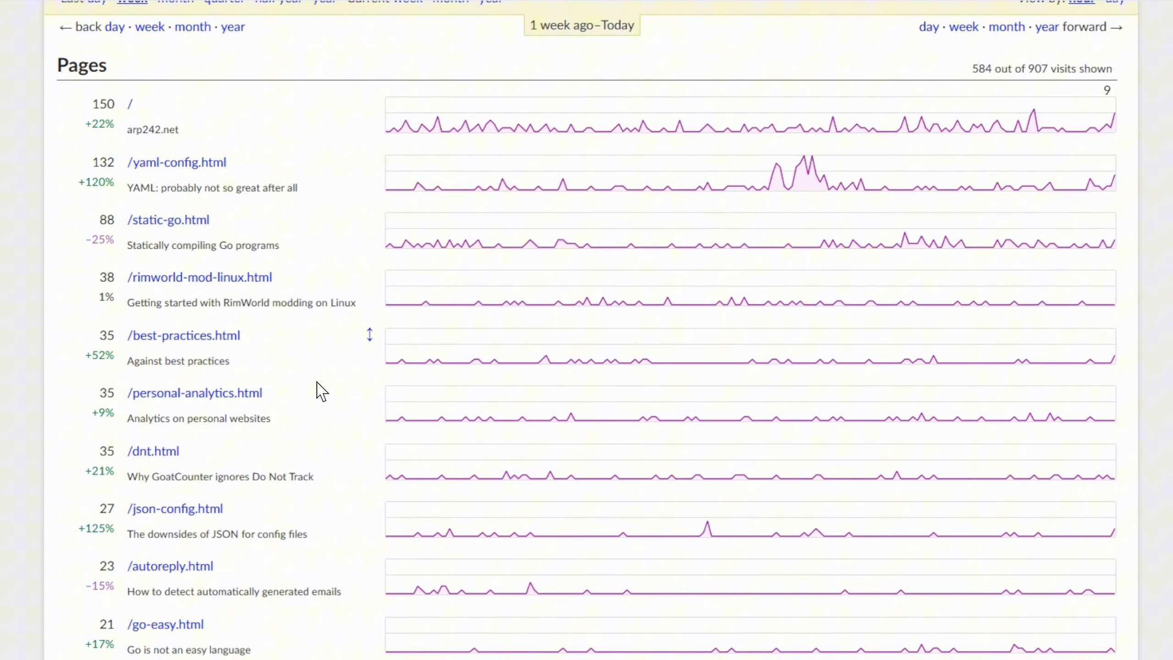
scroll(down, 3)
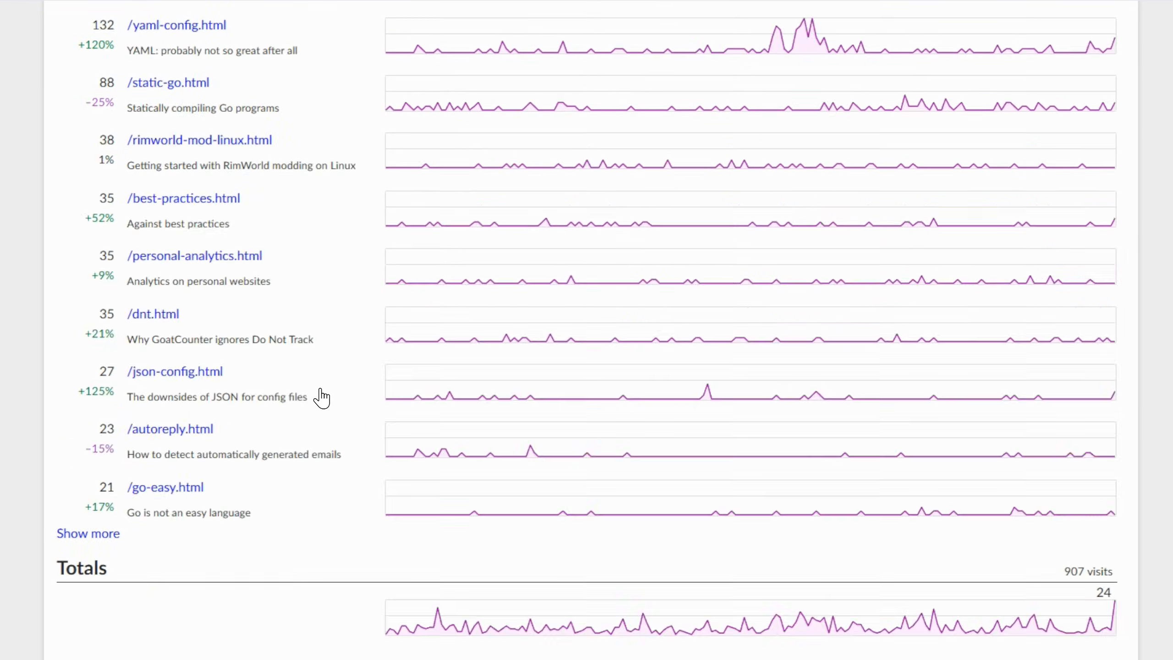
click(176, 73)
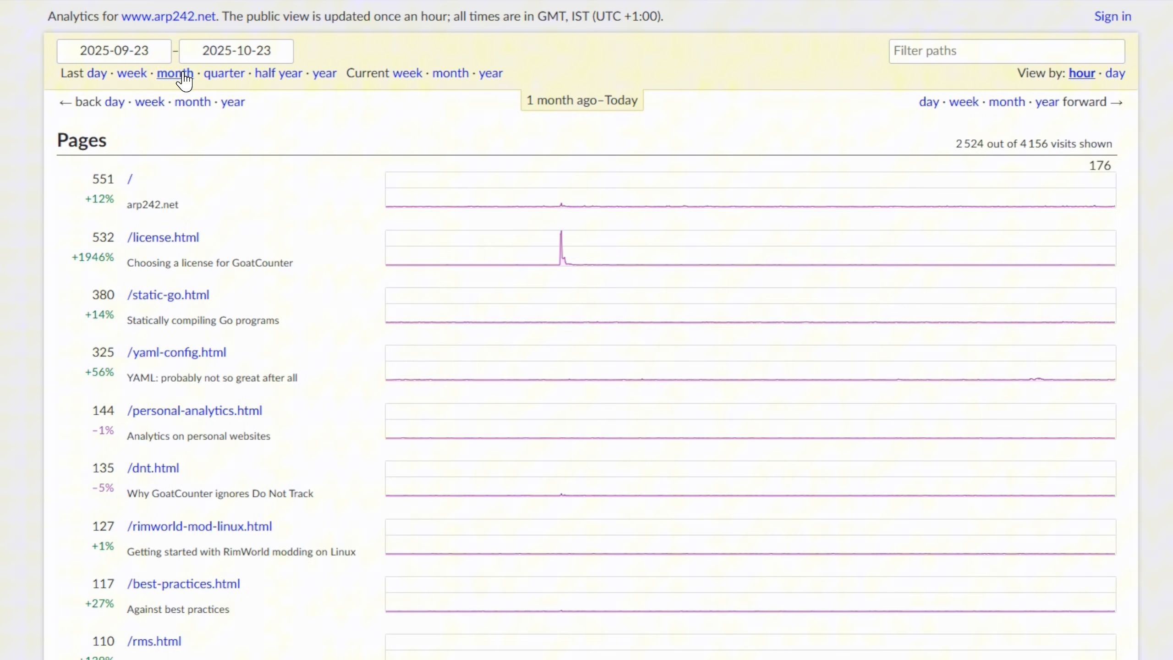
mouse_move(224, 73)
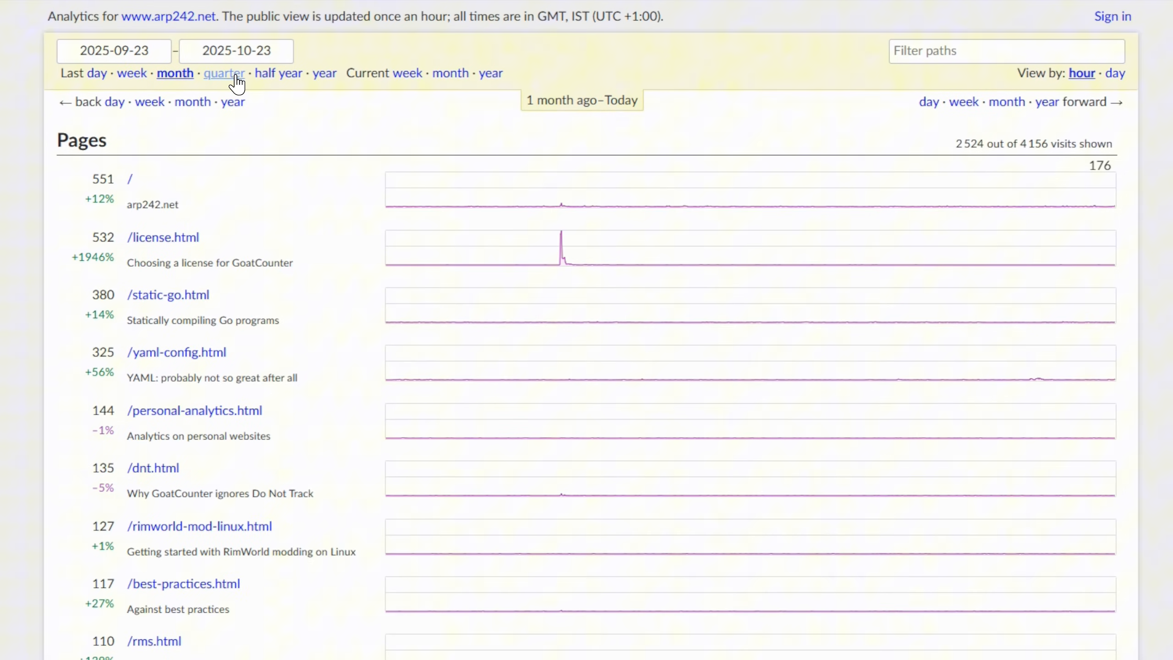
- Switch the stats to a longer history range, the current week, then the last week
click(278, 74)
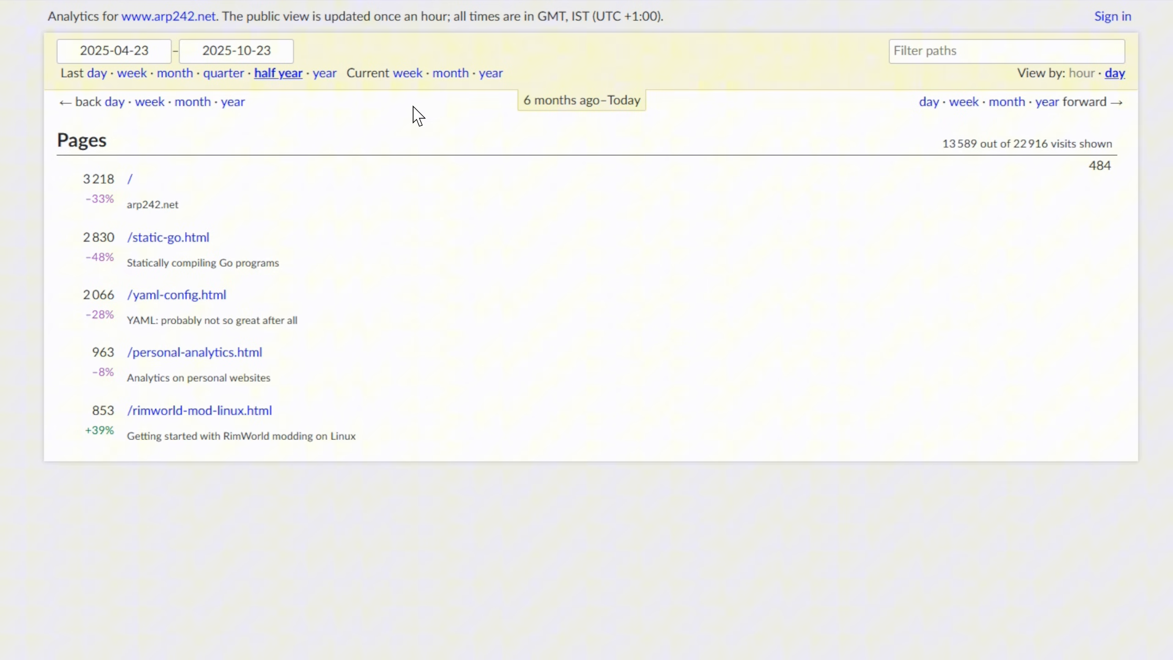
click(406, 74)
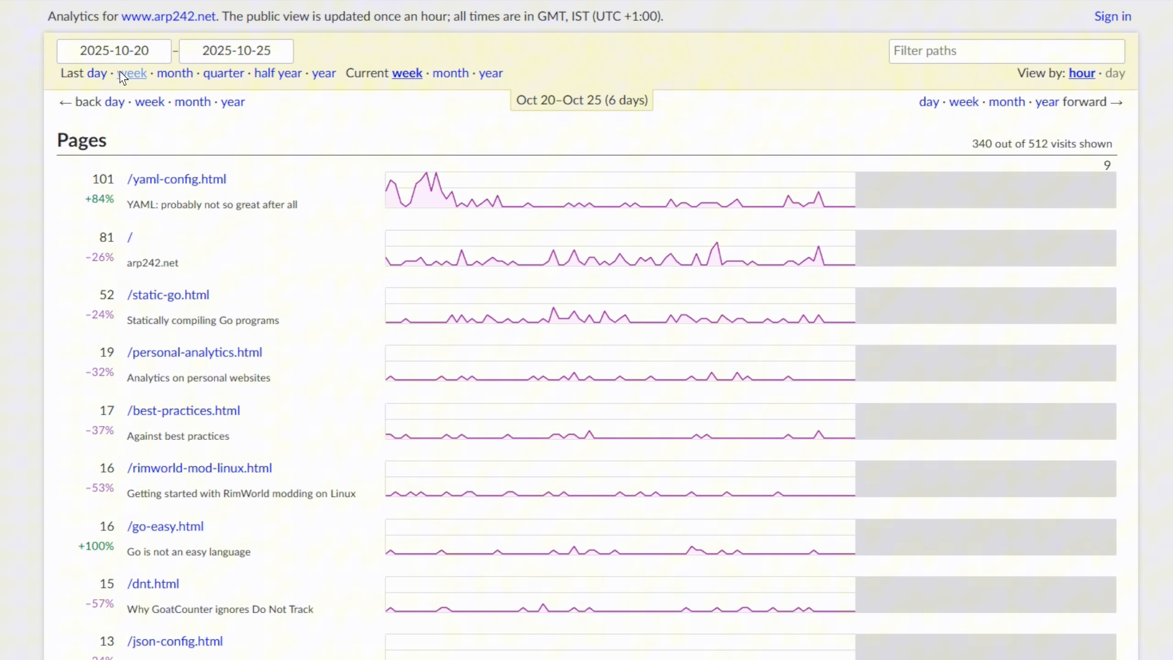
click(132, 73)
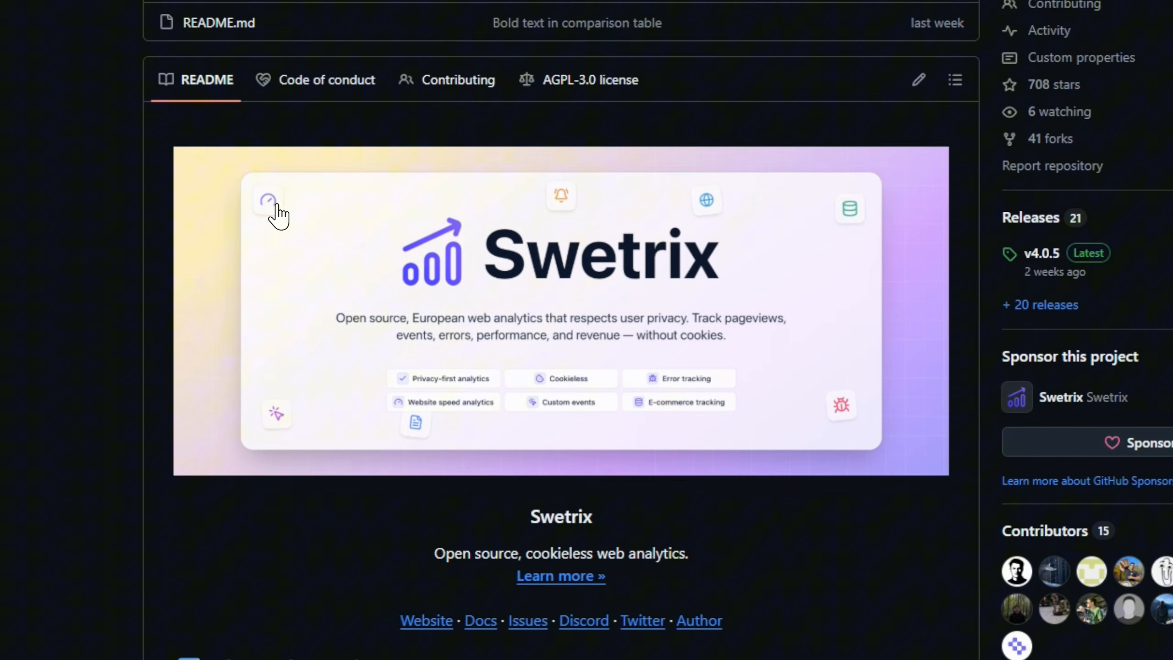
- Scroll the Swetrix README past its dashboard screenshot and feature list
scroll(down, 3)
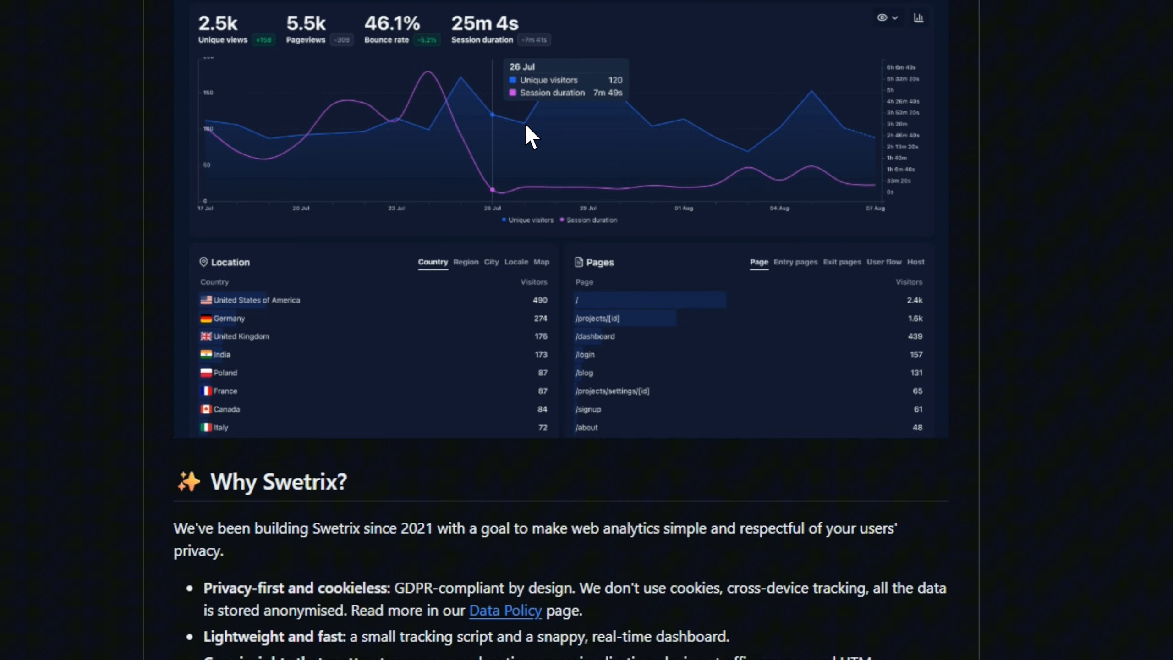
scroll(down, 3)
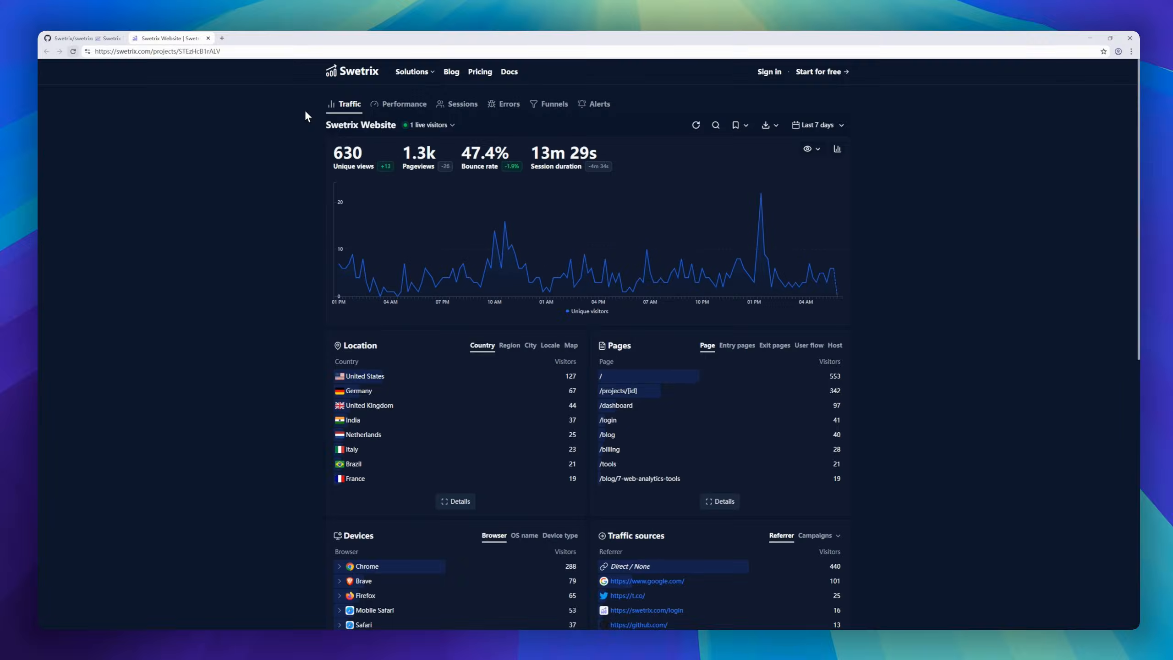
- Browse the Swetrix demo dashboard's traffic panels and date range controls
click(429, 125)
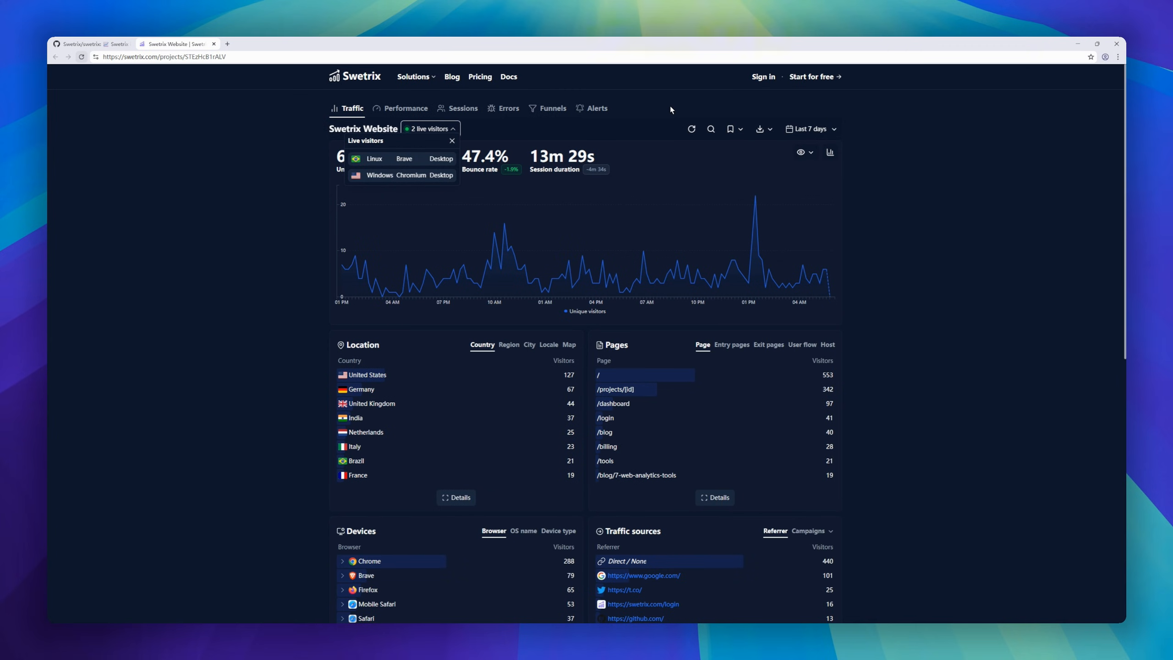
click(811, 128)
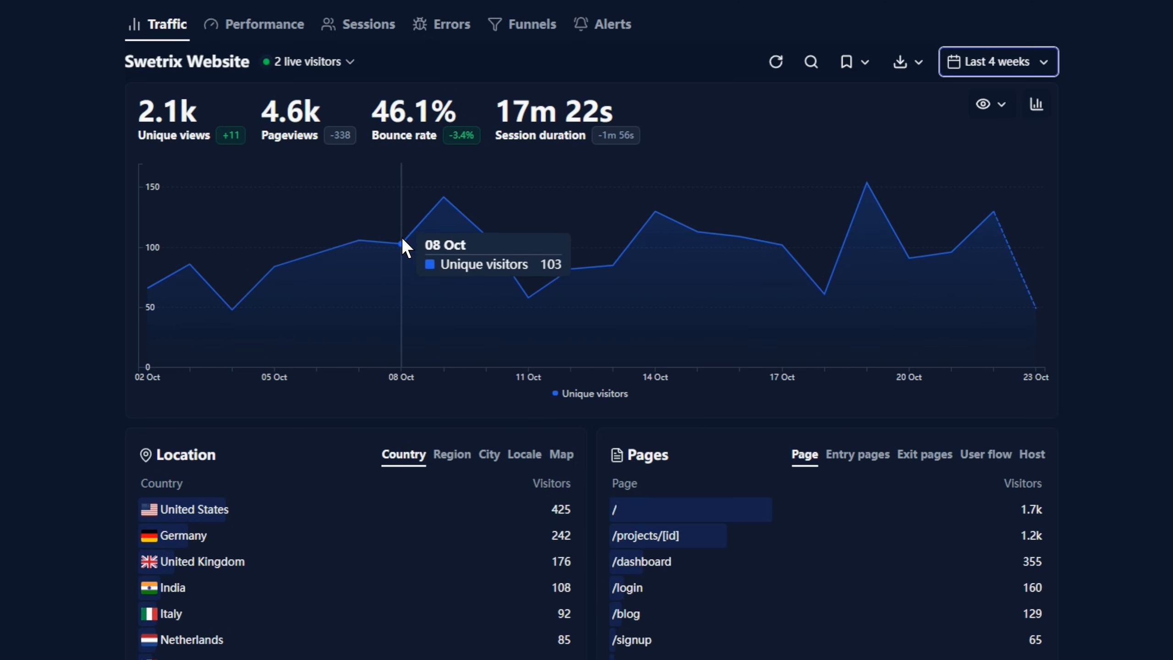
click(999, 62)
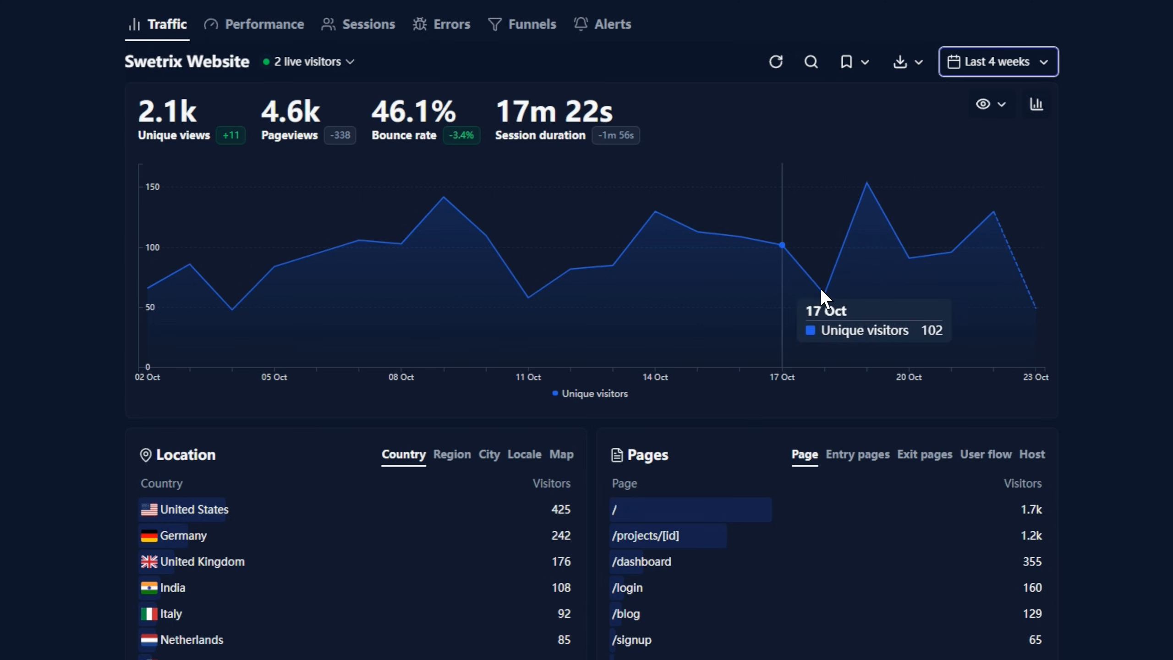
mouse_move(299, 124)
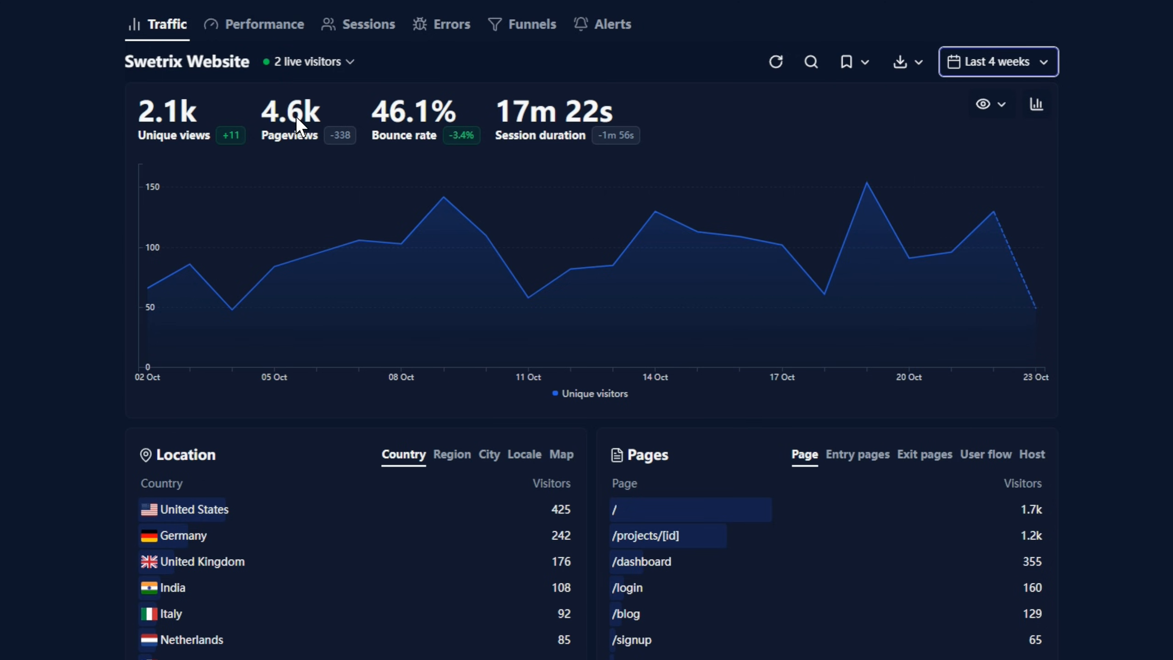
scroll(down, 3)
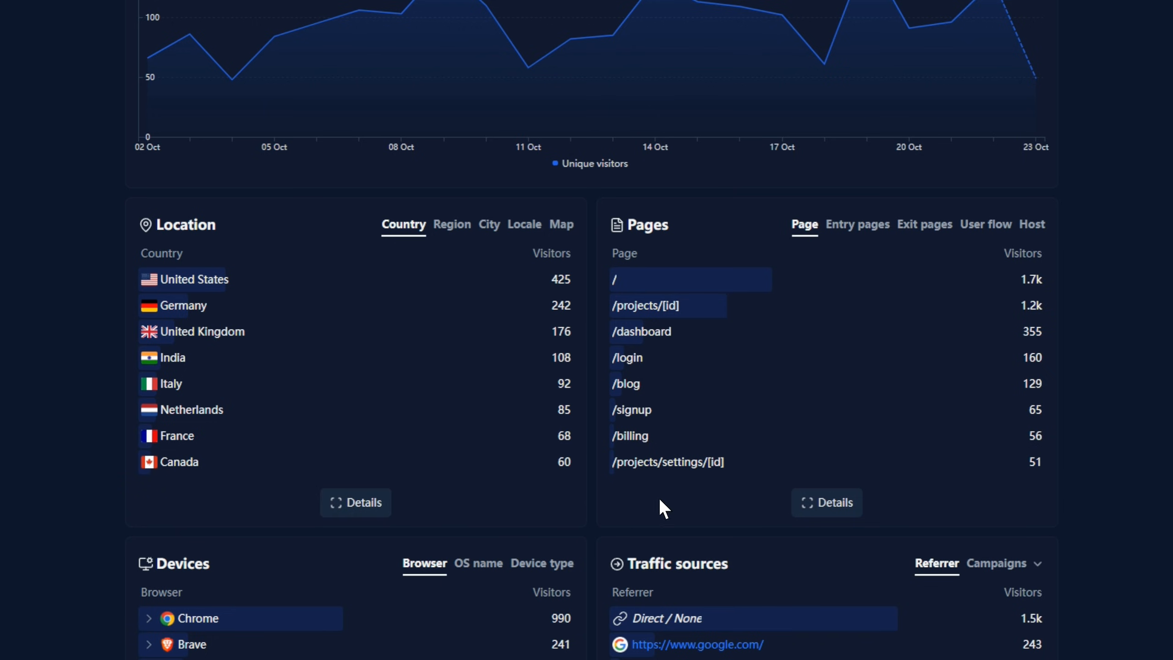
scroll(down, 3)
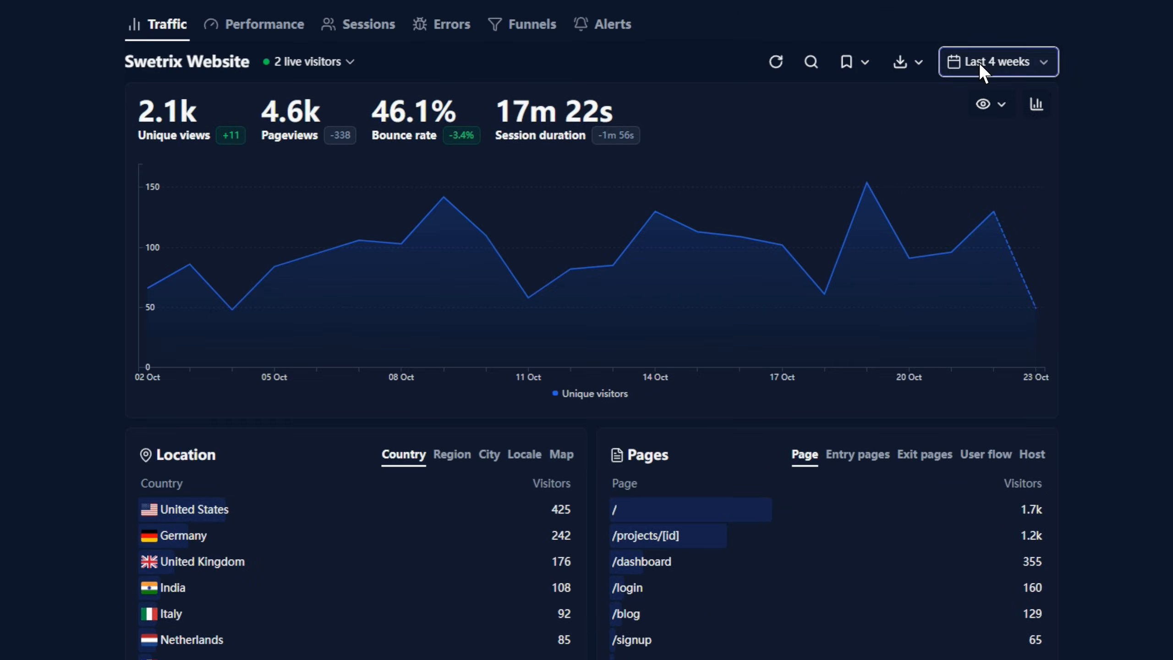
- Pick another date range, then switch to the Performance view of page load times
click(998, 61)
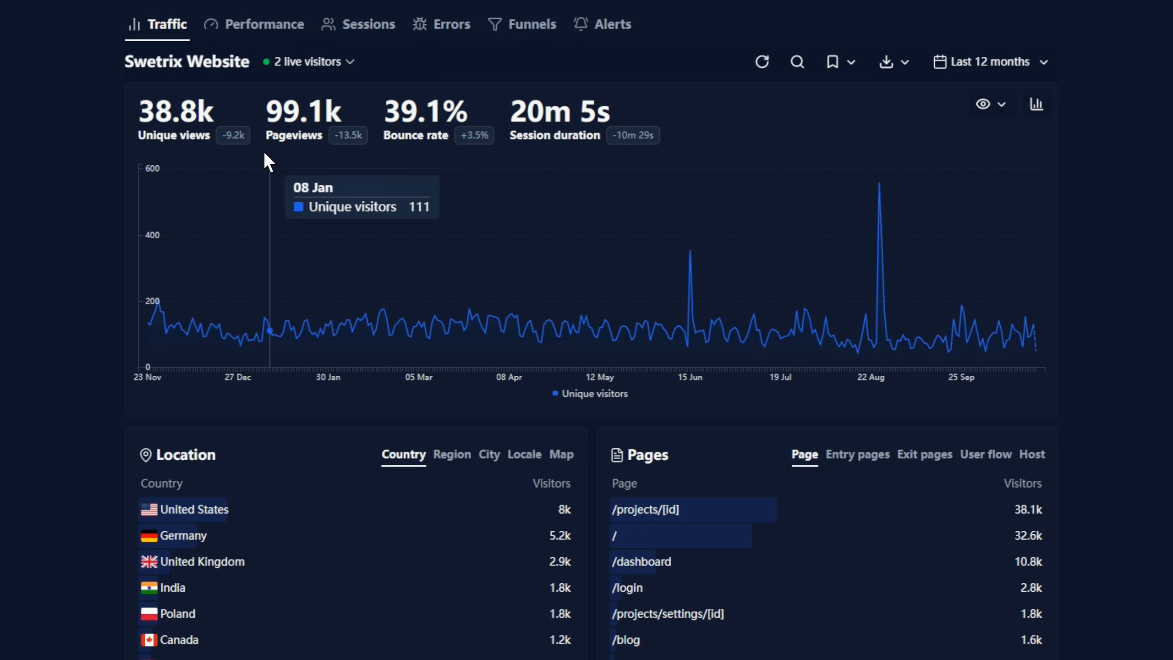
click(992, 61)
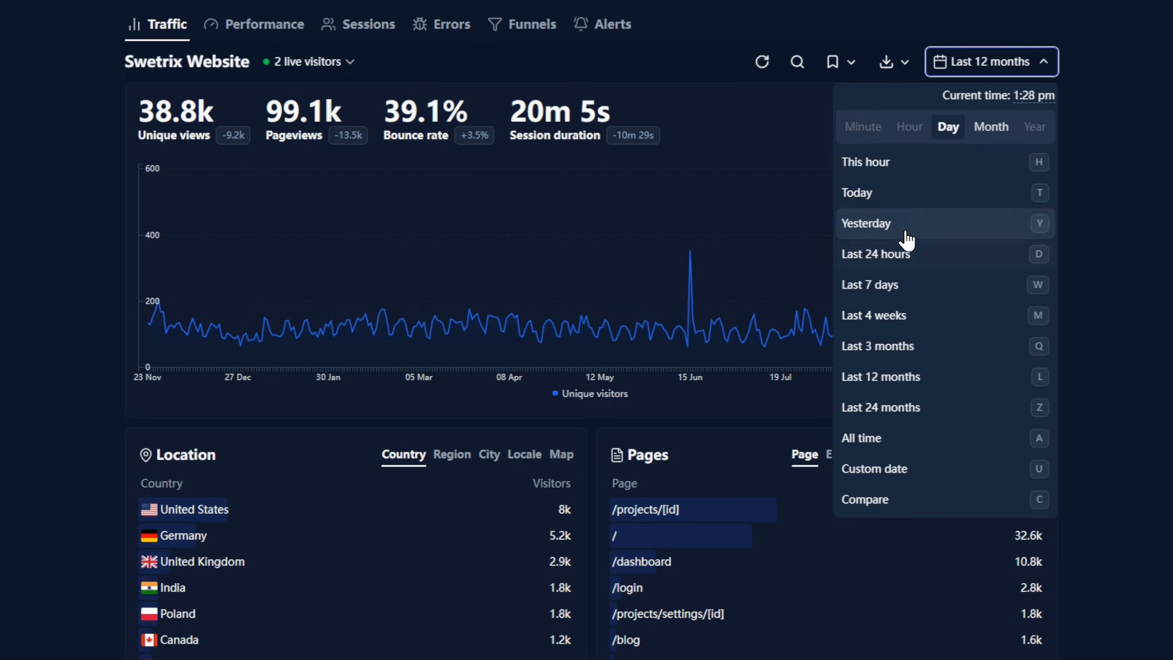
click(856, 192)
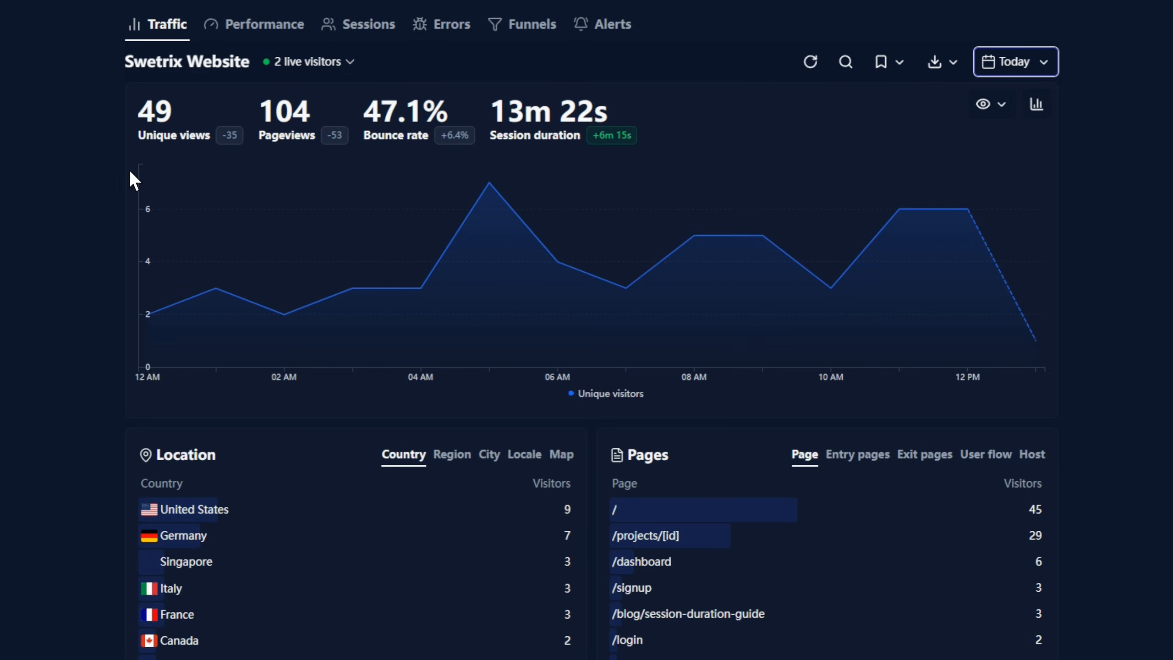
click(264, 24)
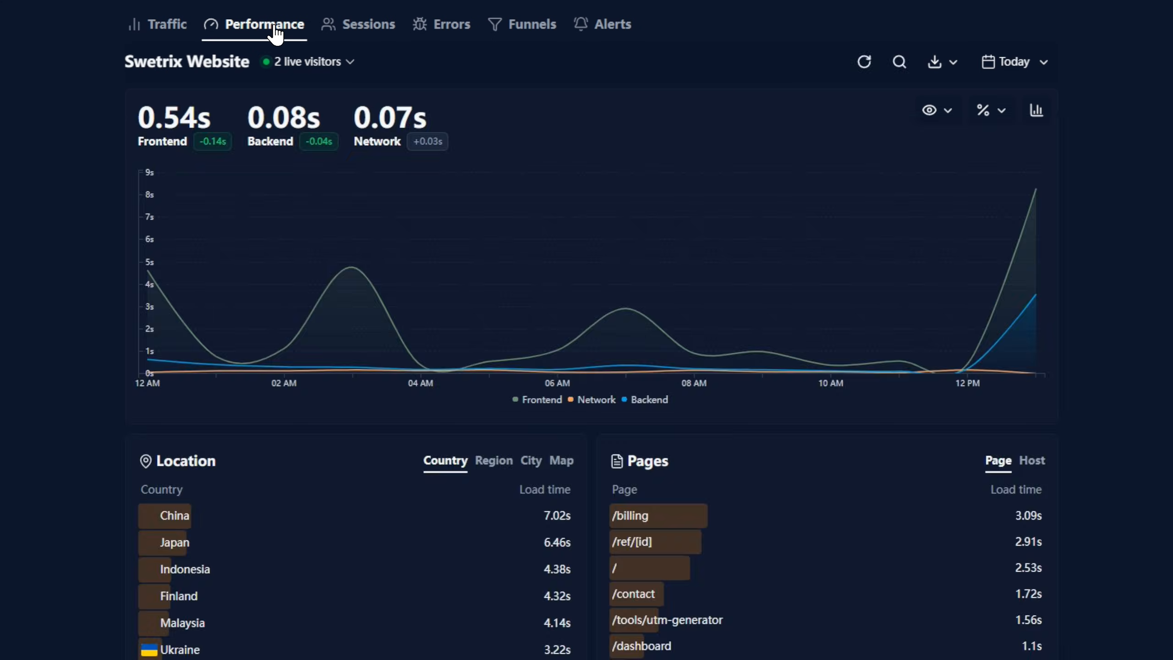
click(452, 103)
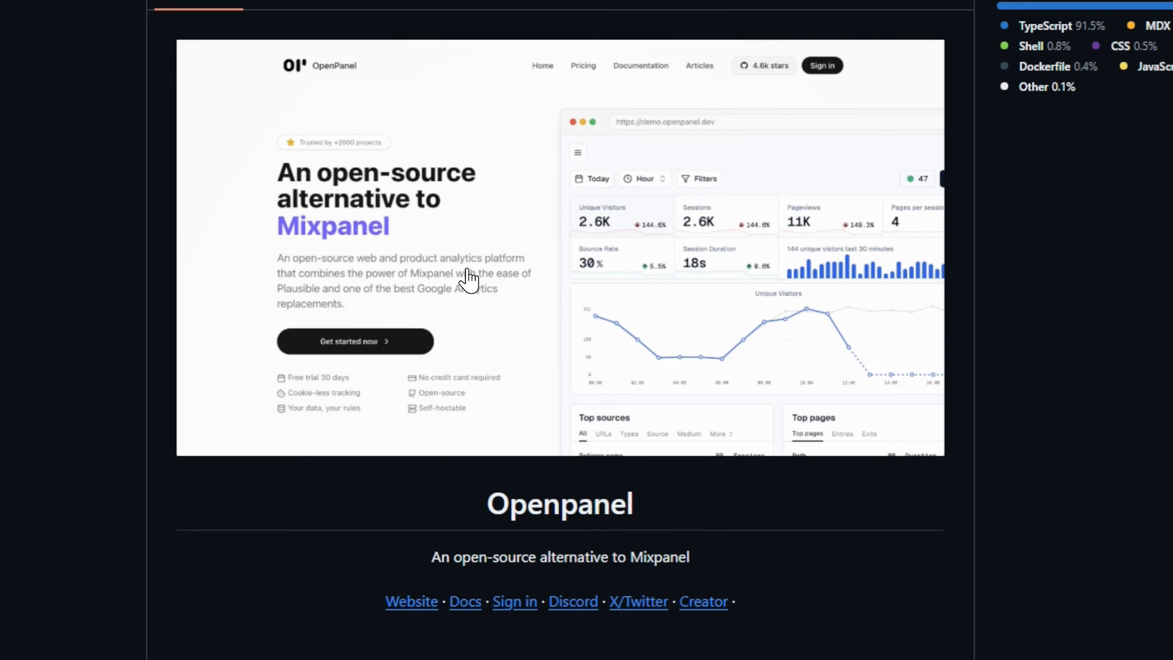
- Scroll OpenPanel's README through features, platform comparison, stack and star history to Development
scroll(down, 3)
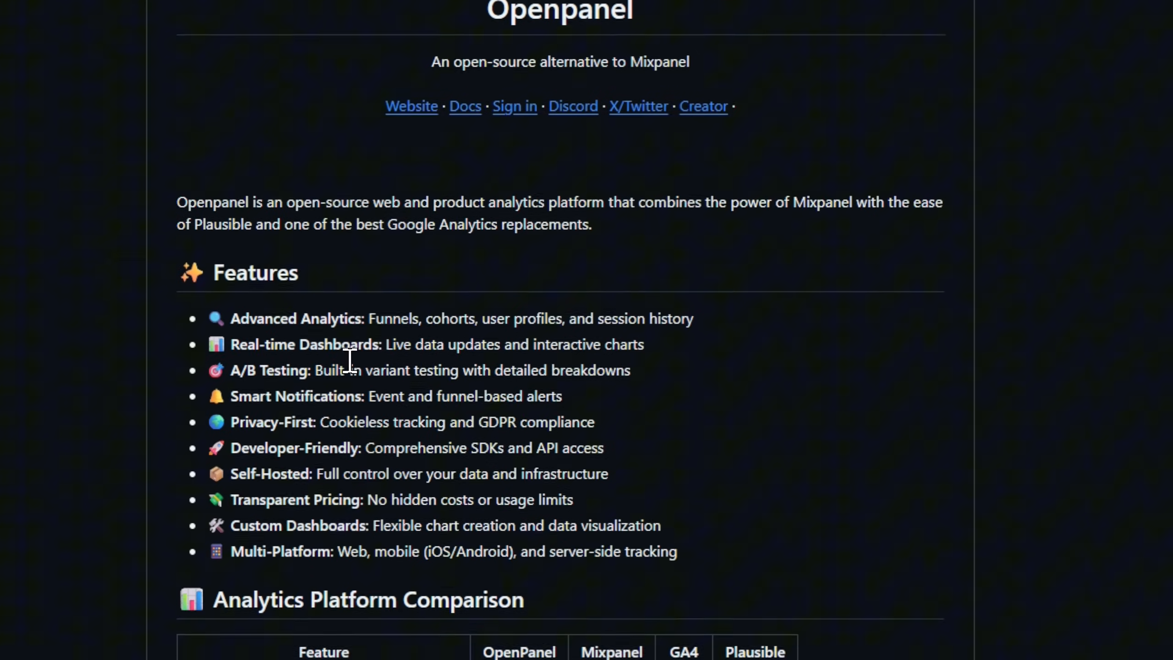
scroll(down, 3)
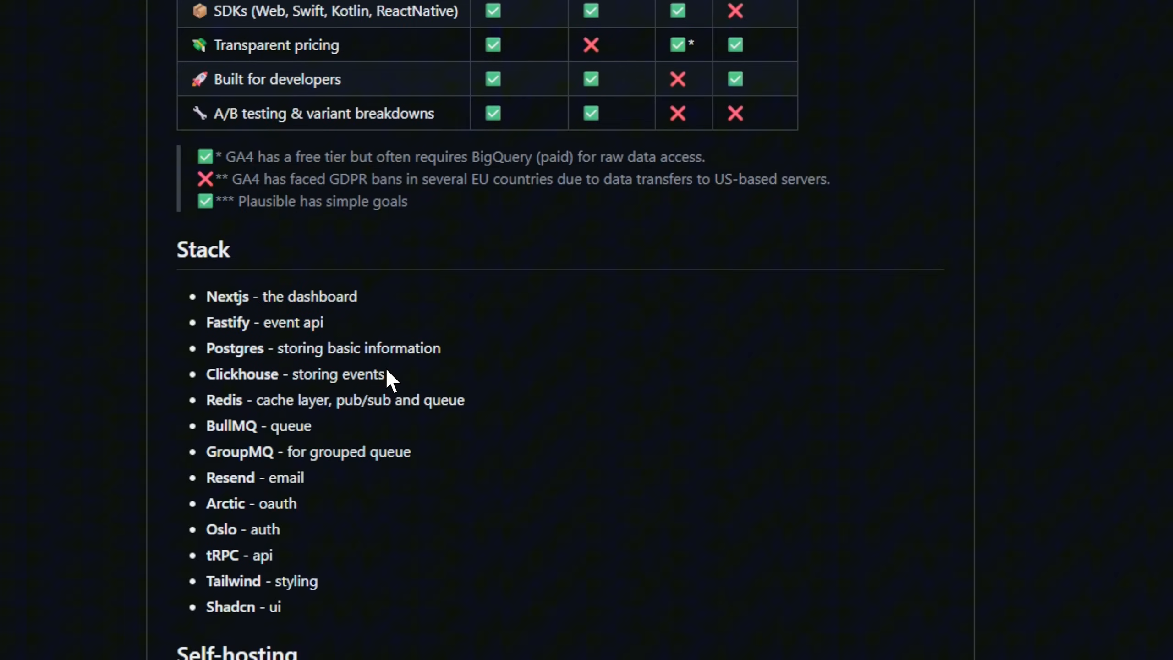
scroll(down, 3)
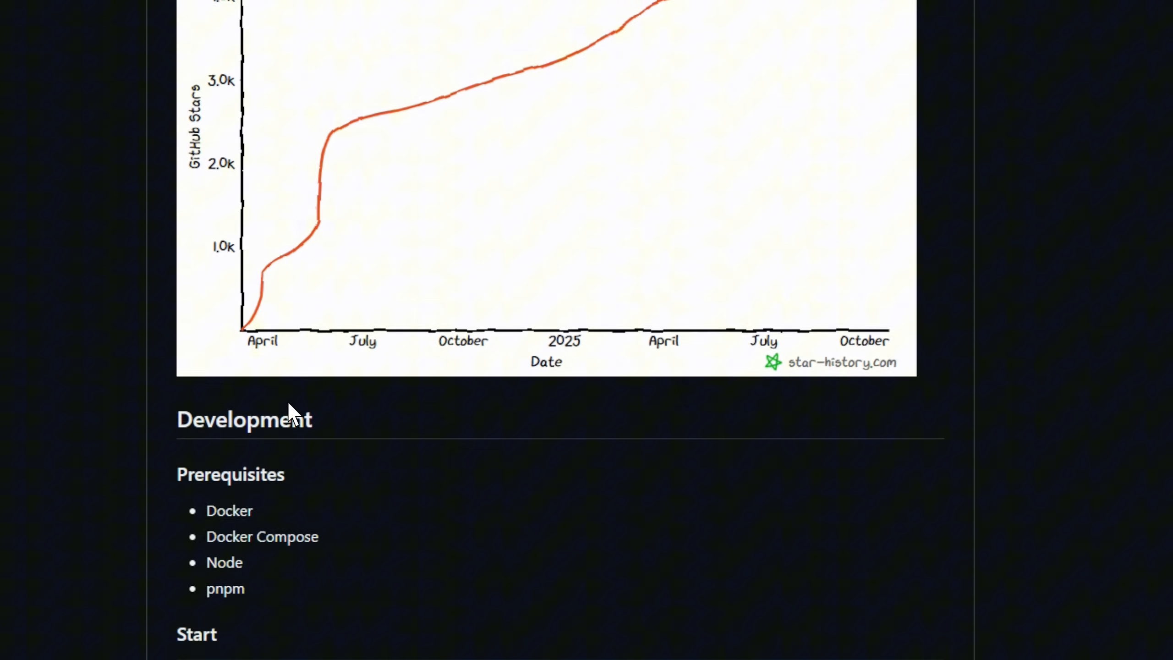
- Show only today's traffic on the OpenPanel Shoey demo overview
click(176, 44)
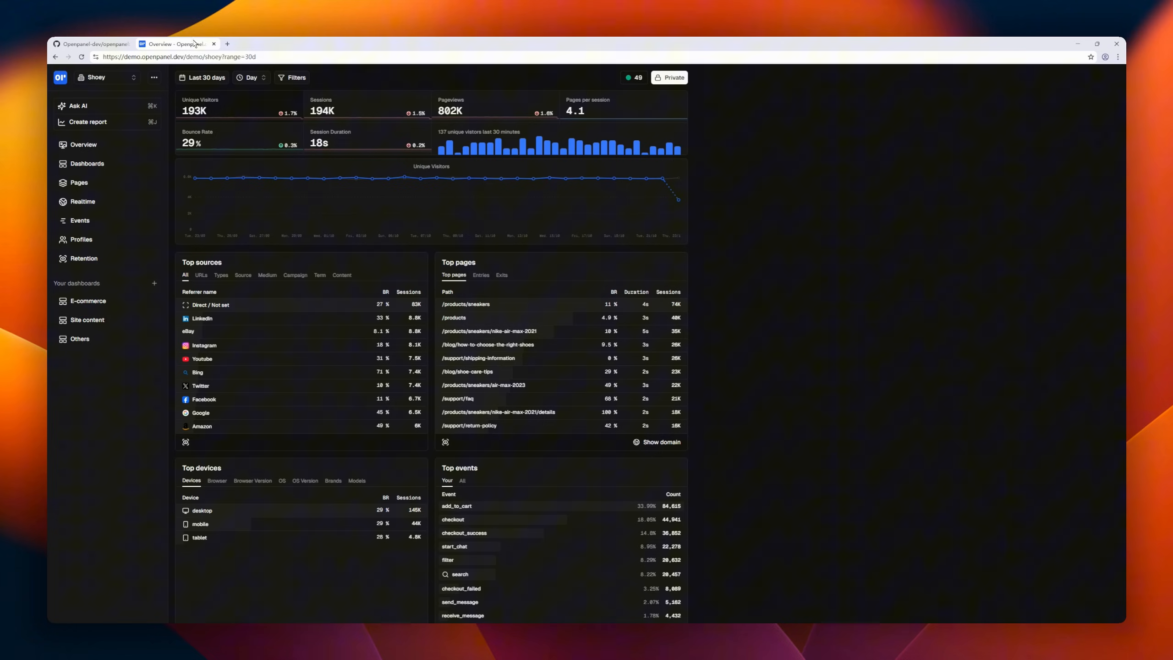
click(202, 77)
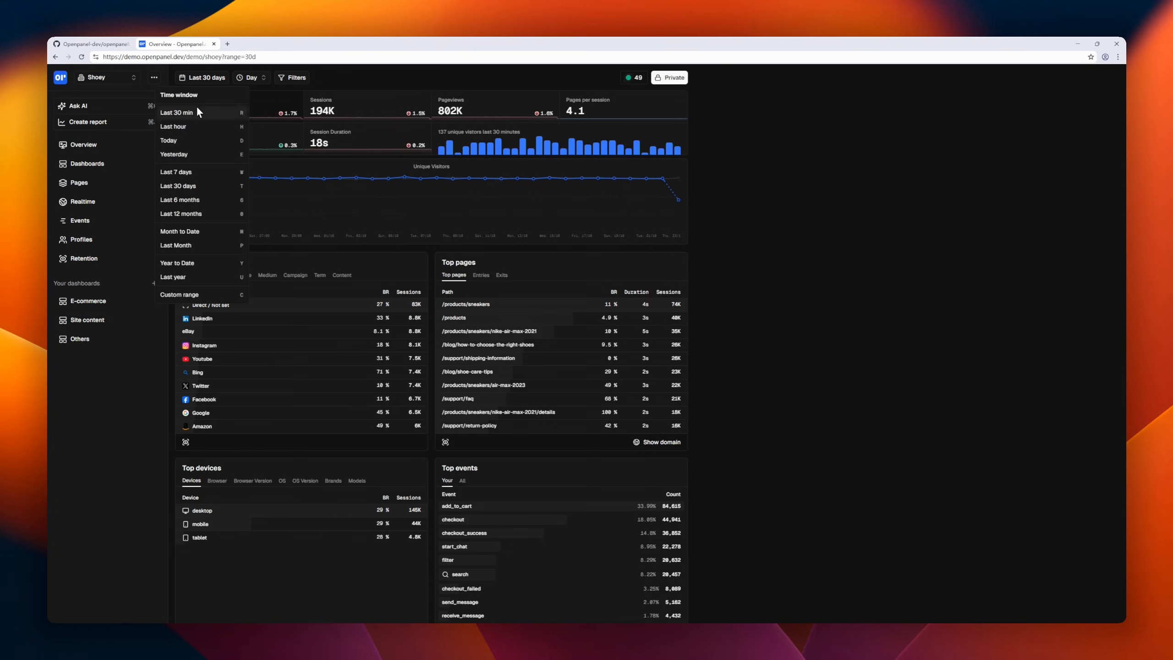
click(167, 140)
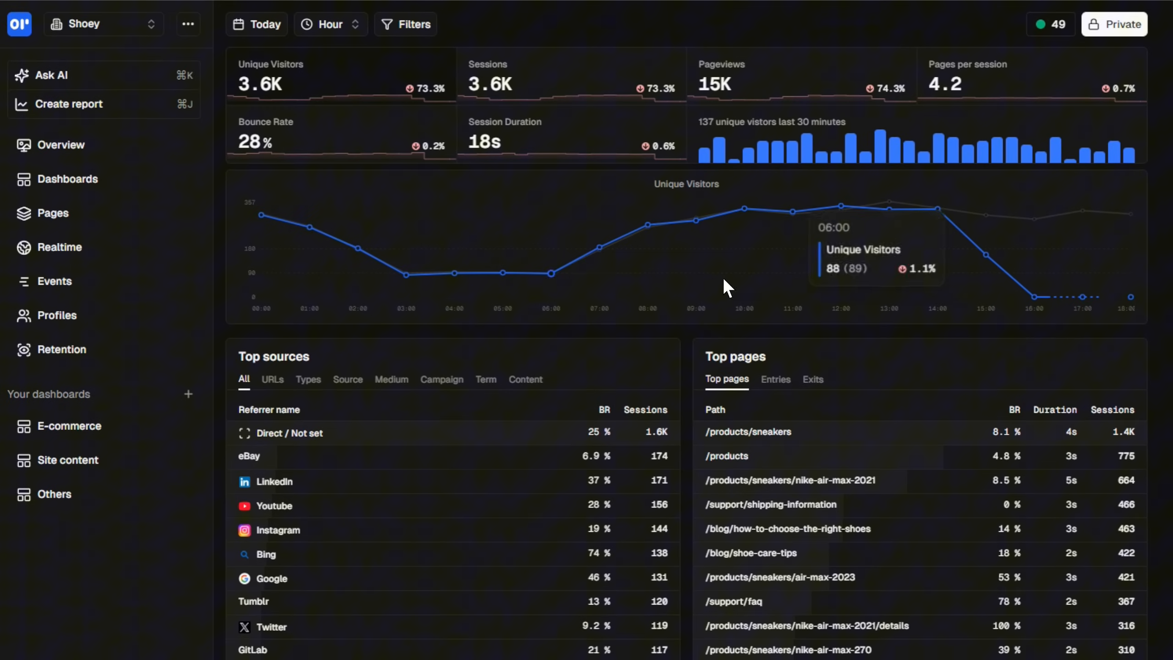
mouse_move(872, 101)
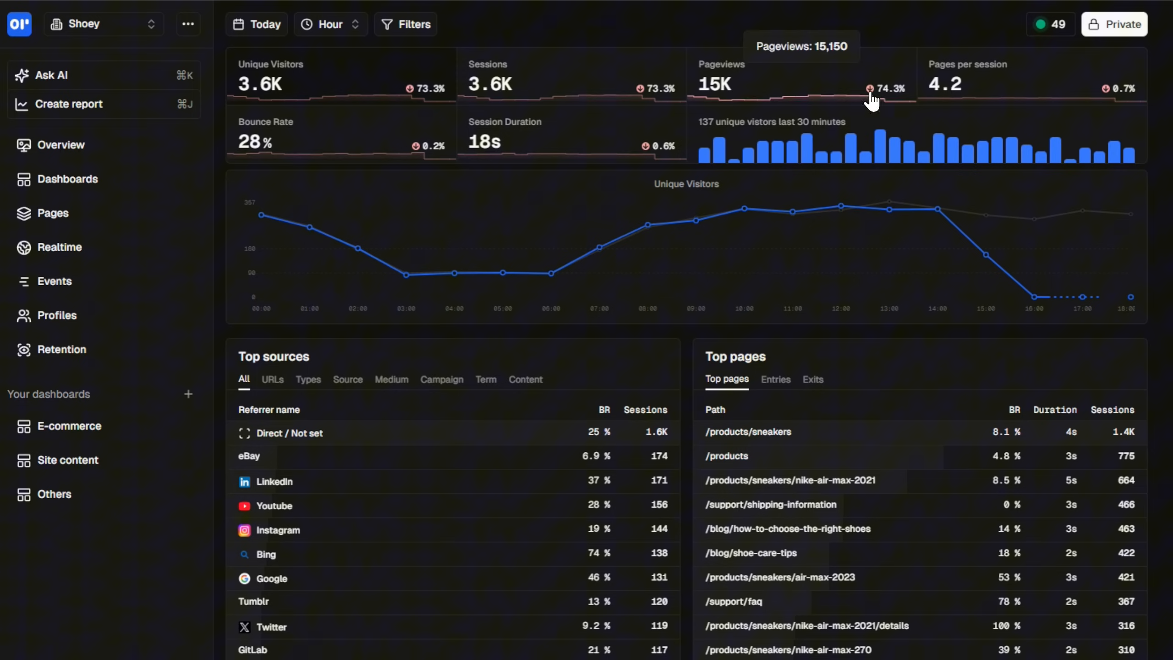
- Switch the overview to the last 7 days, then the last 6 months
scroll(down, 3)
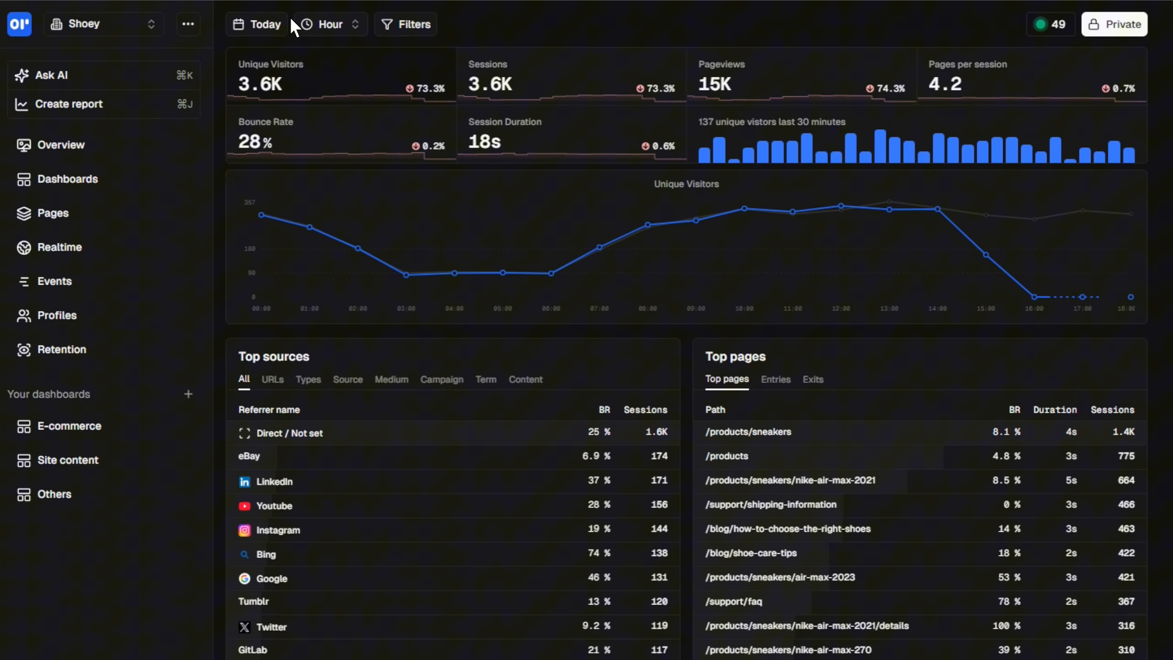
click(263, 24)
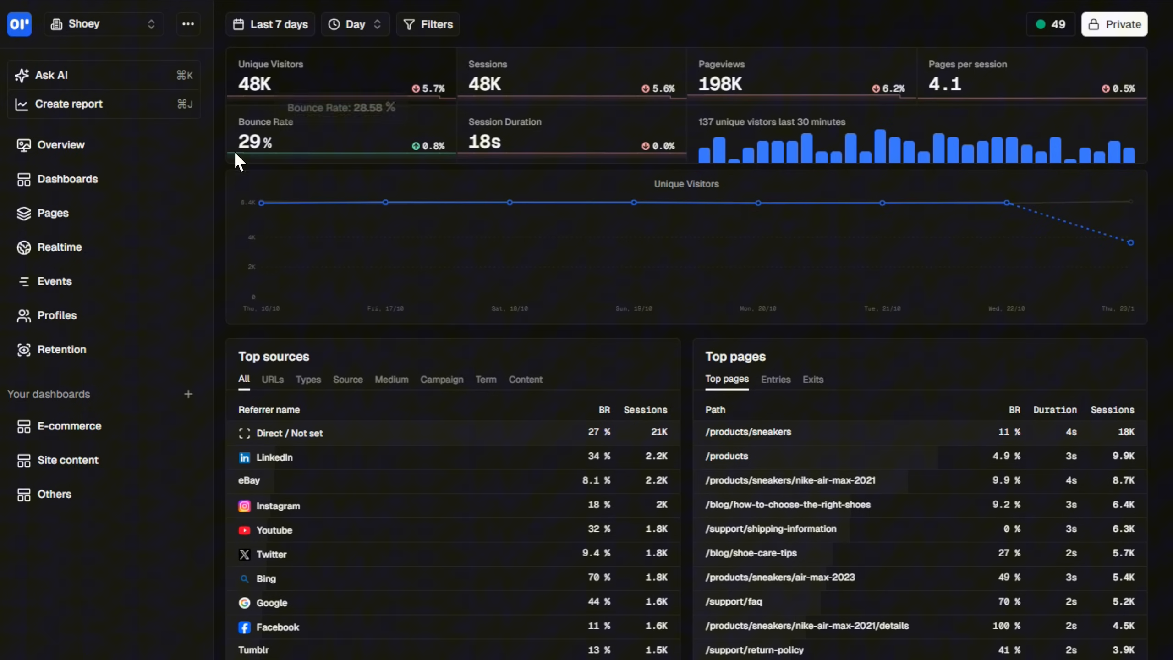
click(276, 24)
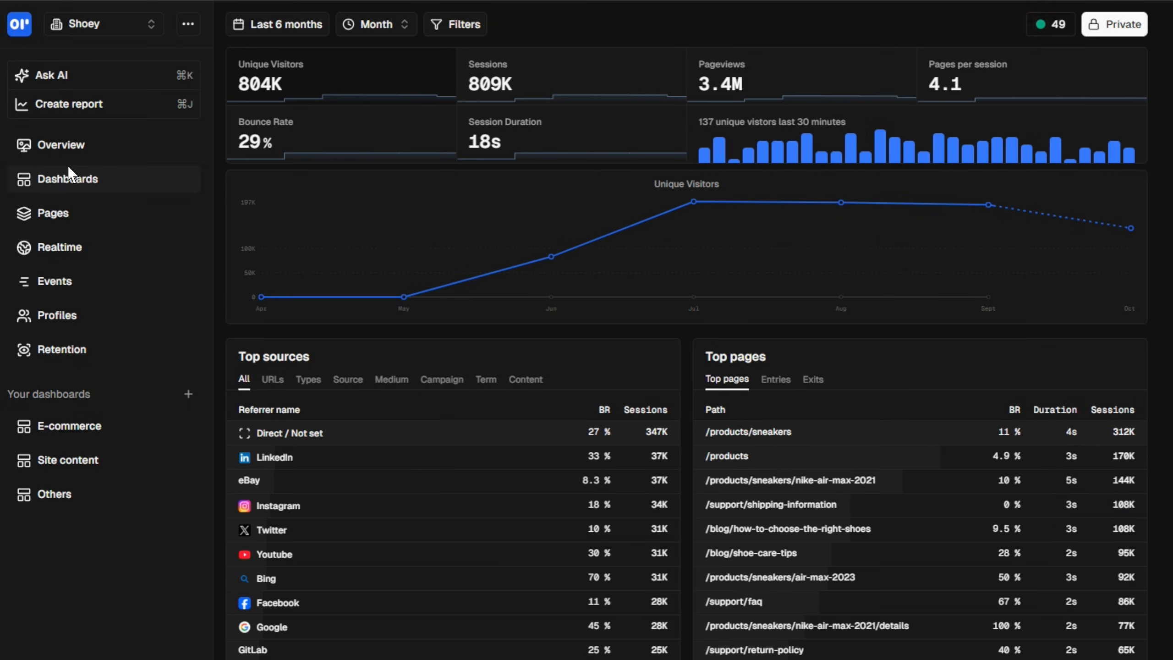
- Browse OpenPanel's saved dashboards, per-page stats and realtime visitor map, then go to Litlyx on GitHub
click(67, 179)
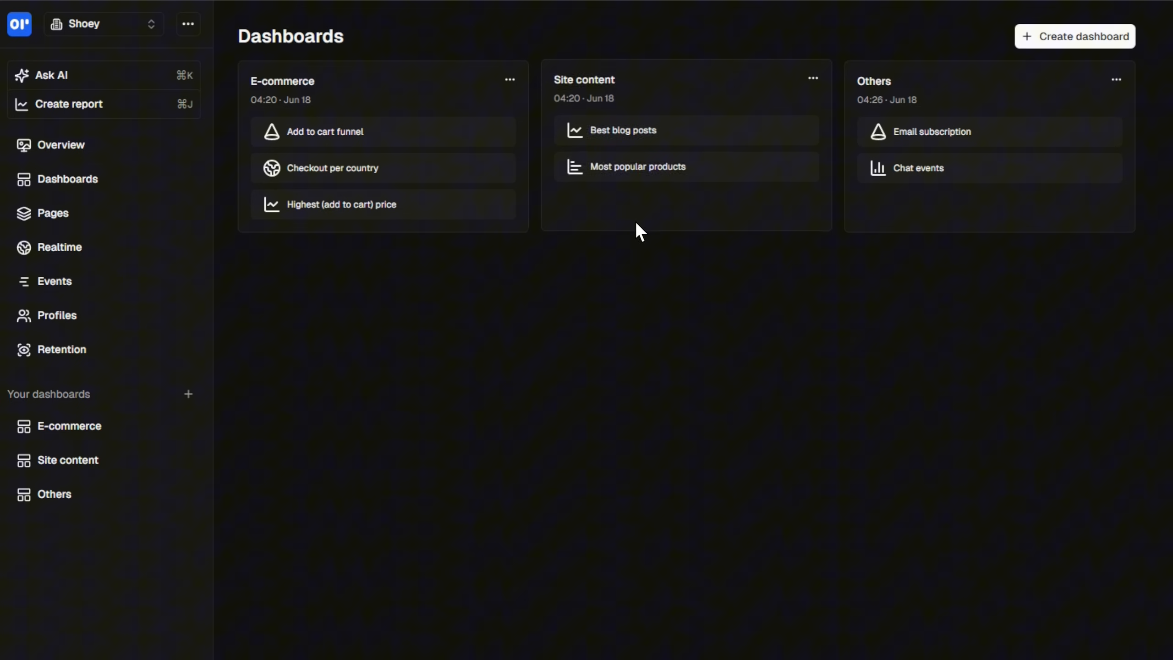
click(51, 213)
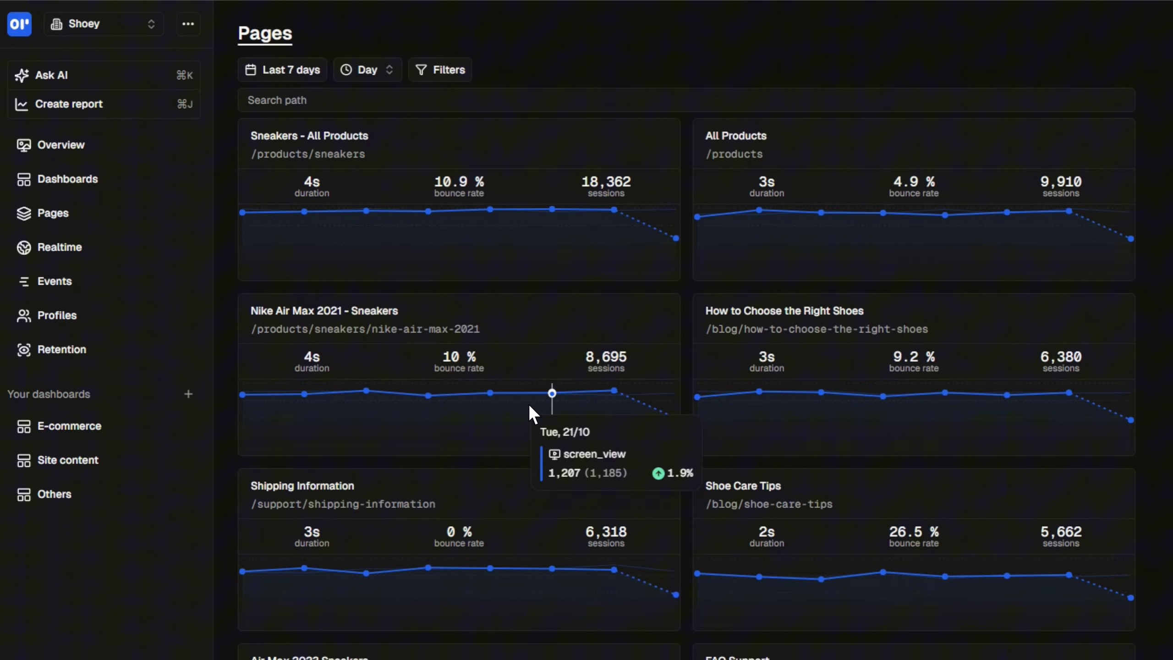
click(60, 248)
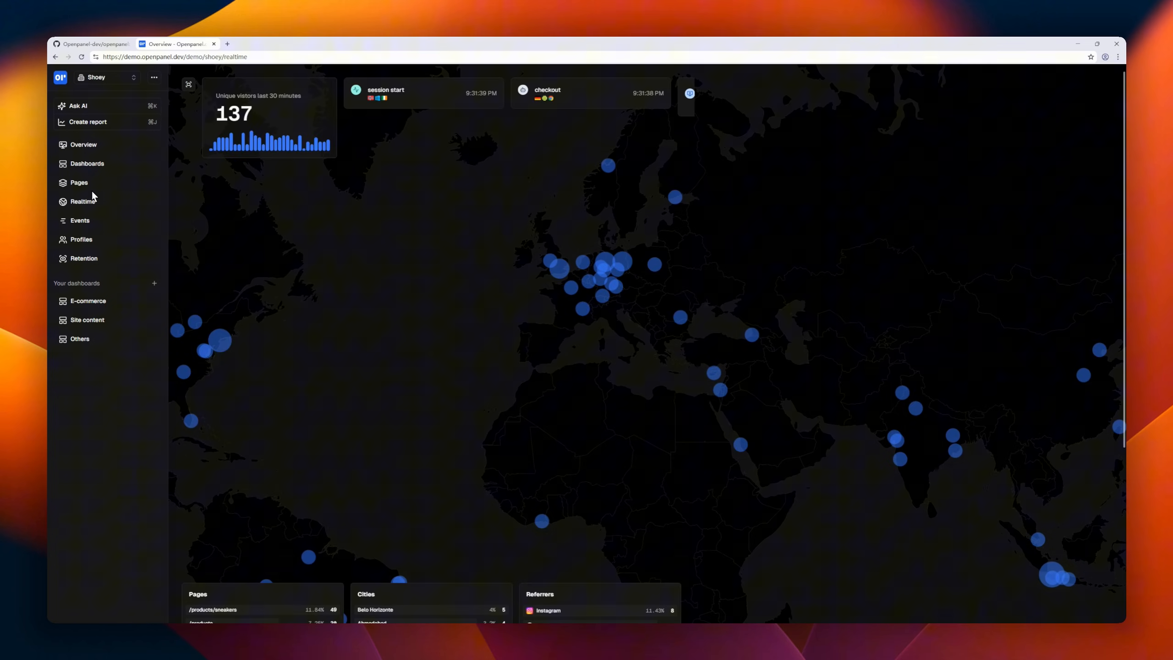
click(100, 44)
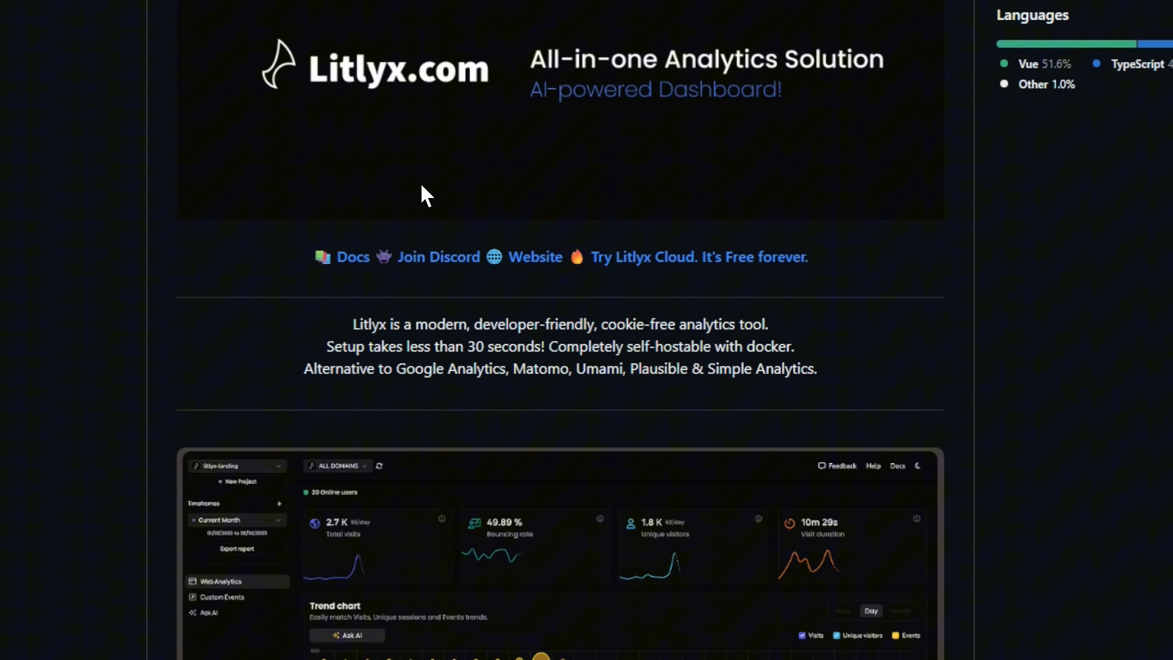
- Scroll Litlyx's README through installation, custom events and docker self-hosting
scroll(down, 3)
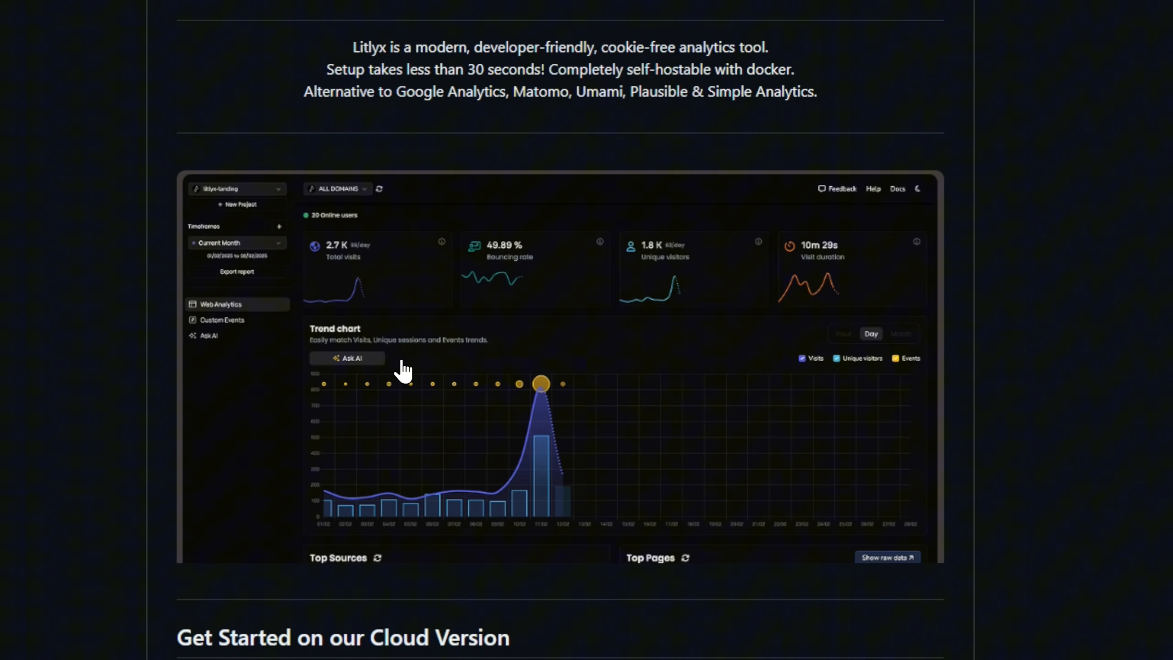
scroll(down, 3)
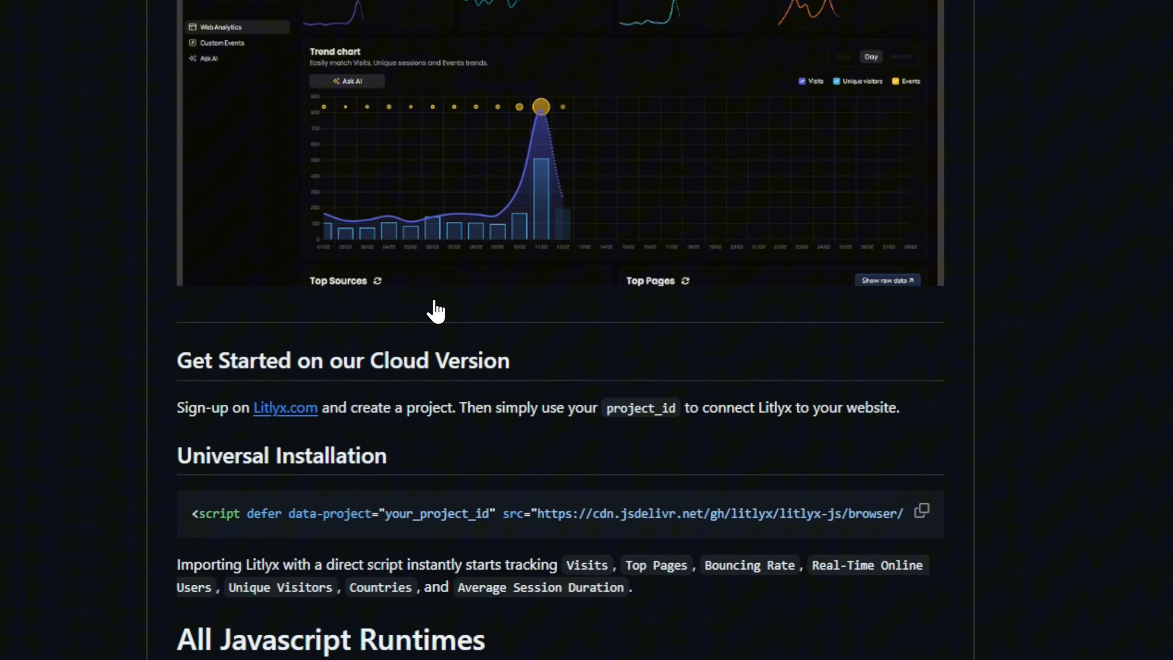
scroll(down, 3)
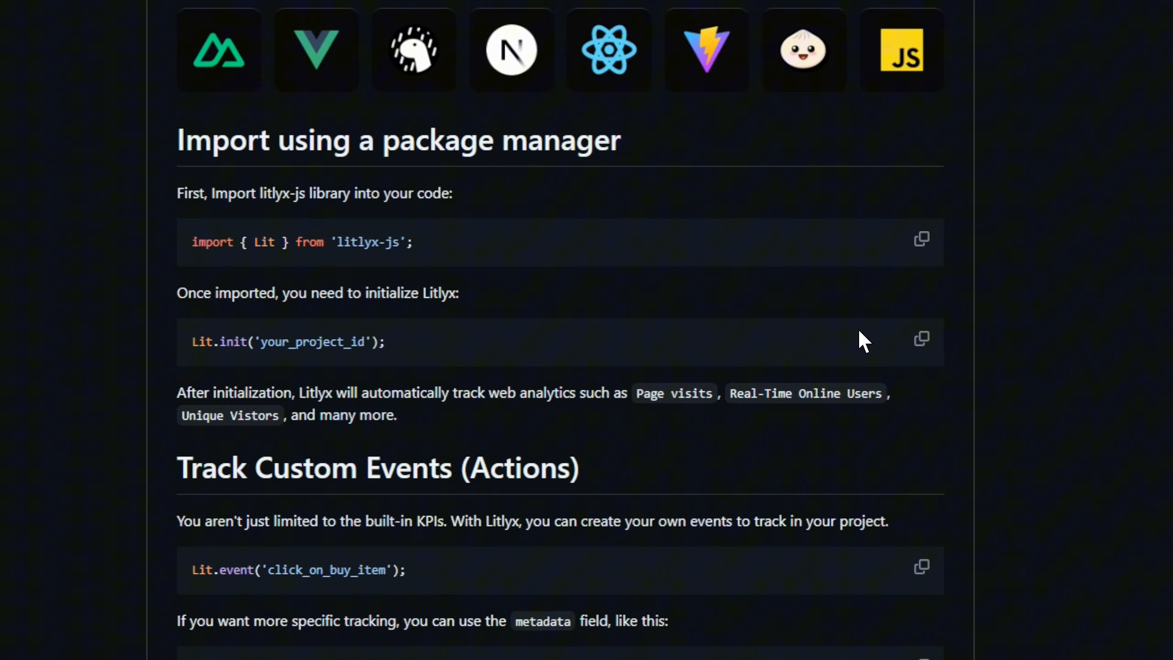
scroll(down, 3)
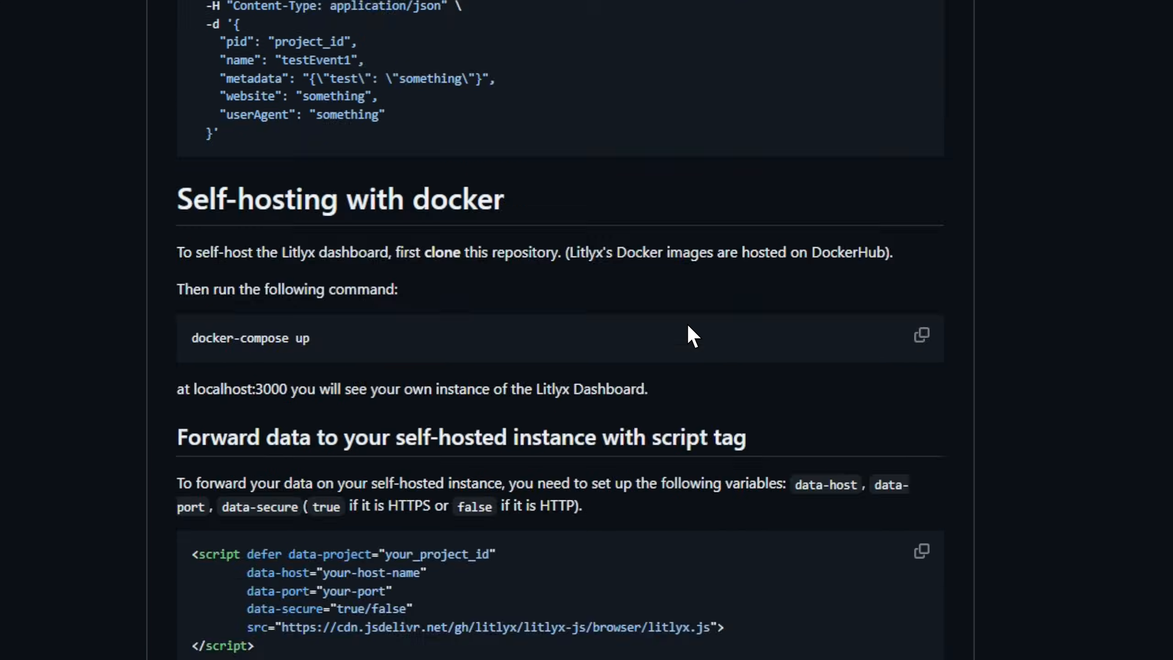
scroll(down, 3)
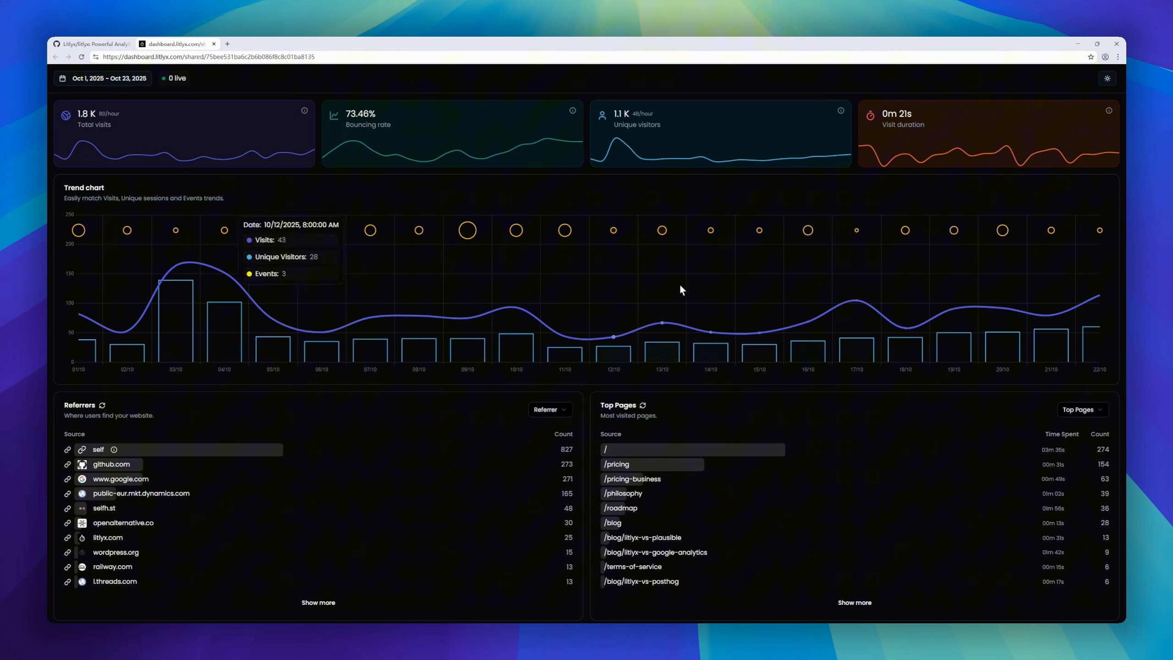
- Narrow the Litlyx demo to the most recent day, then widen it to Aug 24 – Oct 23, 2025
scroll(down, 3)
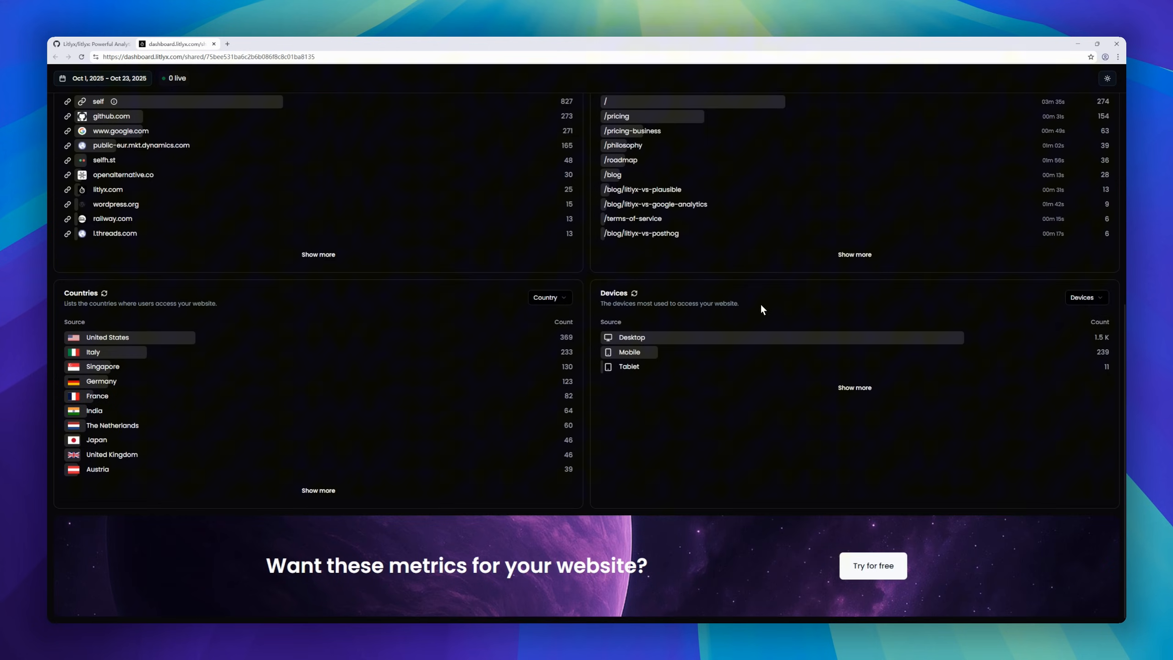
click(104, 79)
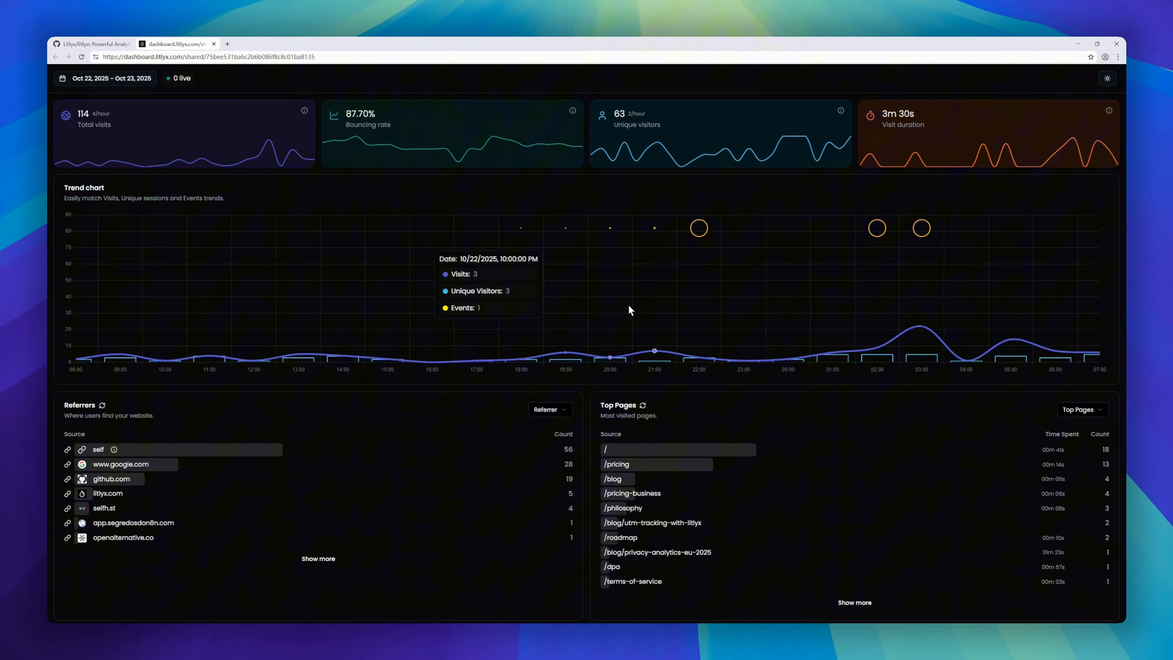
mouse_move(113, 85)
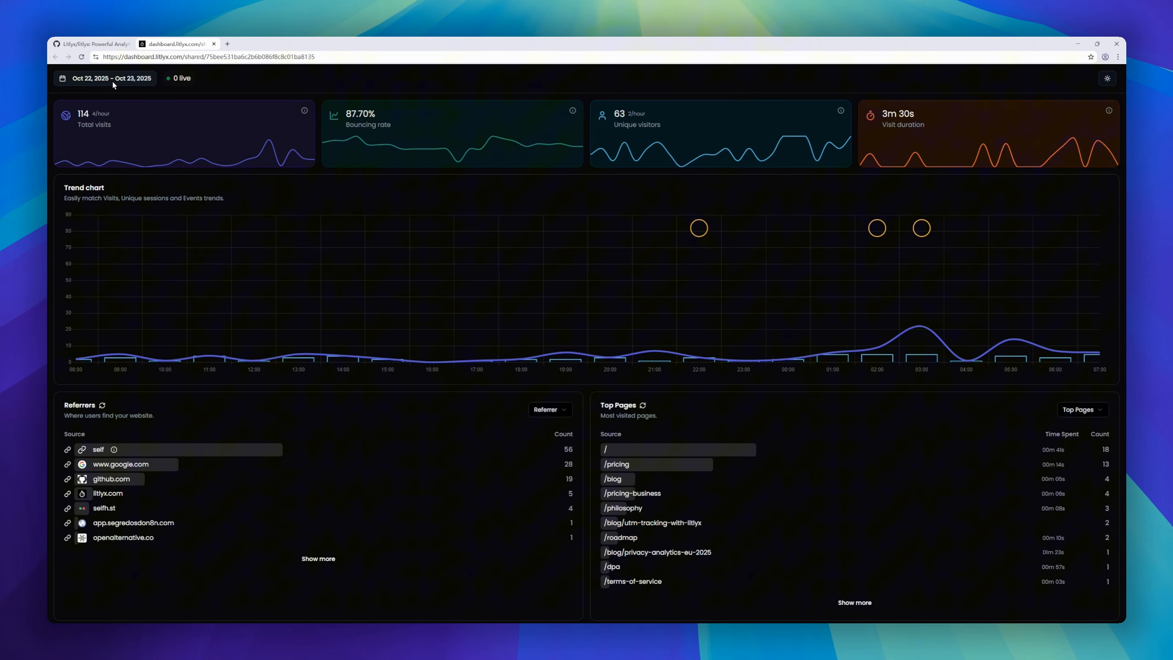
click(105, 78)
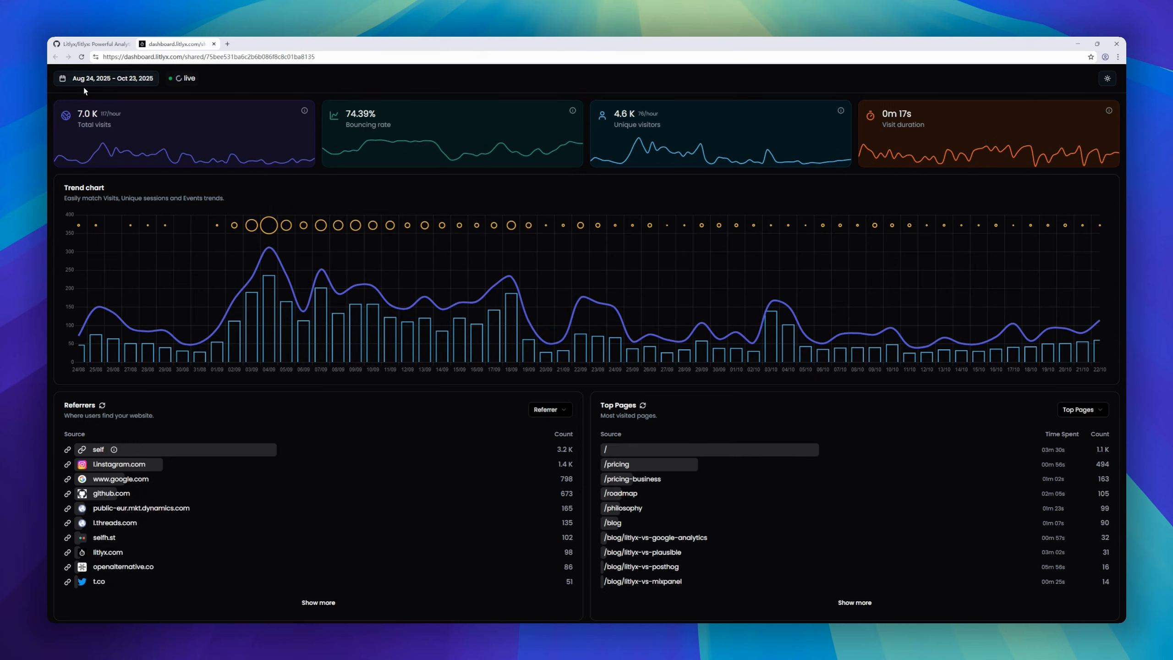
click(105, 79)
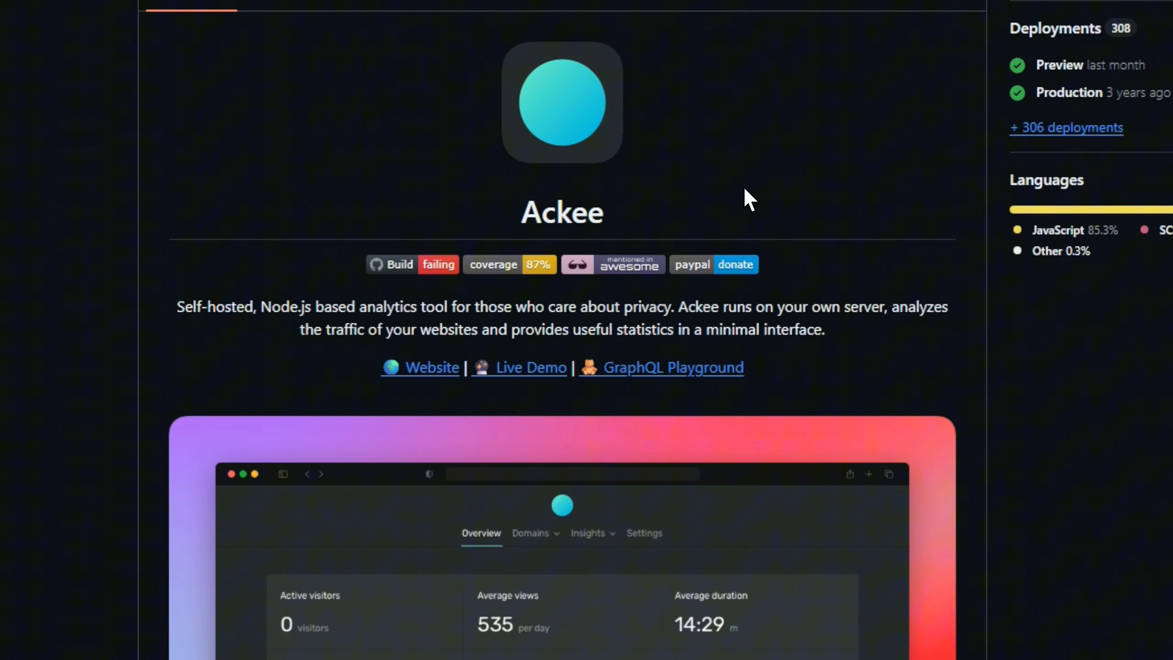
- Scroll Ackee's README to its Introduction and Get started sections
scroll(down, 3)
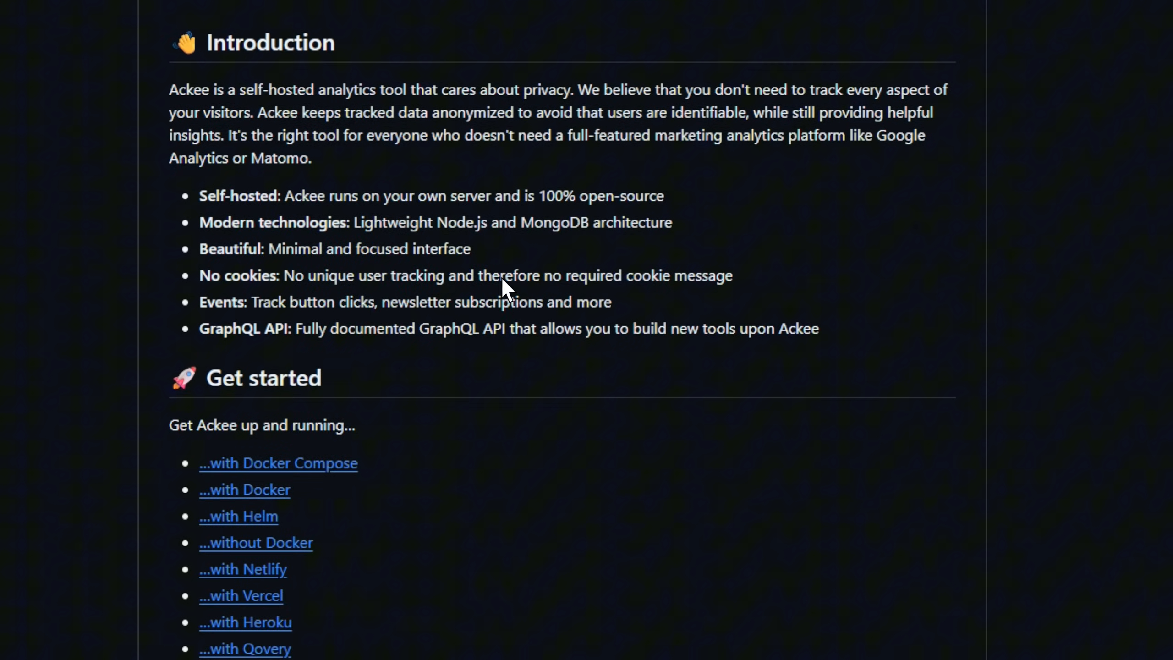
mouse_move(378, 303)
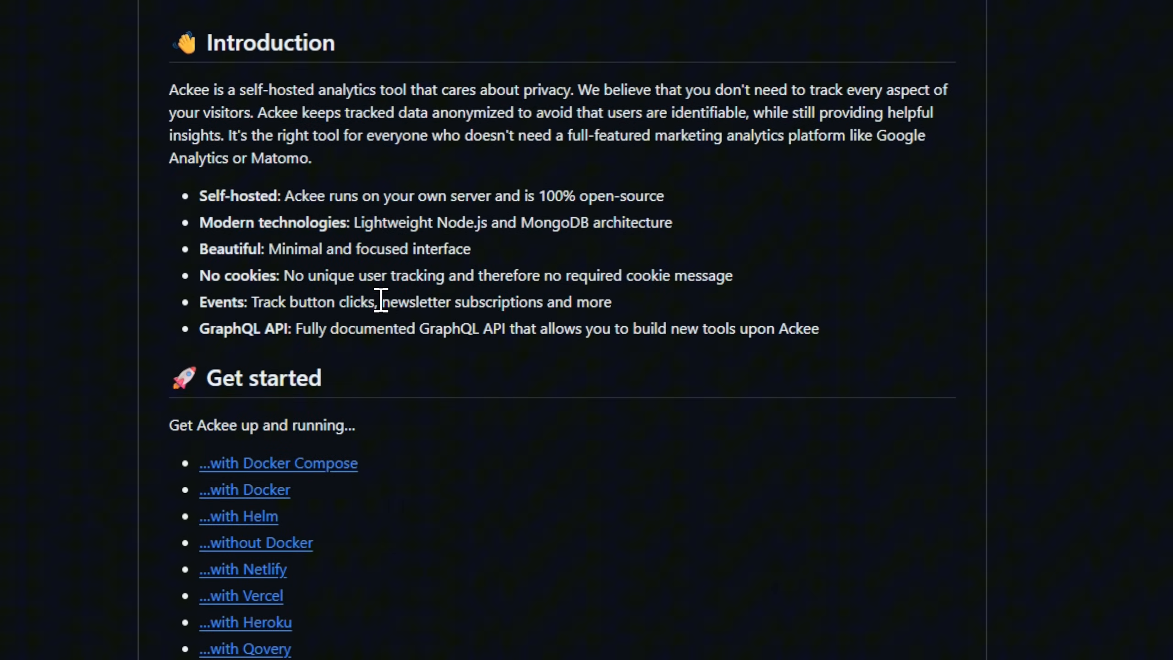
scroll(down, 3)
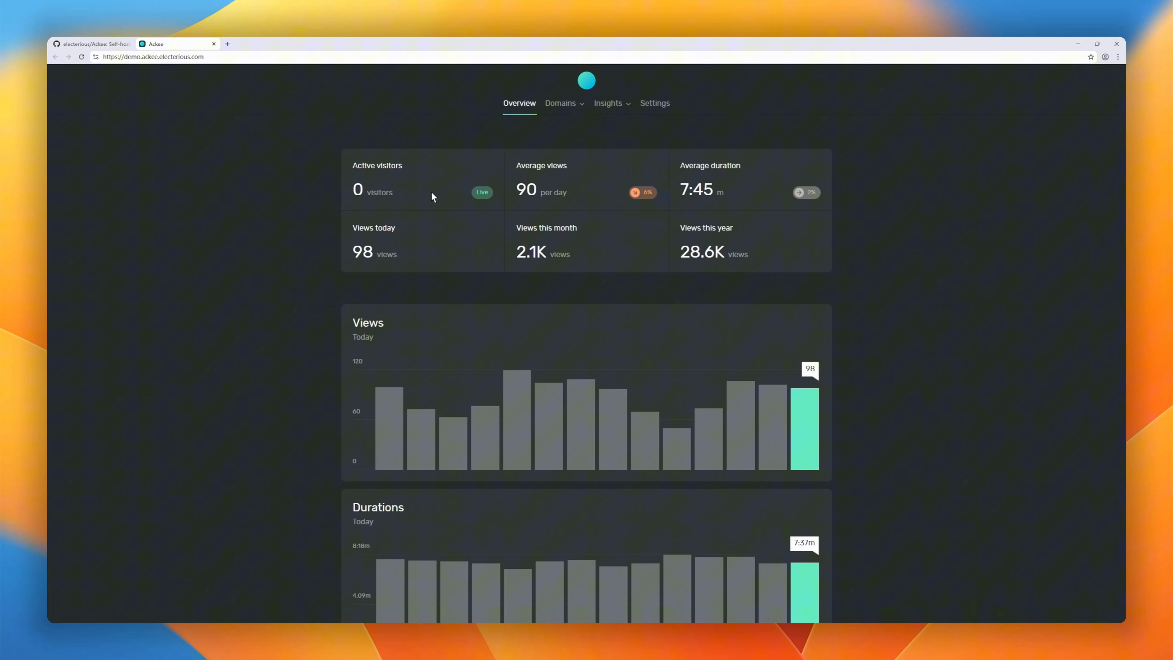
- Browse the Ackee demo overview charts, show the Ackee domain's stats and its settings
scroll(down, 3)
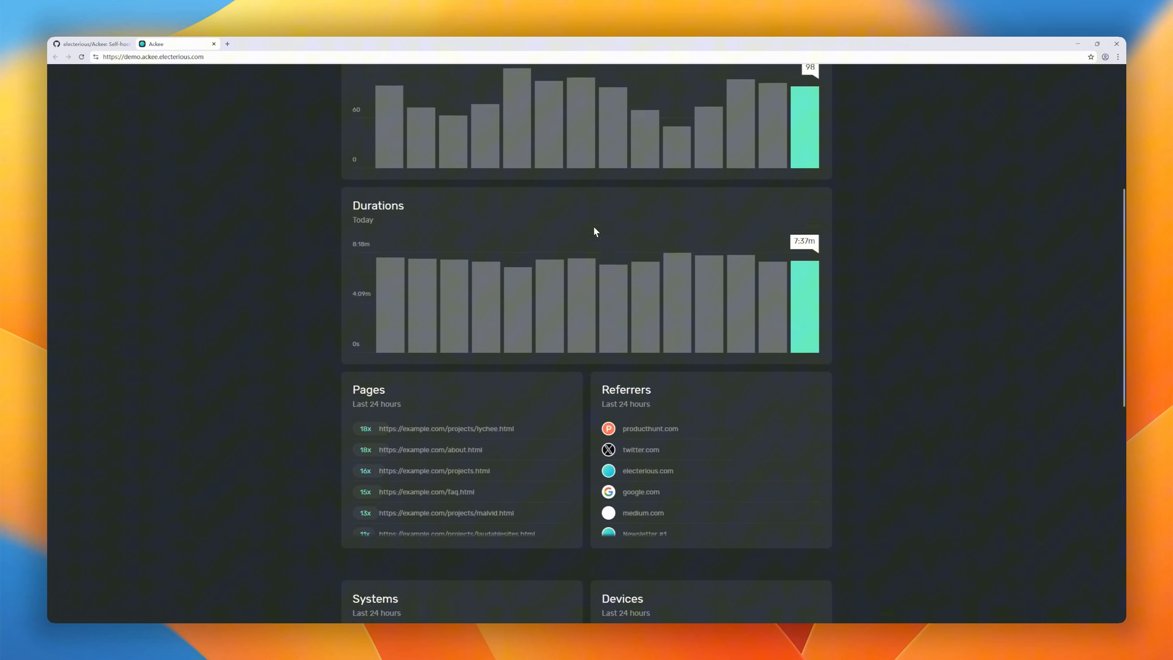
scroll(down, 3)
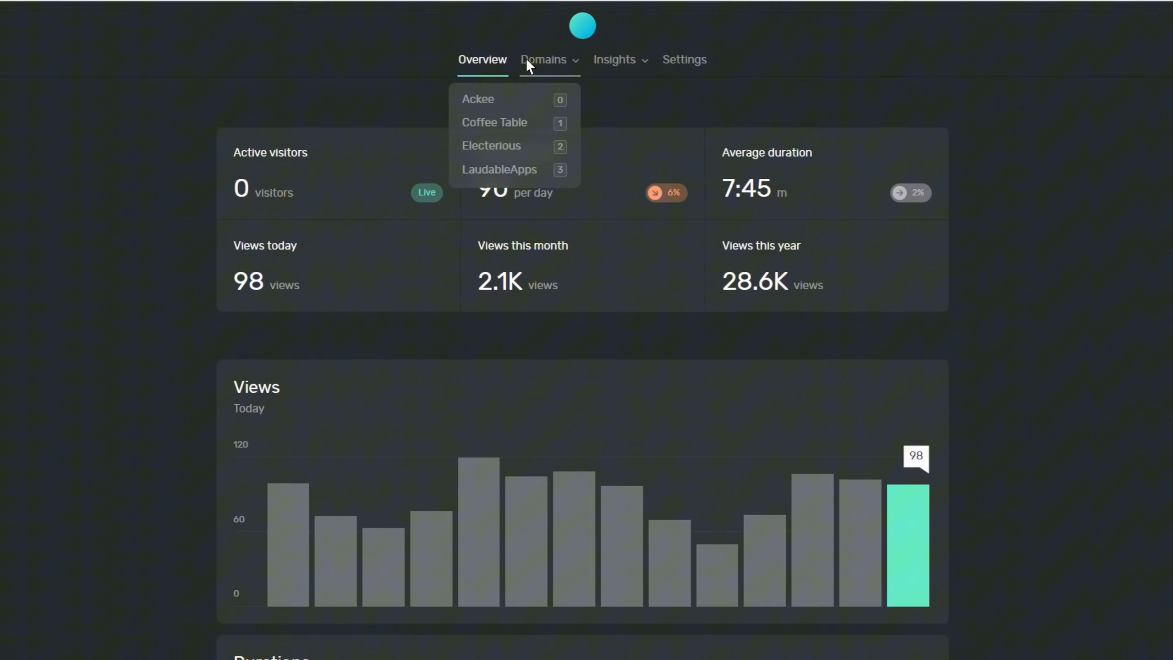
click(479, 99)
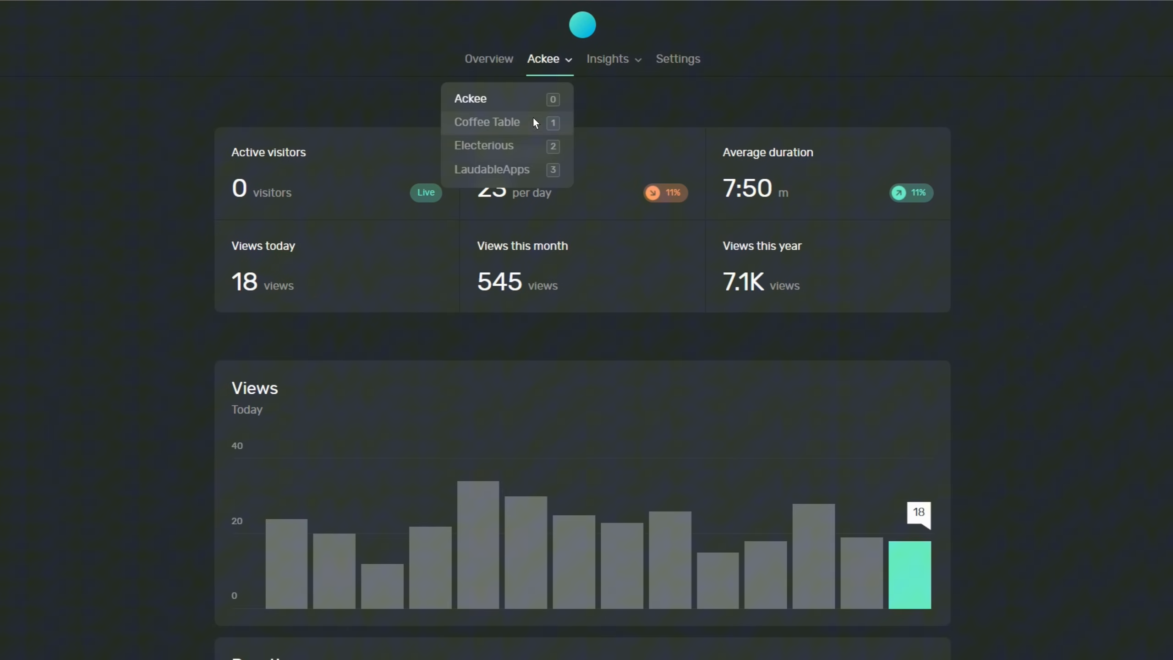
click(492, 170)
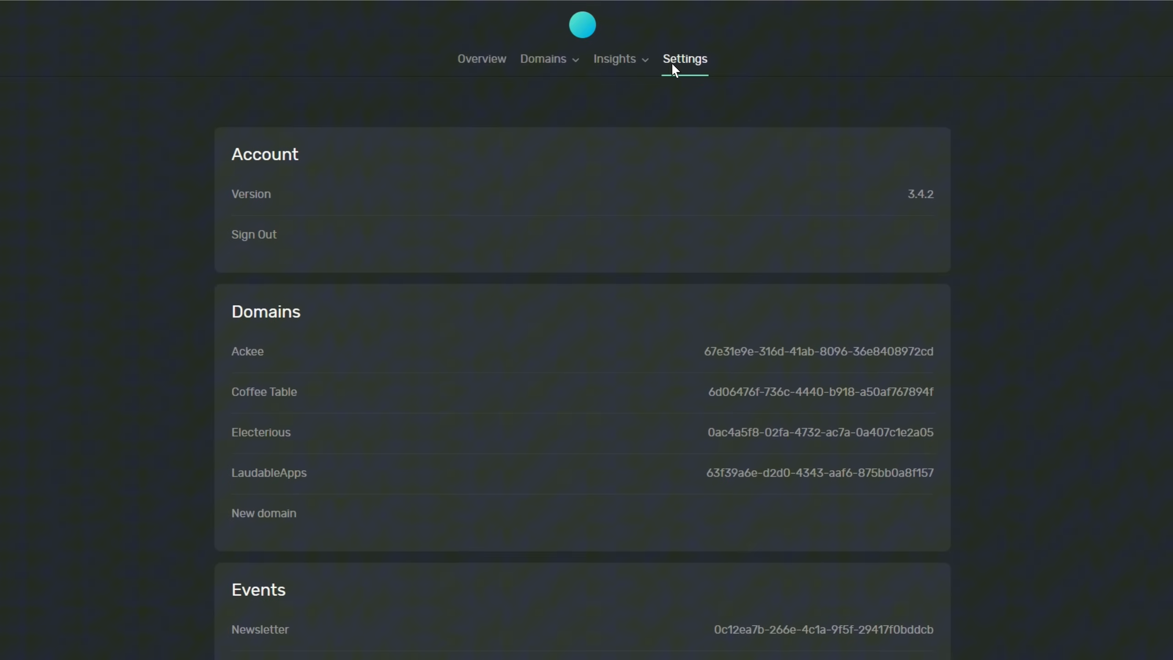
- Return to the all-domains overview and show the view count from four days ago
click(482, 59)
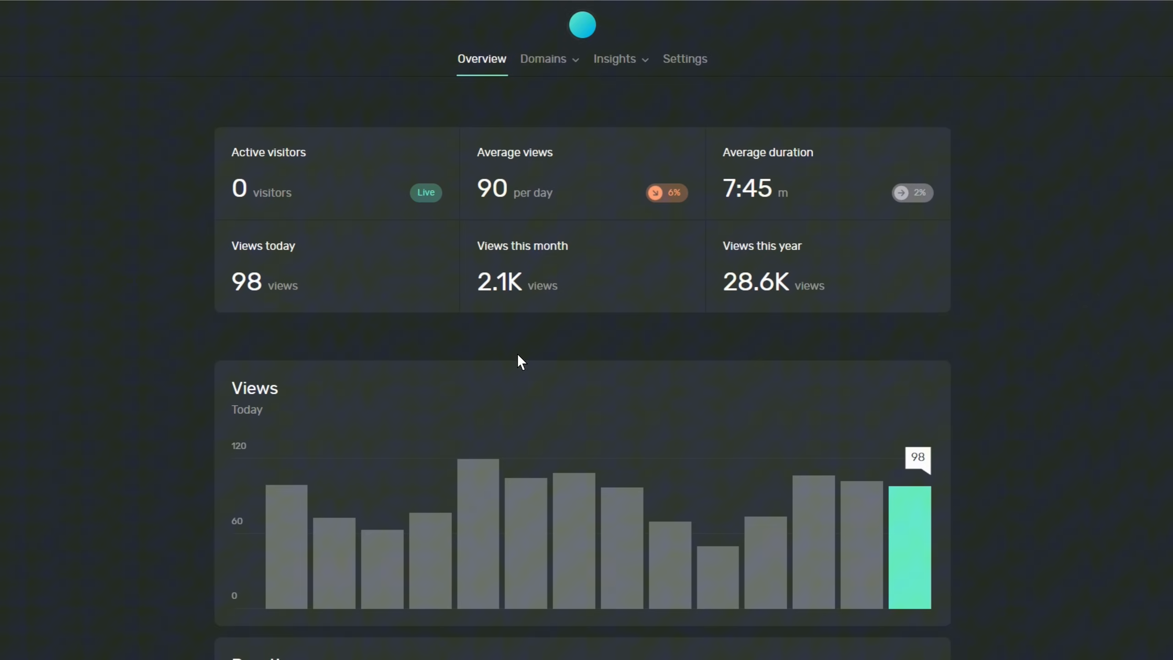
scroll(down, 3)
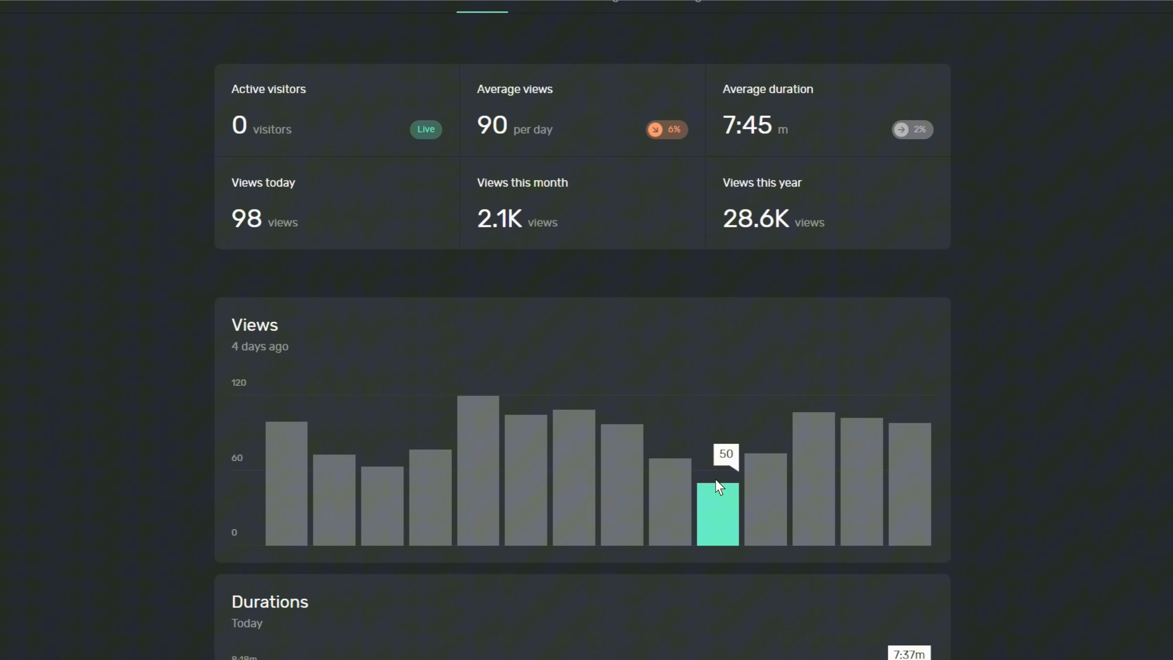
click(544, 59)
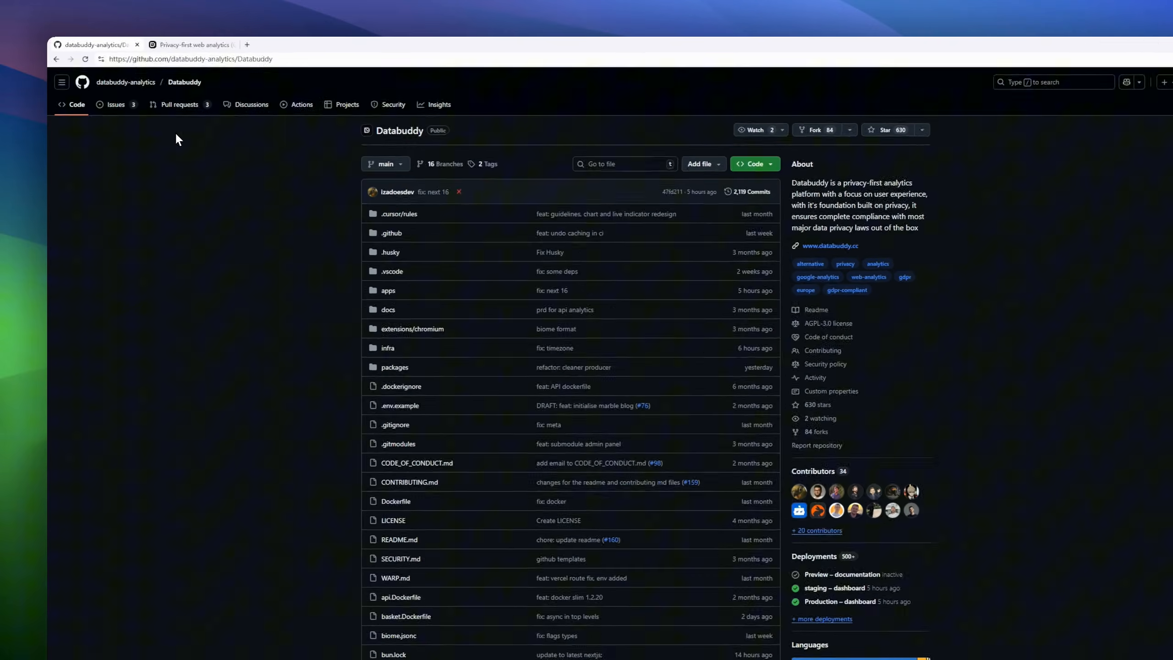
mouse_move(126, 82)
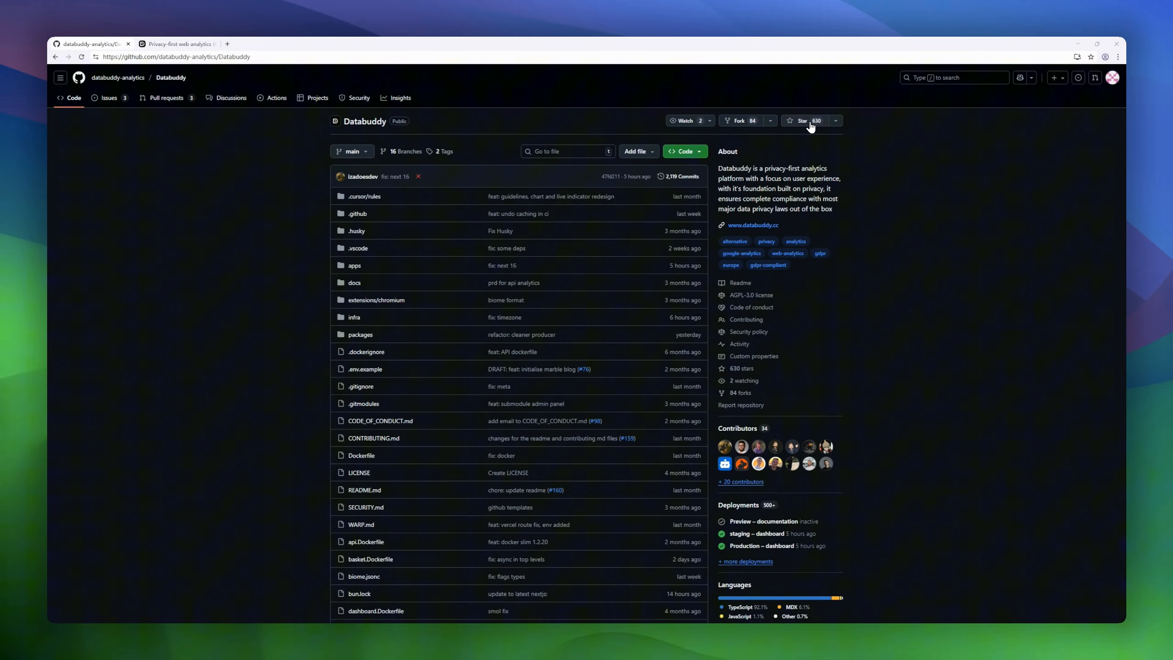
mouse_move(383, 124)
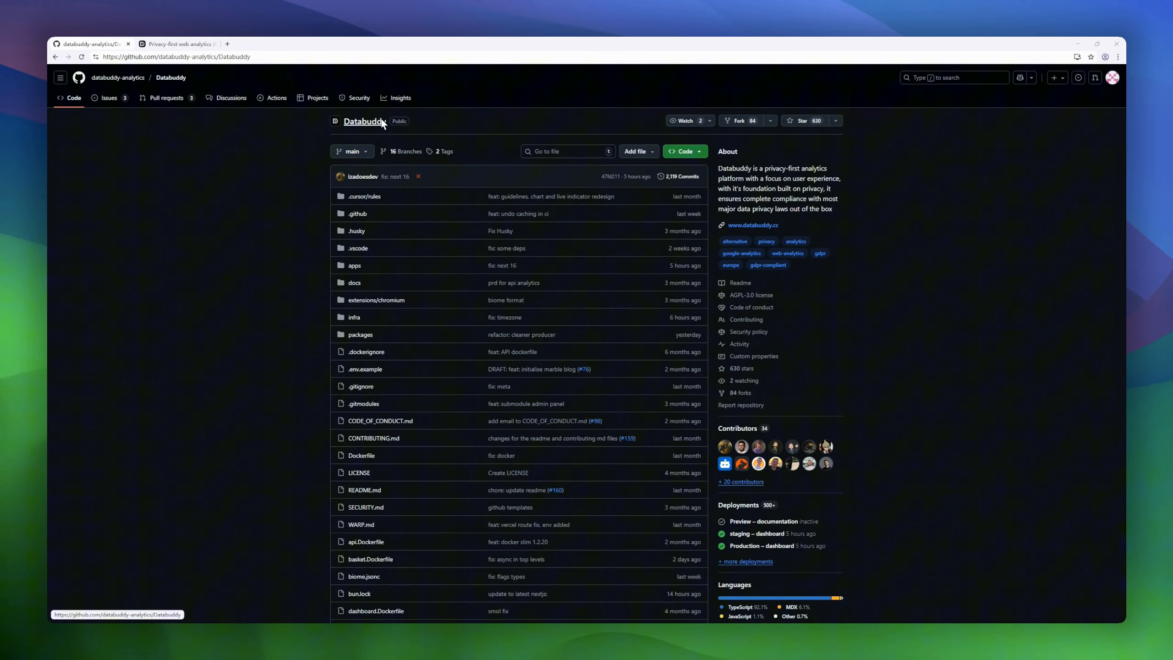
- Scroll through the Databuddy README past features, contents, contributing, security and FAQ
scroll(down, 3)
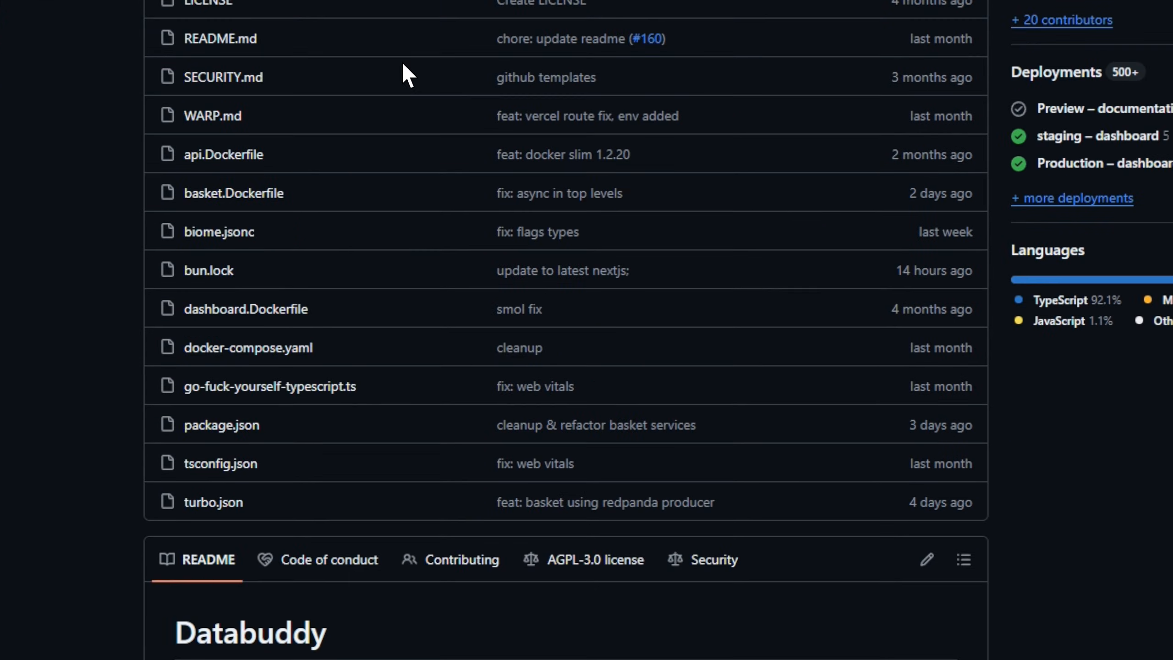
scroll(down, 3)
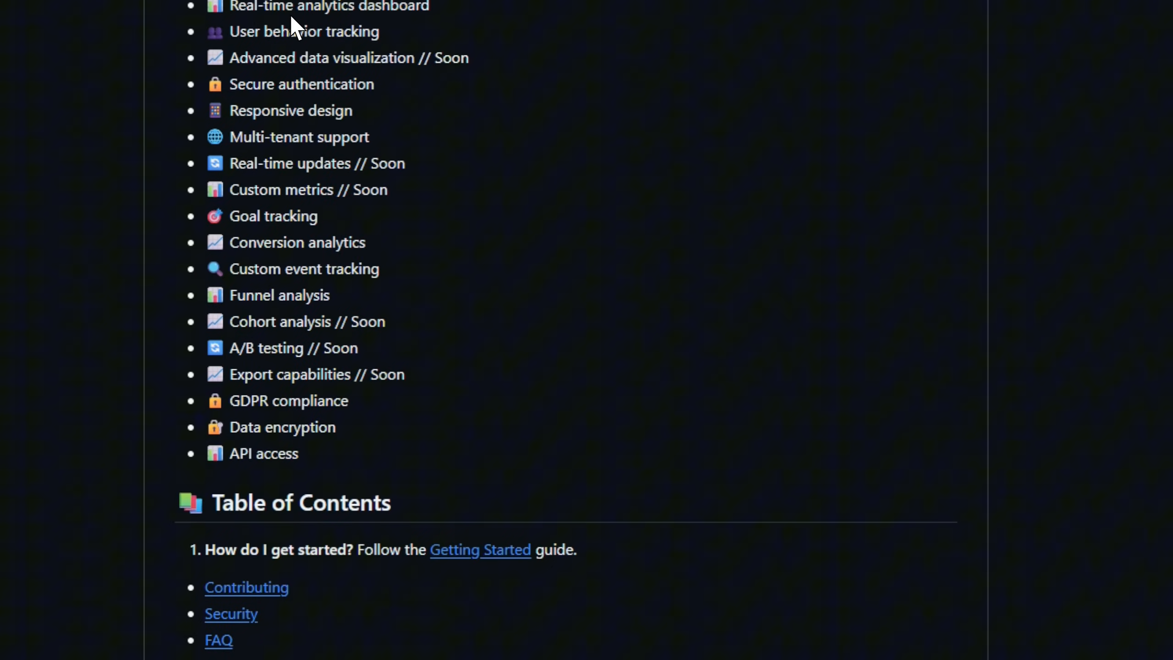
scroll(down, 3)
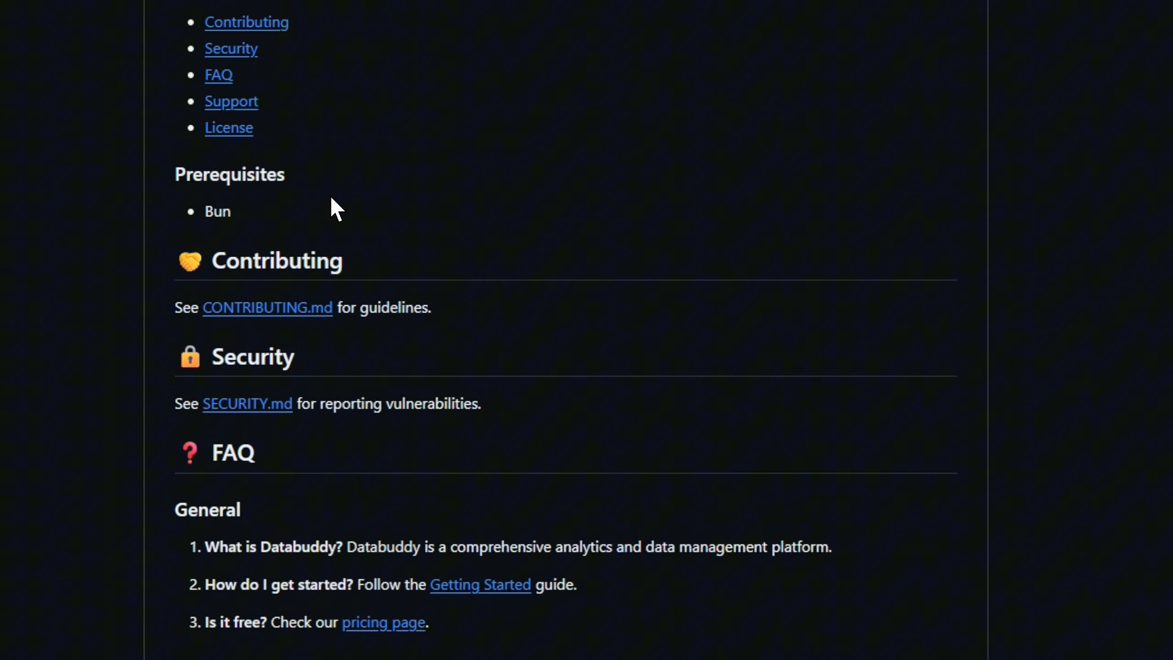
scroll(down, 3)
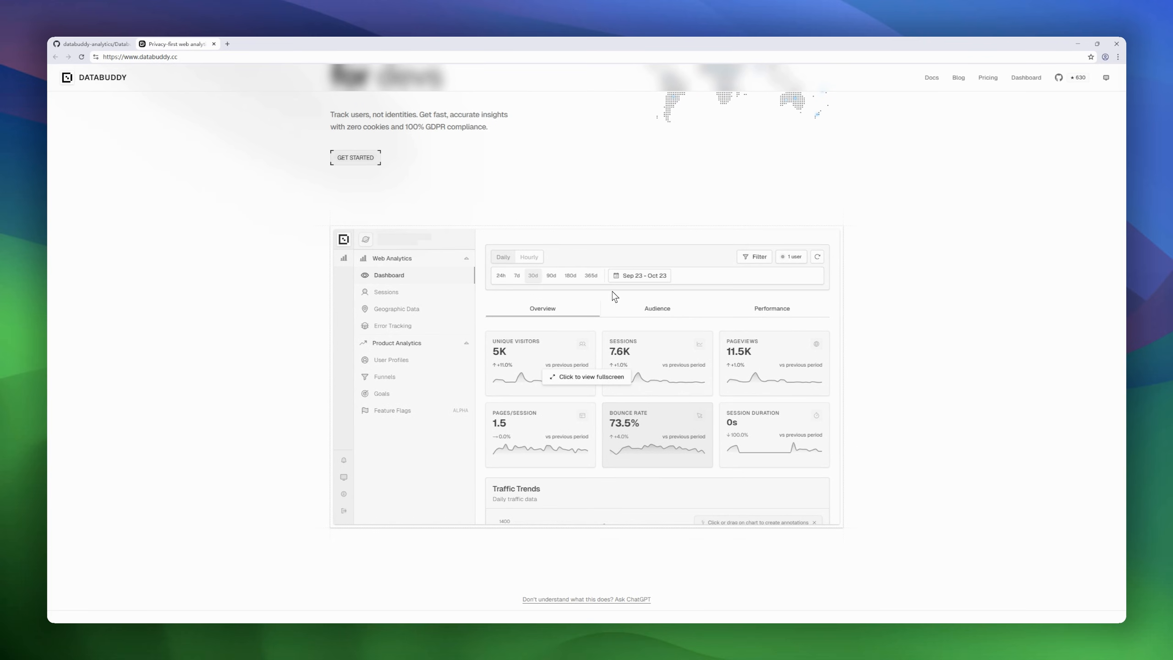
- View the fullscreen demo dashboard for the last 24 hours, 7 days and 30 days
click(590, 376)
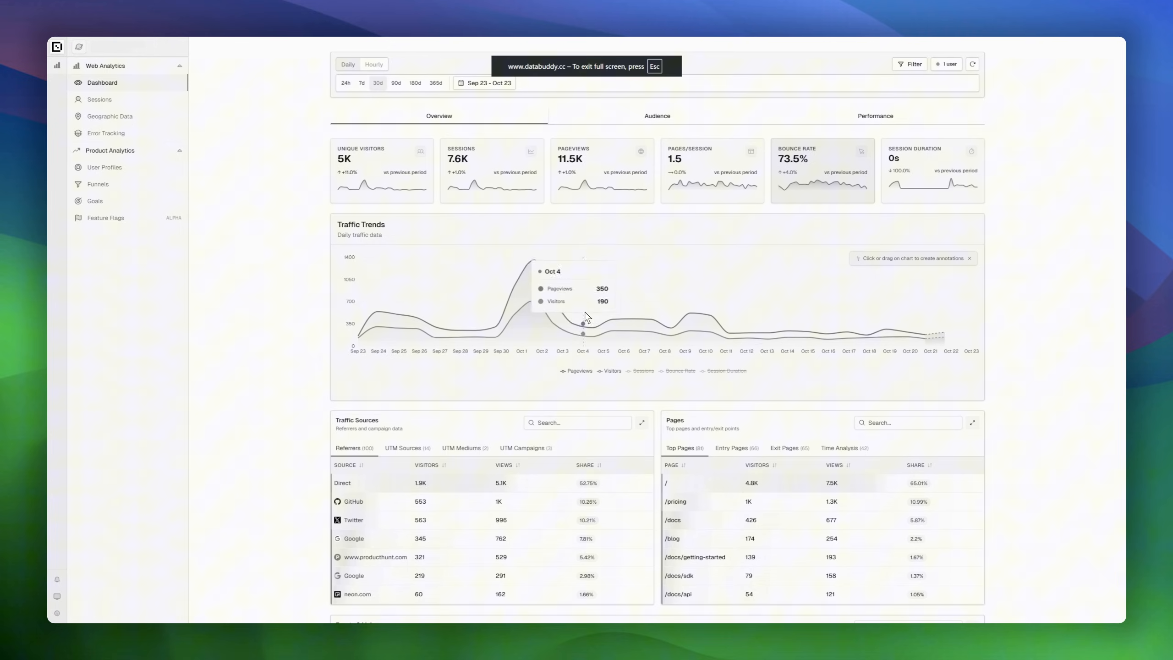
click(345, 83)
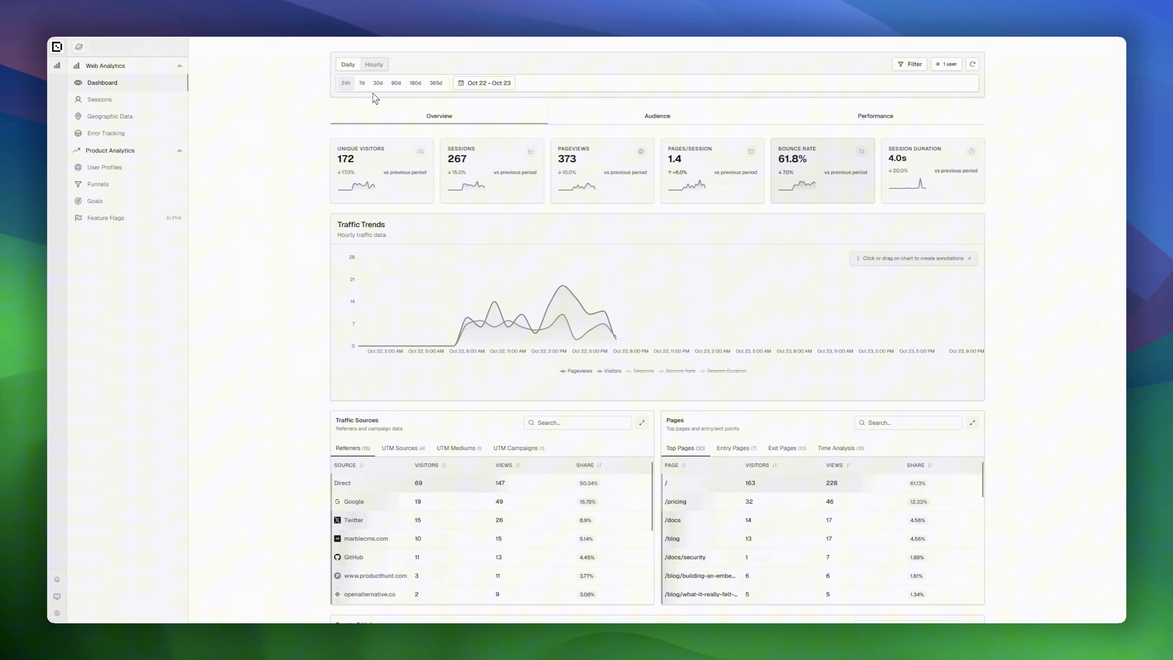
click(361, 83)
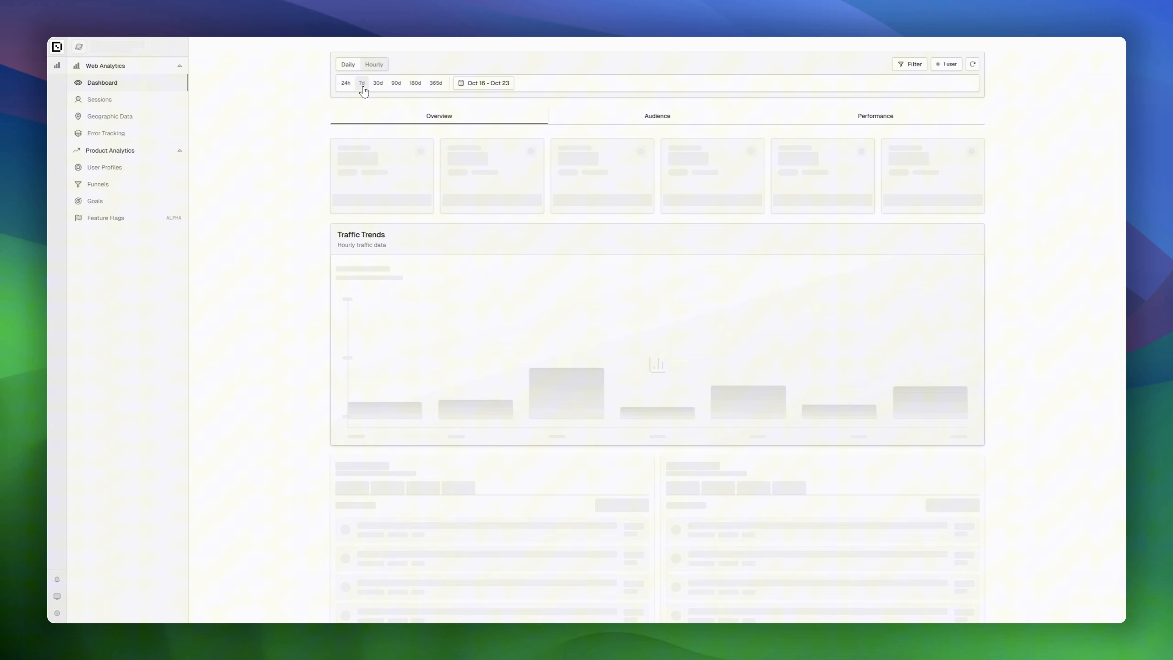
click(377, 83)
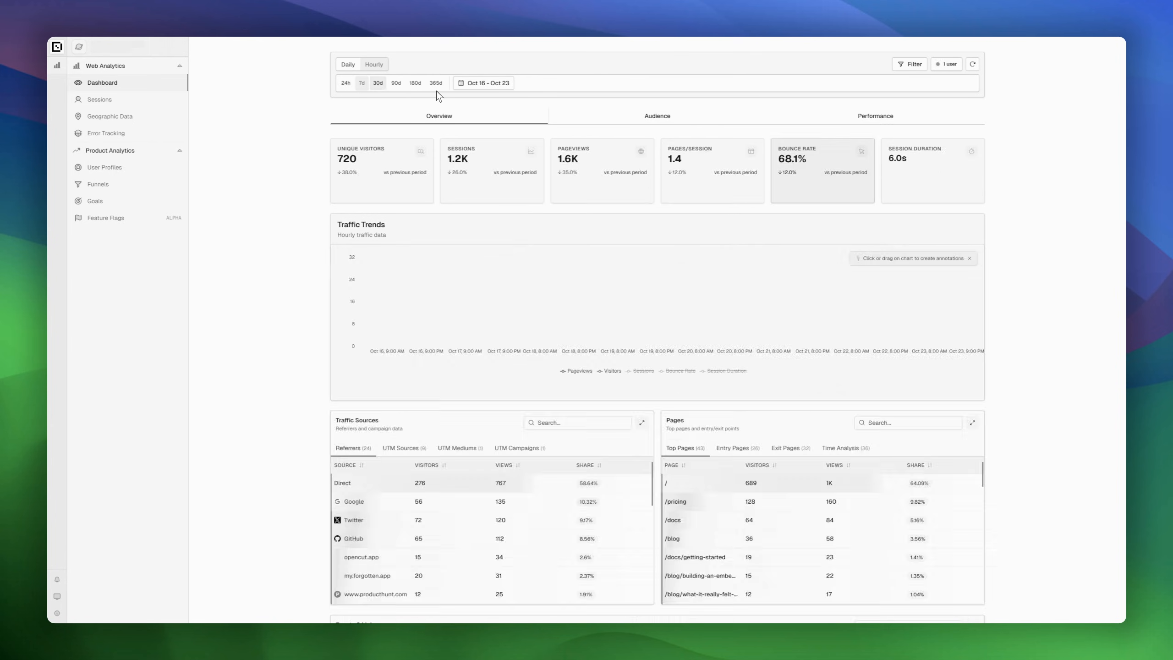
- Compare the last 90 days, return to 30 days, and head to the sessions list
click(395, 82)
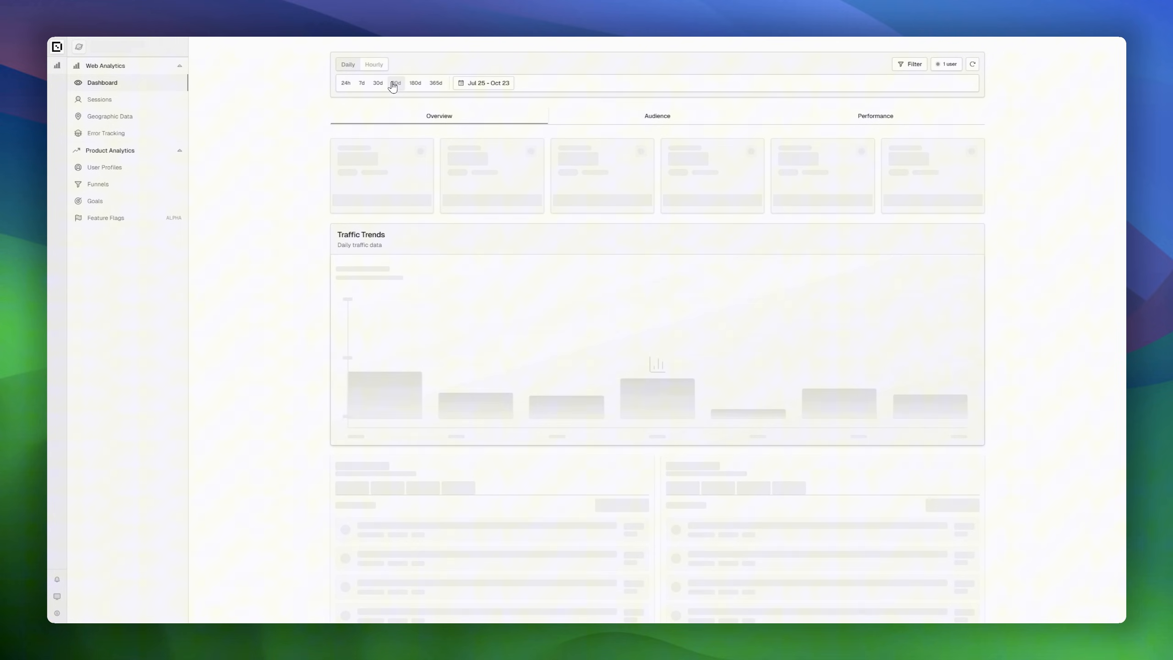
mouse_move(377, 84)
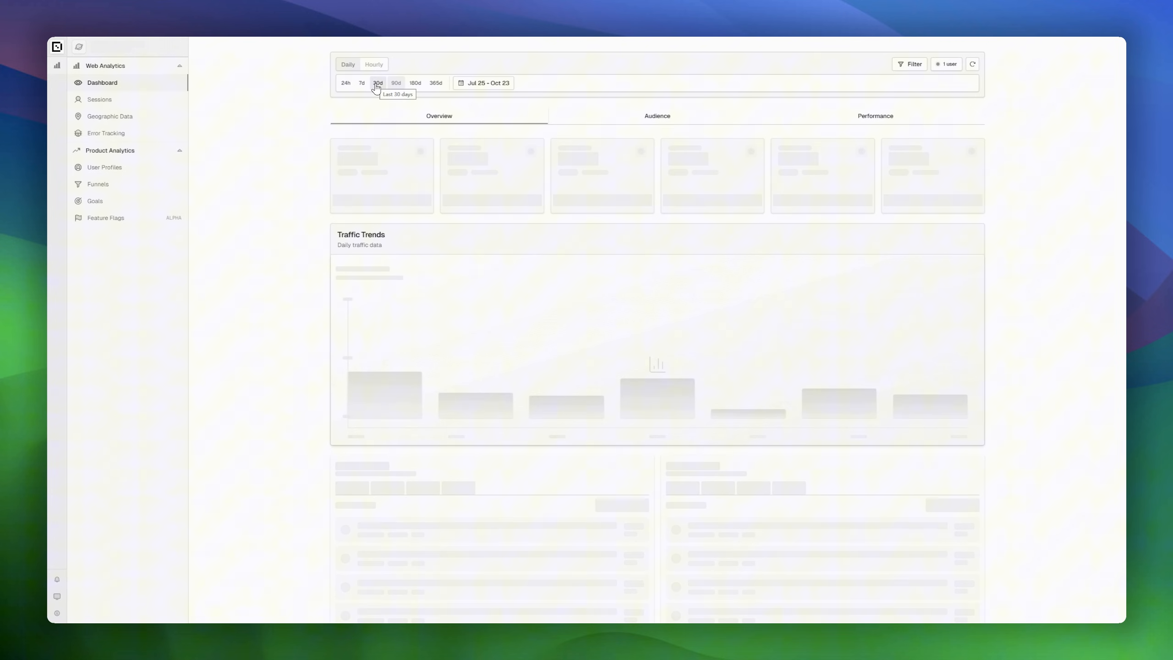
click(378, 82)
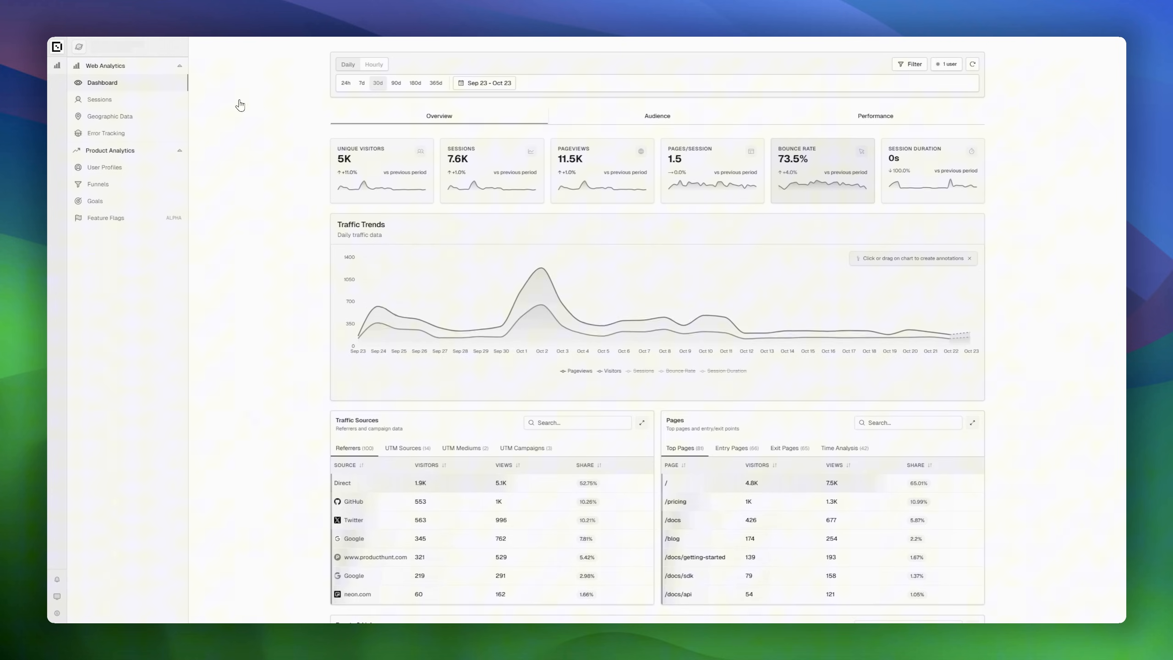
click(99, 99)
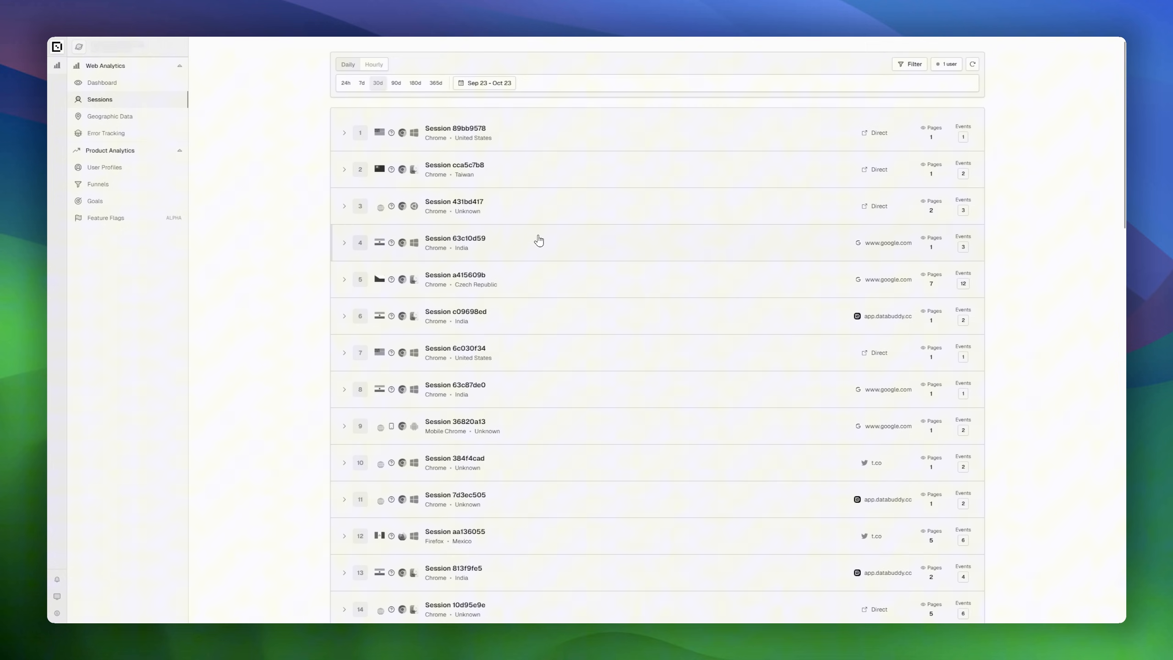
mouse_move(114, 125)
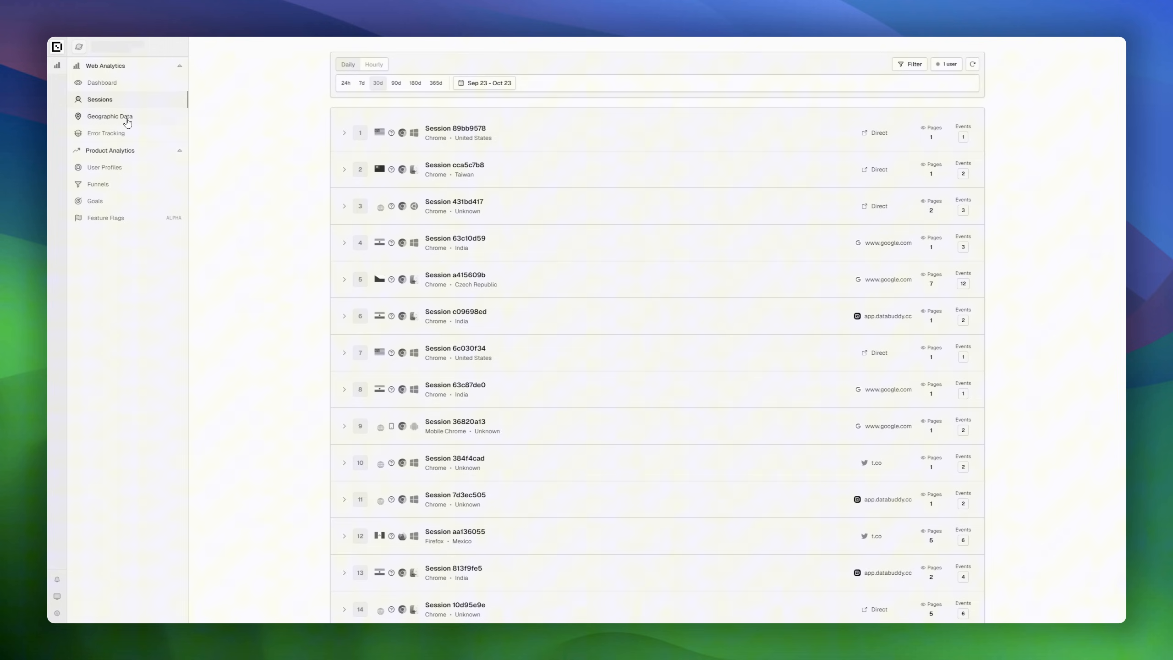
mouse_move(112, 159)
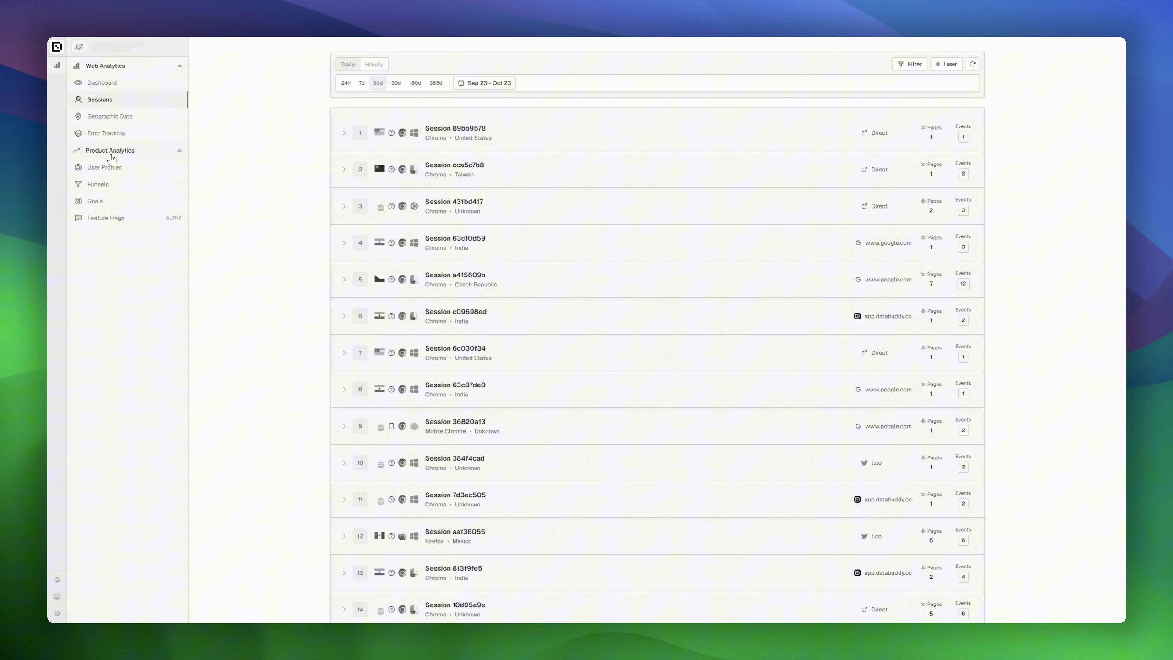